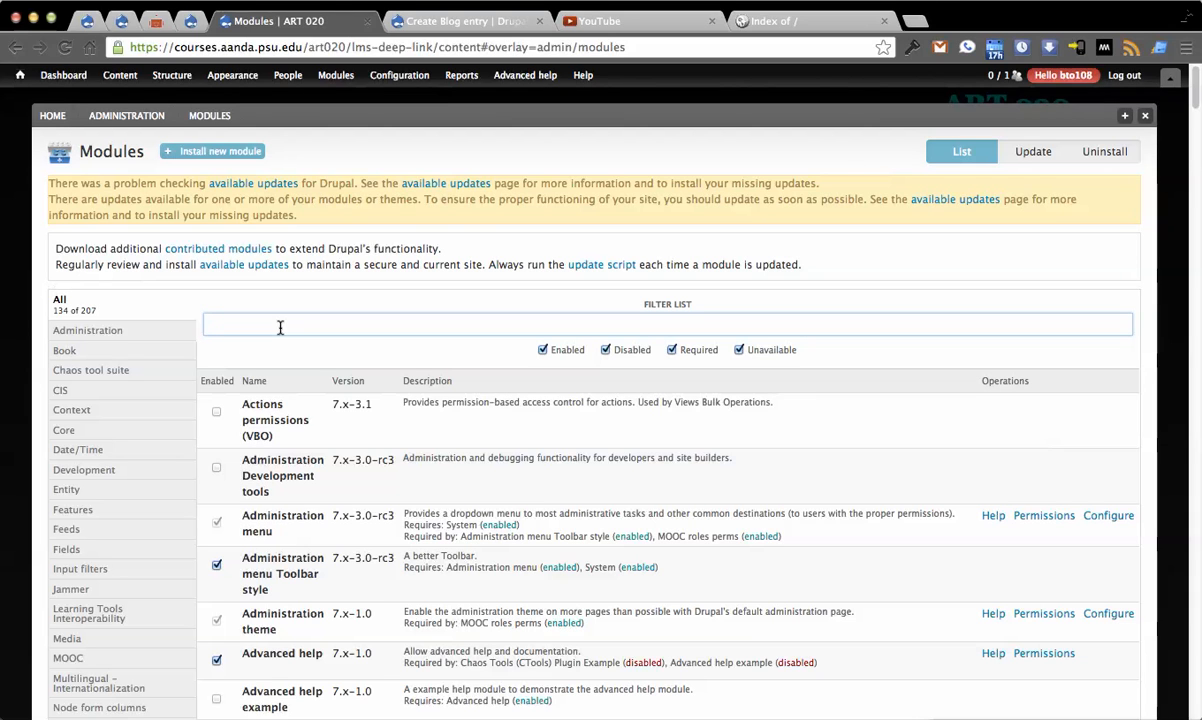
pyautogui.moveTo(500, 256)
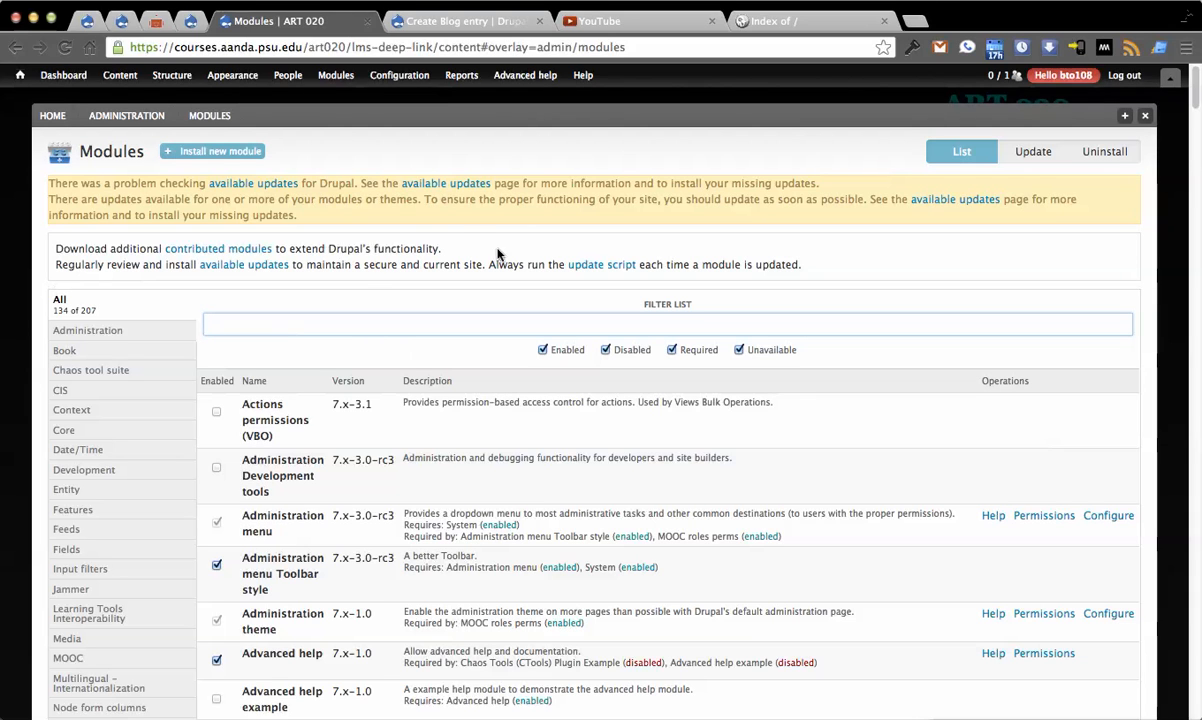
# Filter the Modules page for 'profiler' and enable the Profiler Builder module.
pyautogui.write('profiler')
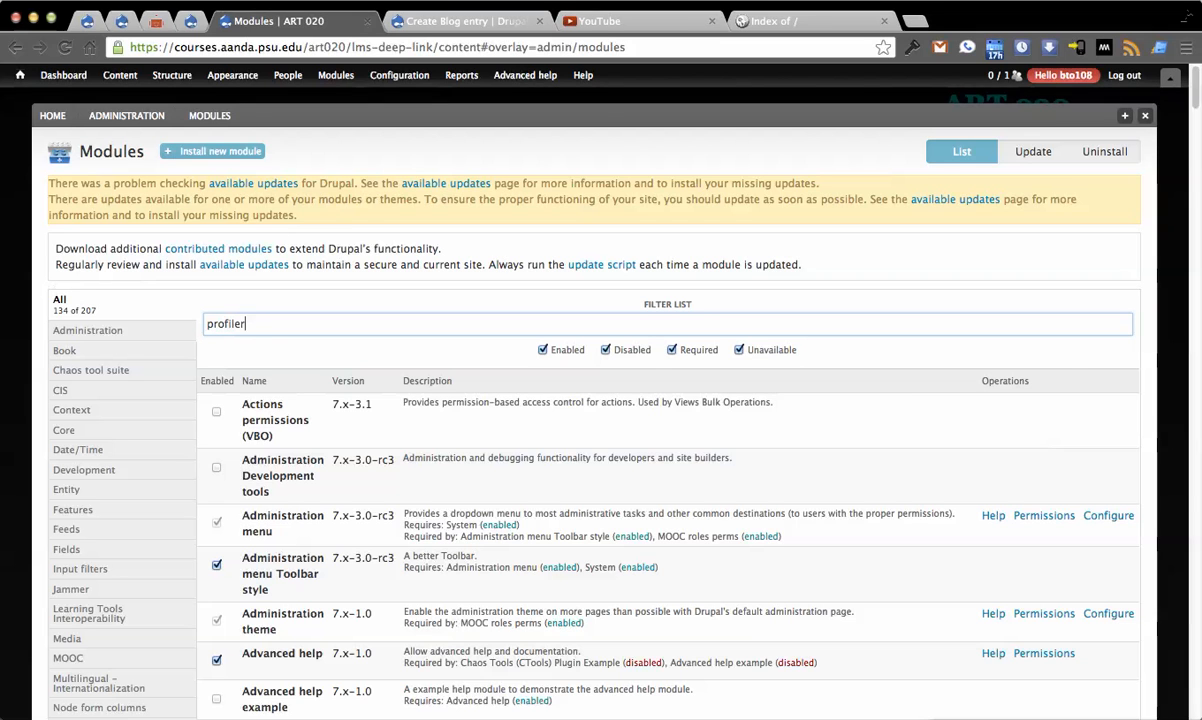
pyautogui.write('r')
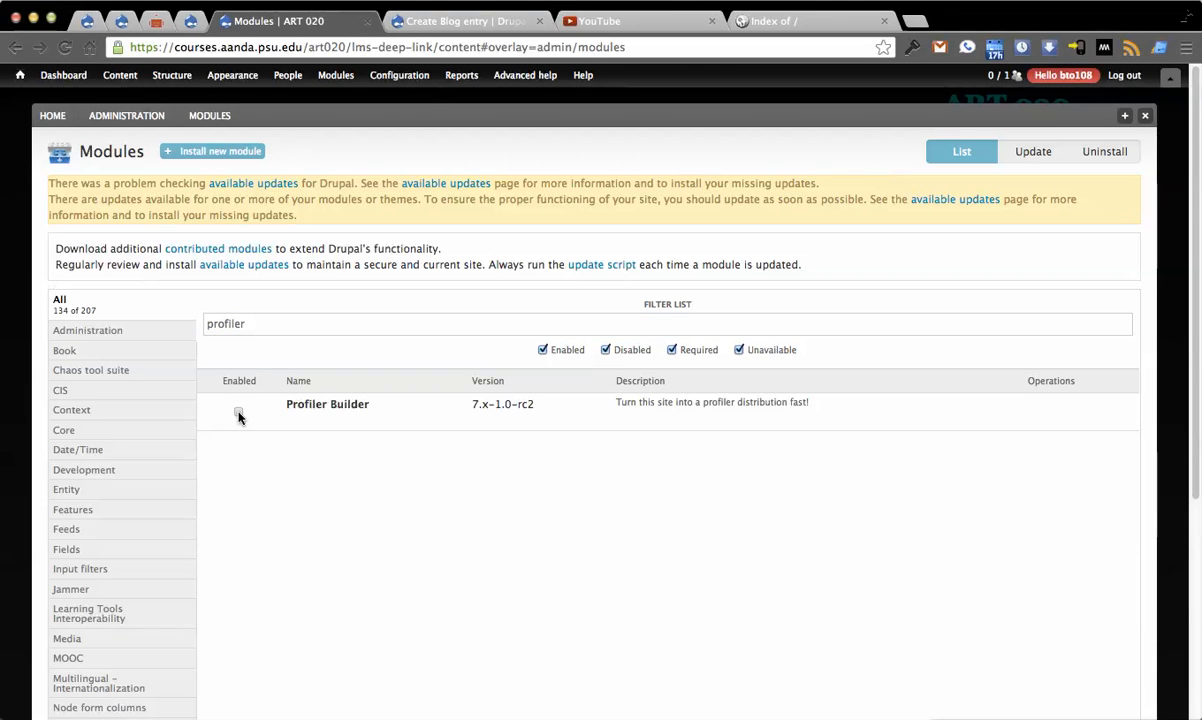
pyautogui.click(240, 404)
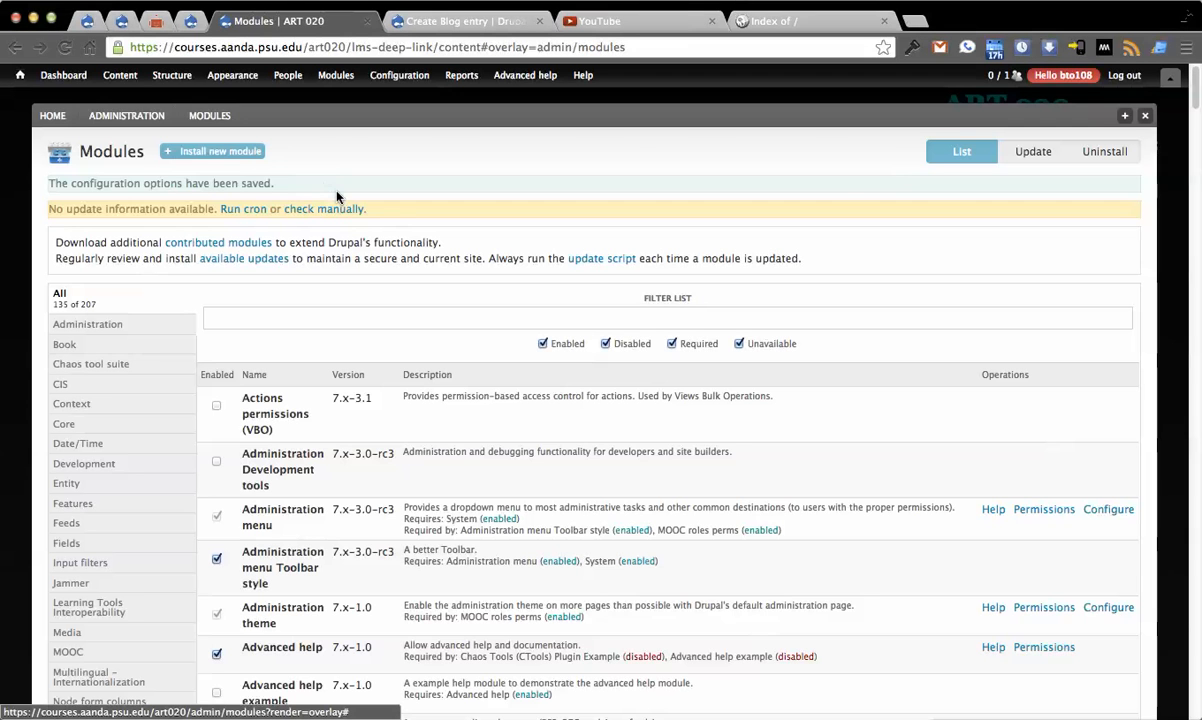
# Reach the Profiler Builder form via Configuration > Development.
pyautogui.click(400, 76)
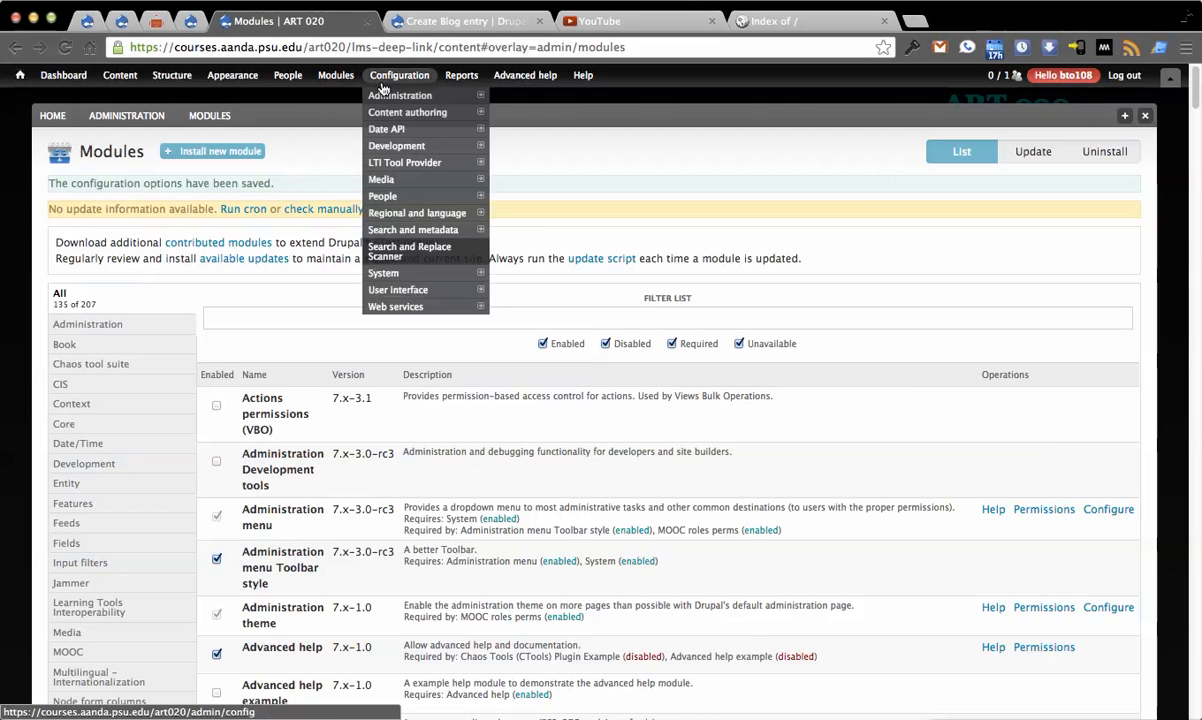
pyautogui.moveTo(408, 112)
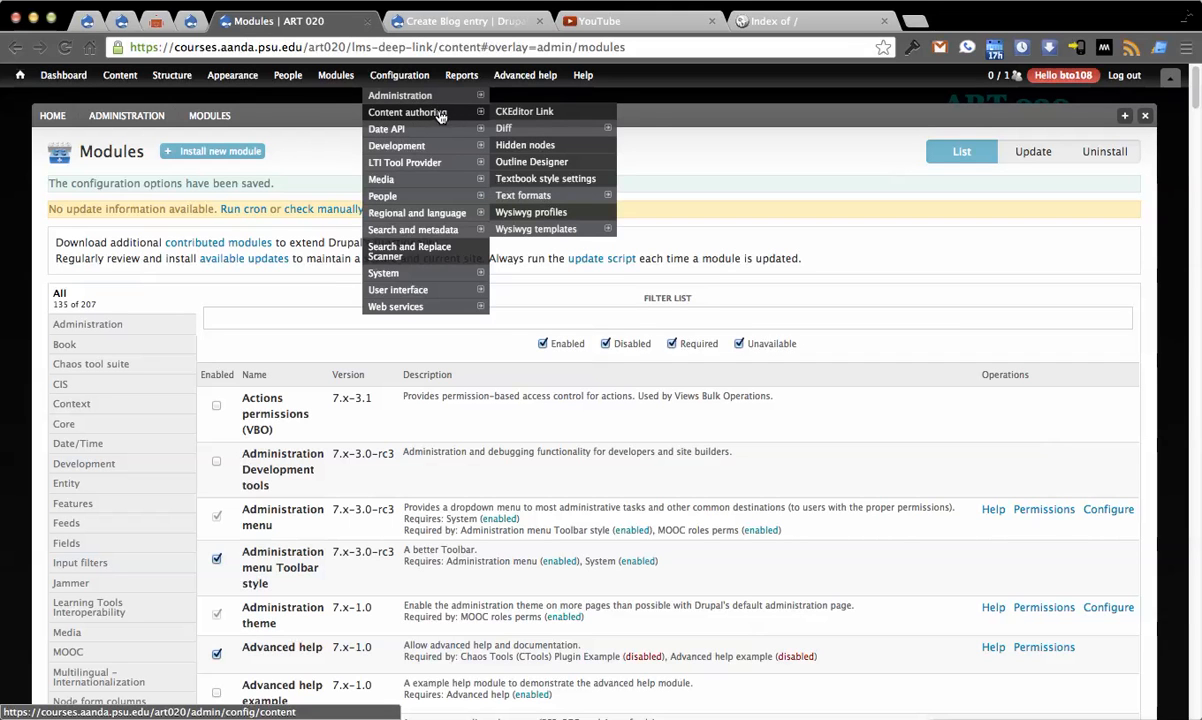
pyautogui.moveTo(396, 146)
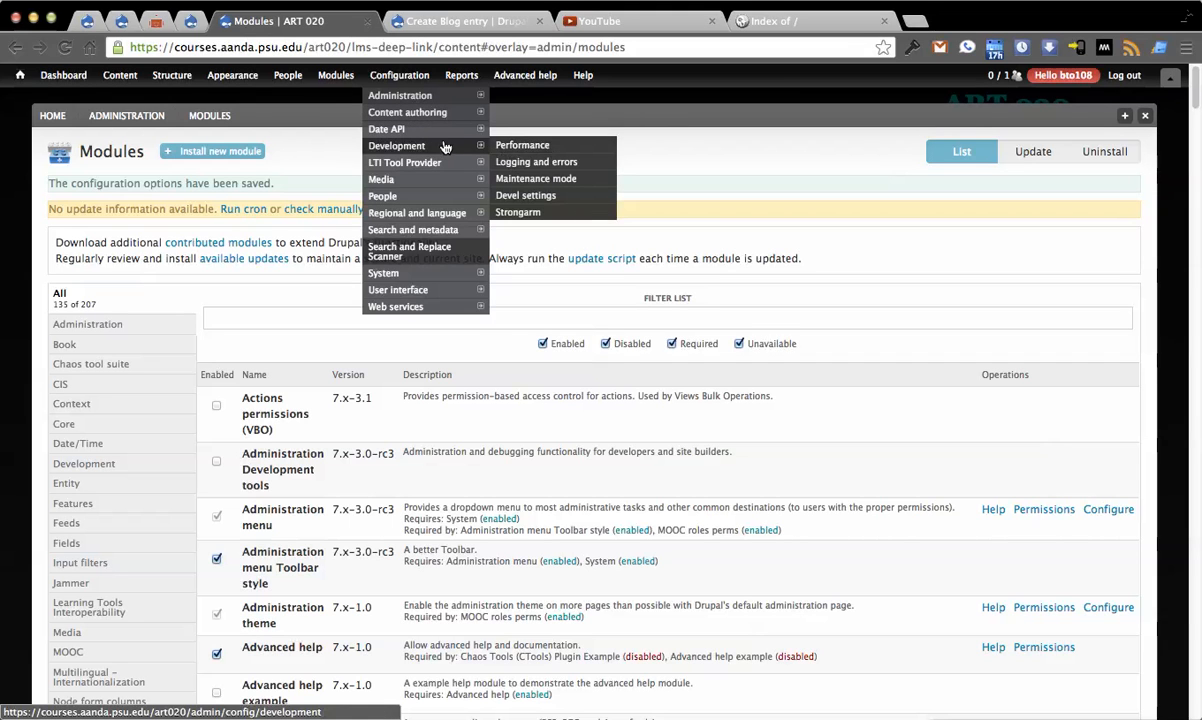
pyautogui.click(396, 146)
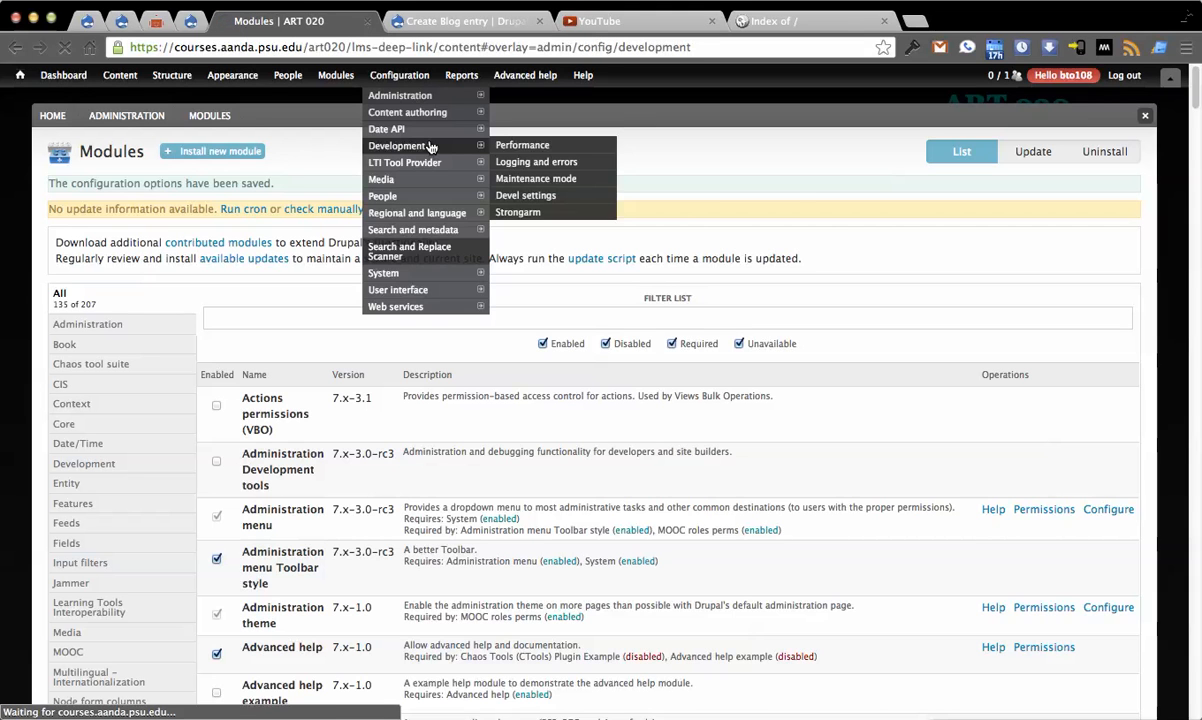
pyautogui.click(396, 144)
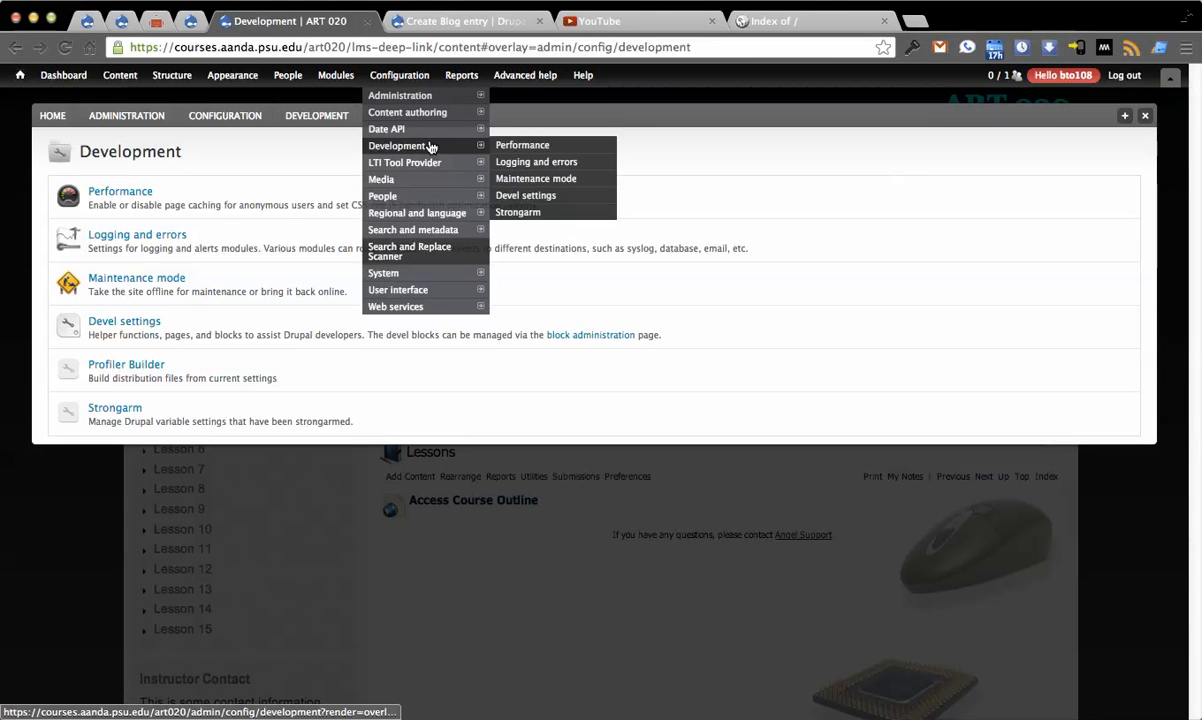
pyautogui.click(124, 340)
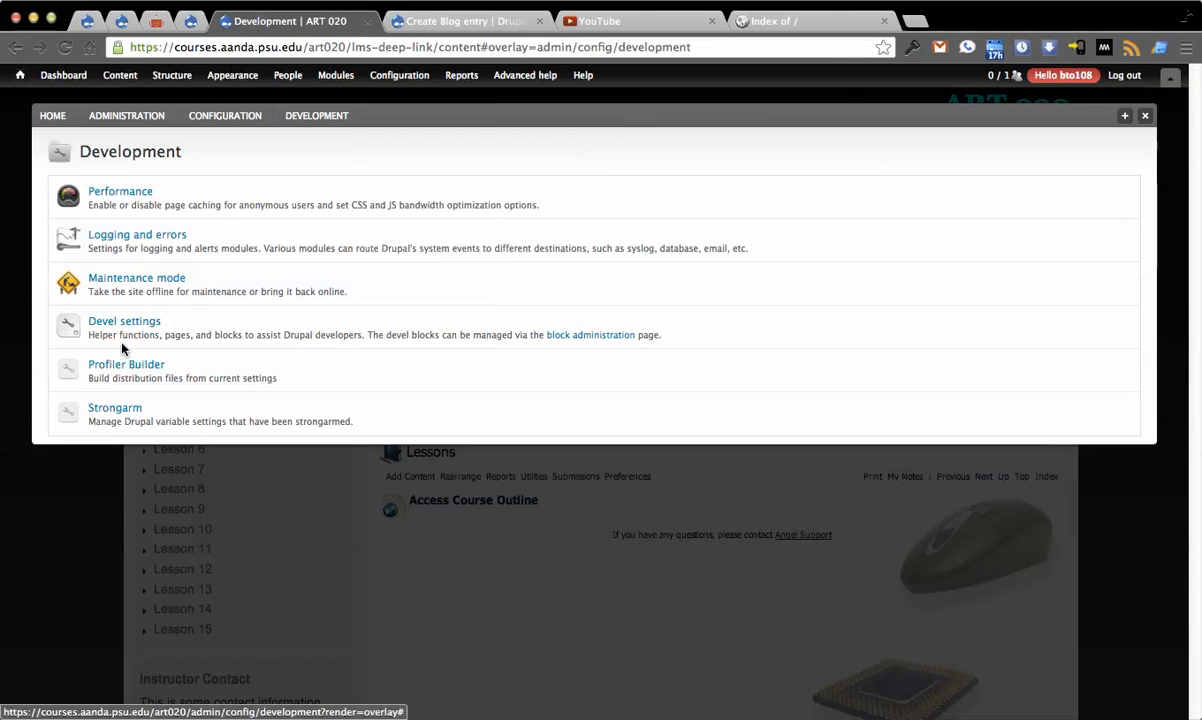
pyautogui.click(126, 364)
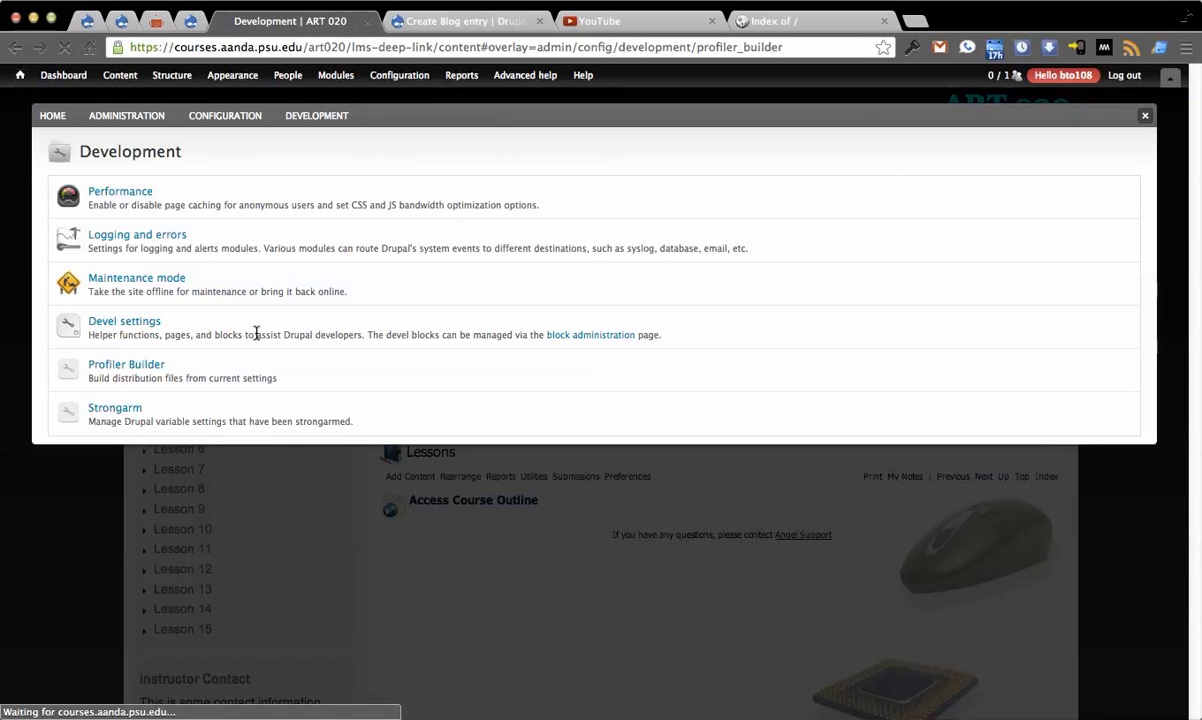
pyautogui.moveTo(276, 288)
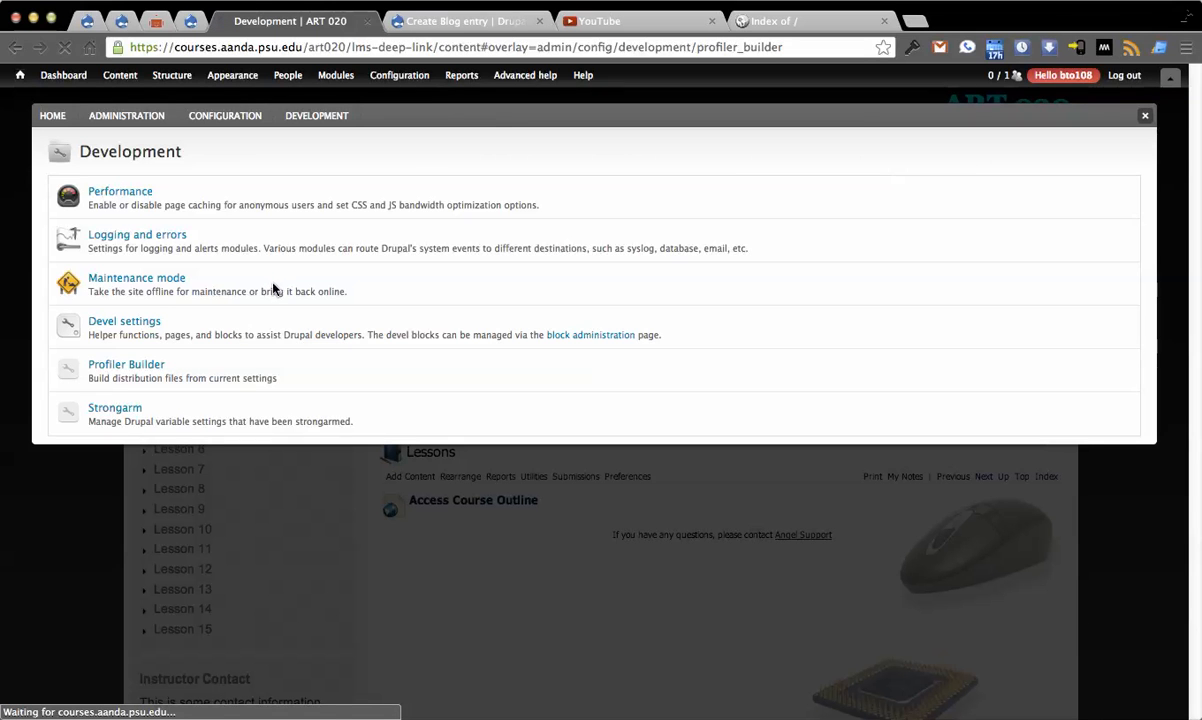
pyautogui.click(126, 364)
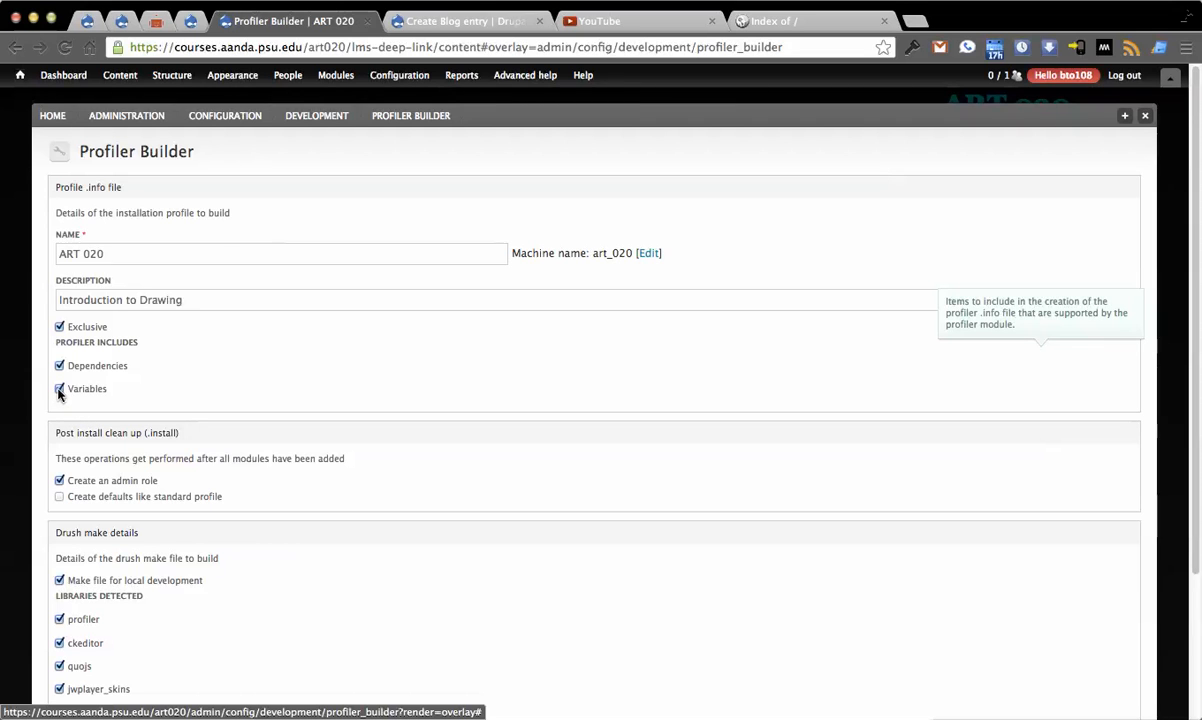
# Name the profile 'Our sample' and describe it as 'This is a sample of bringing this up somewhere else'.
pyautogui.click(60, 388)
pyautogui.write('Our sa')
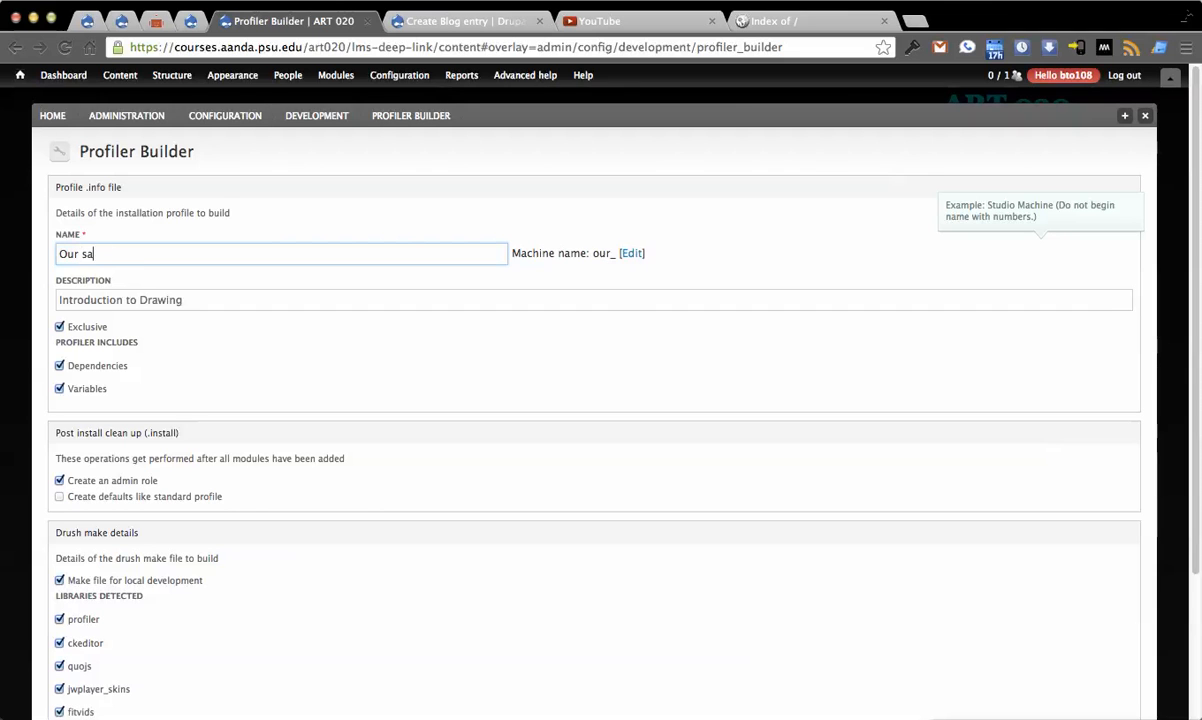
pyautogui.write('mple')
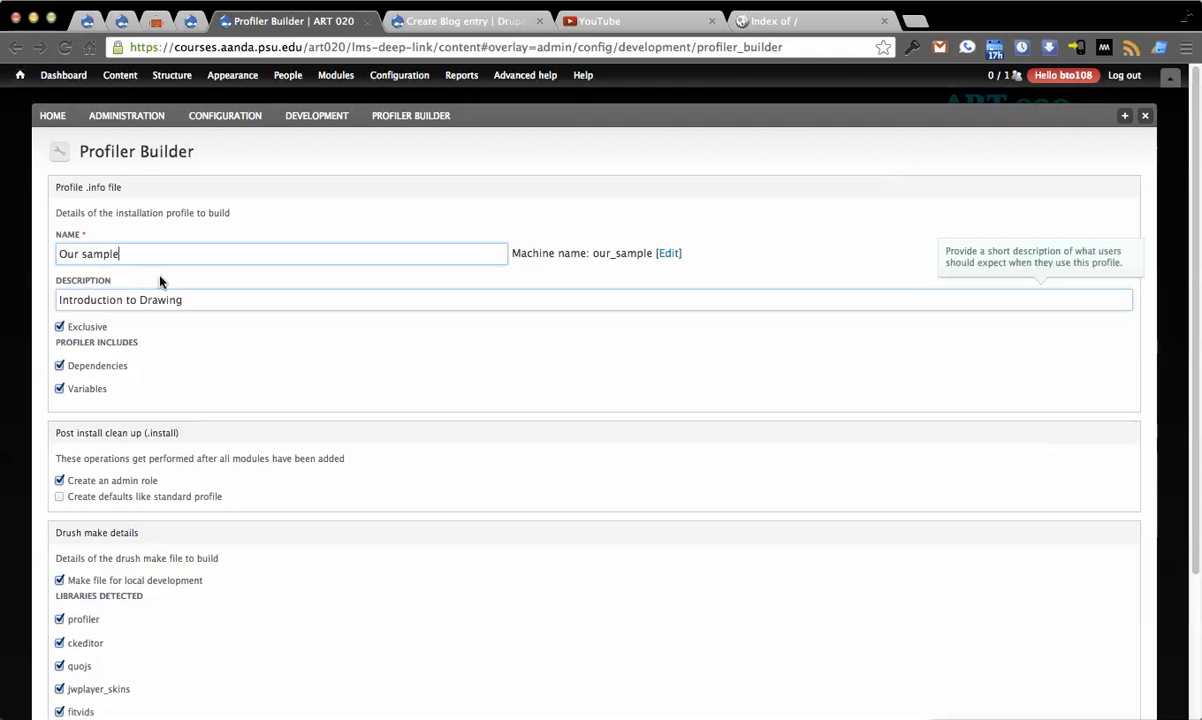
pyautogui.tripleClick(120, 300)
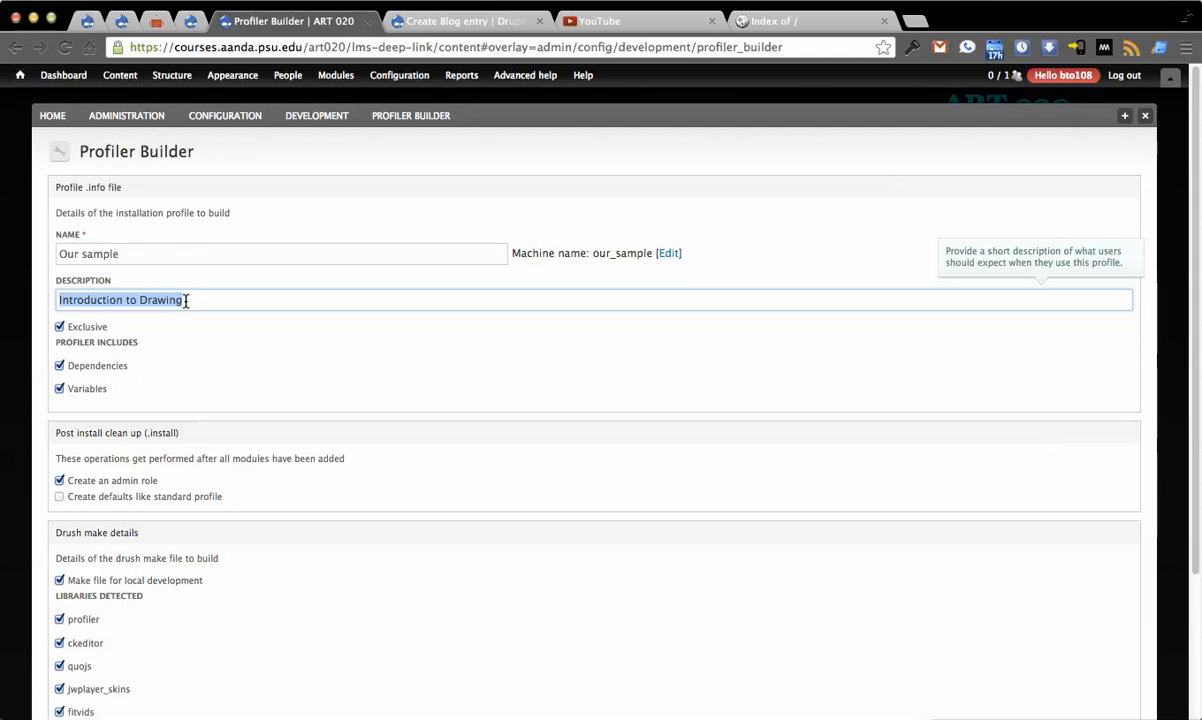
pyautogui.write('This is a sample of')
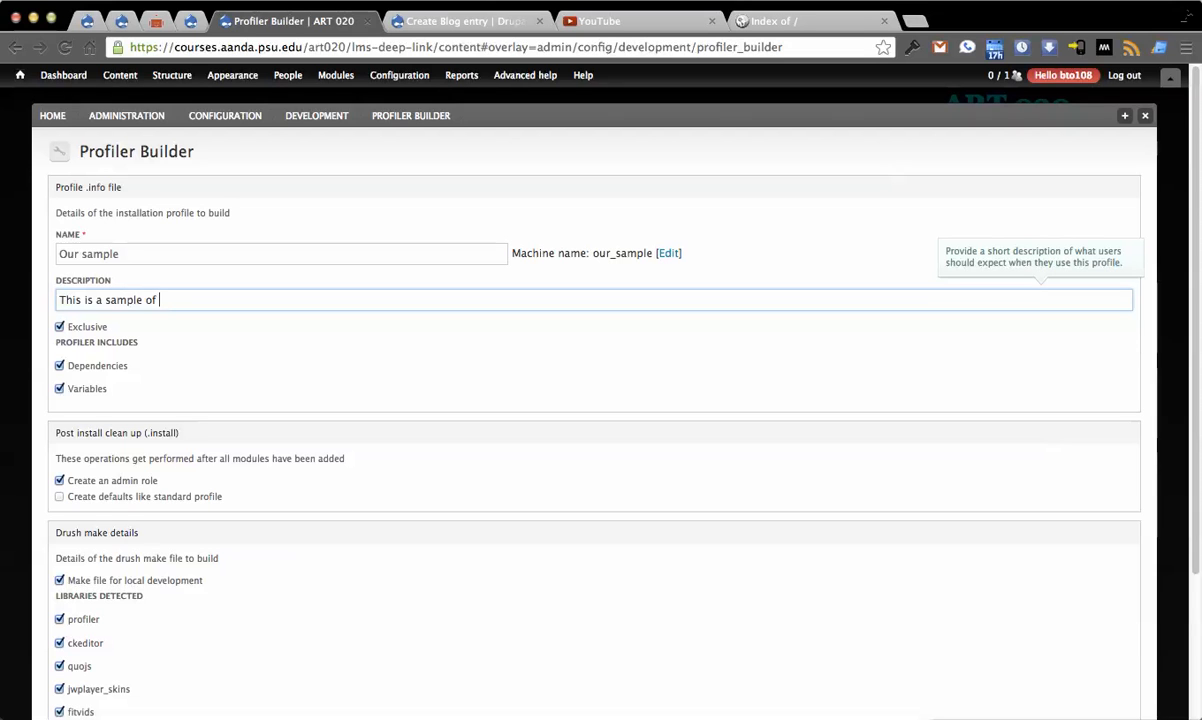
pyautogui.write('bringing this up somewhere else')
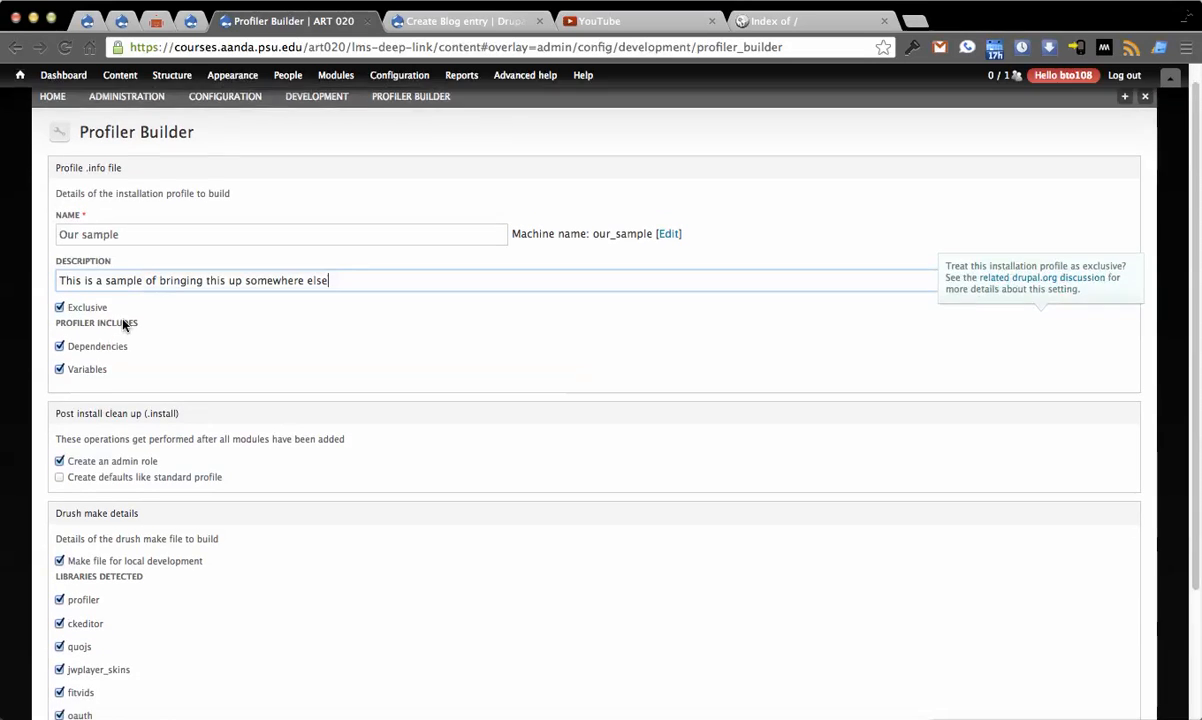
pyautogui.scroll(-3)
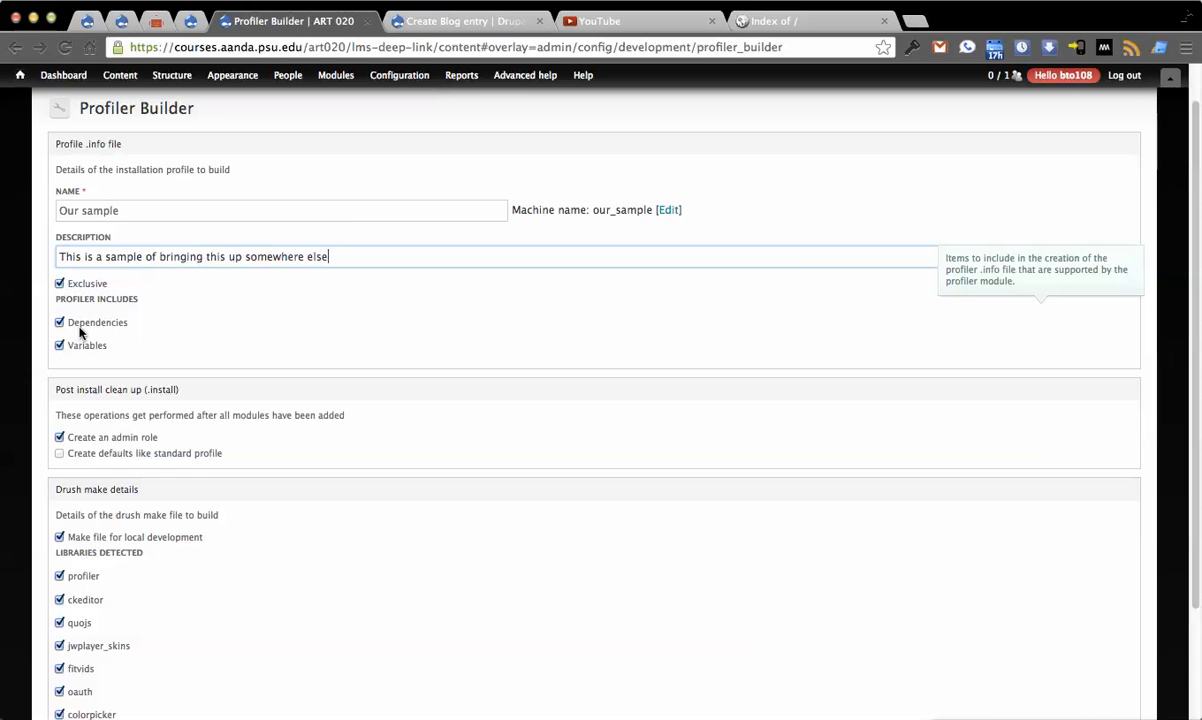
pyautogui.scroll(-3)
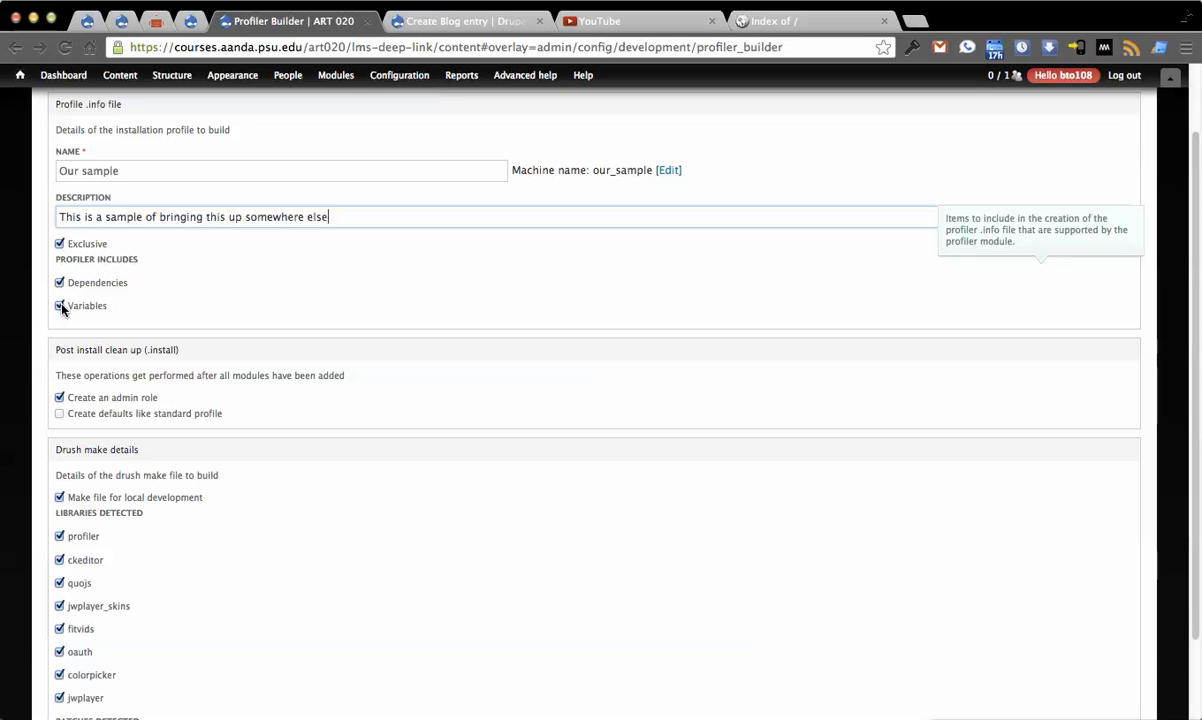
# Uncheck Variables, add standard-profile defaults, exclude the feeds patch, keep the profiler library and local-development make file.
pyautogui.click(60, 306)
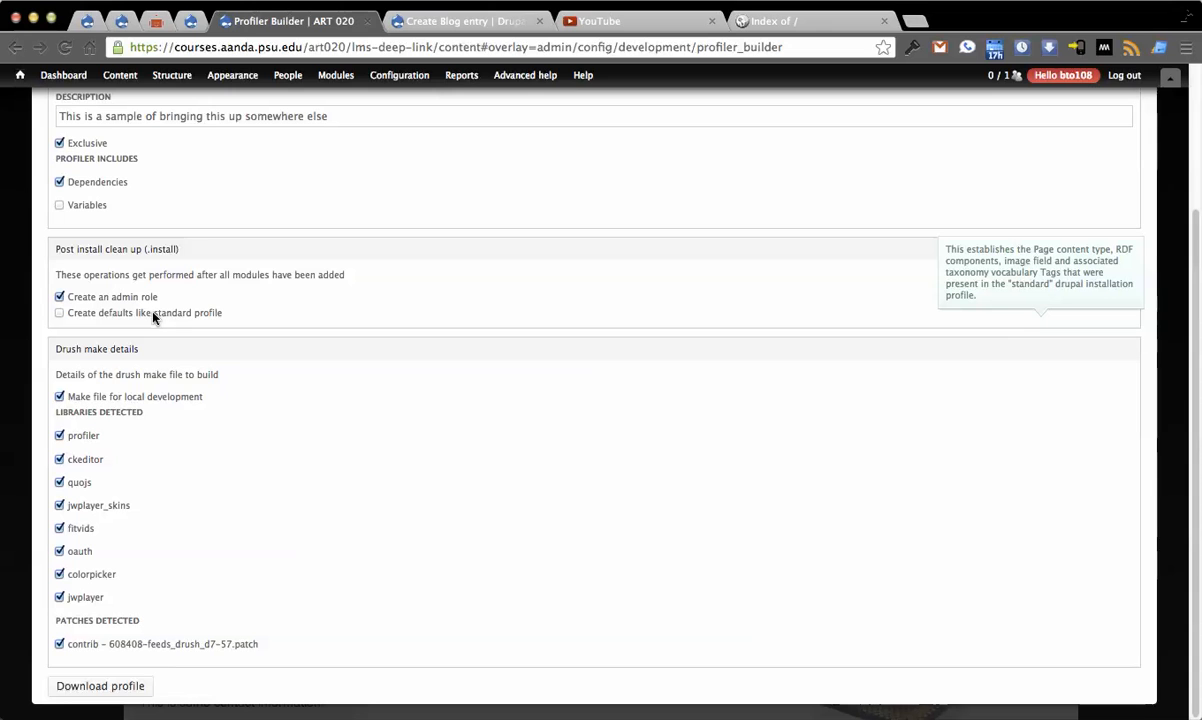
pyautogui.click(60, 312)
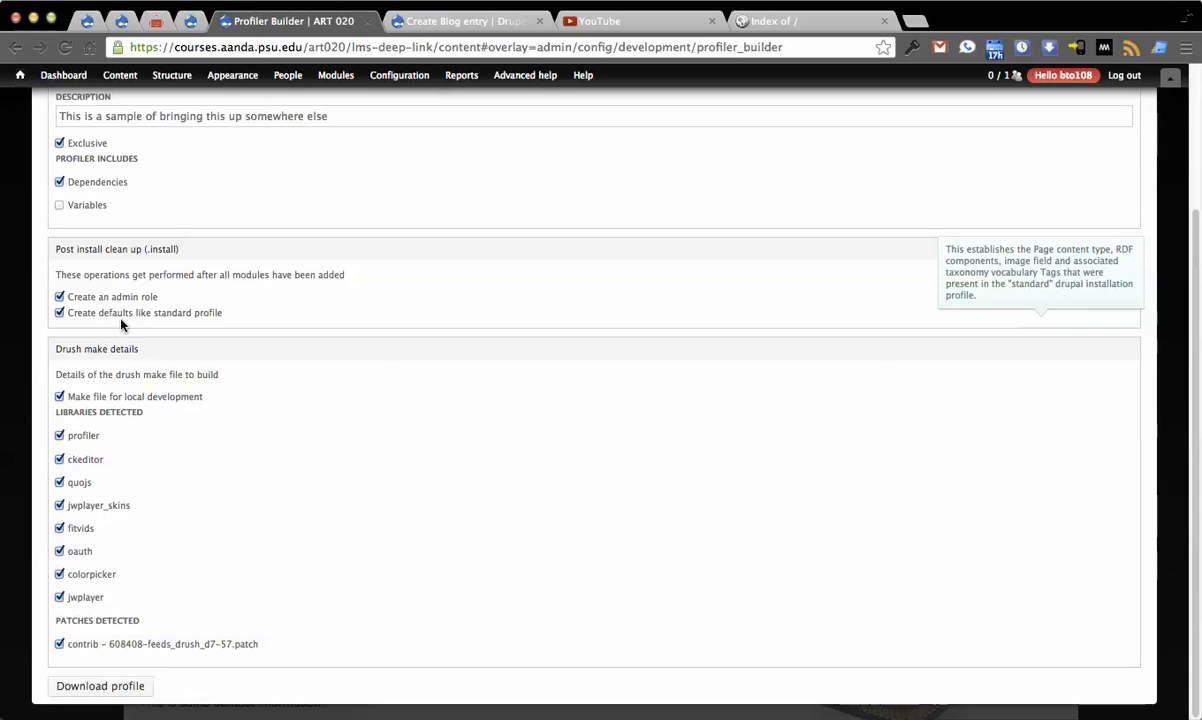
pyautogui.moveTo(138, 662)
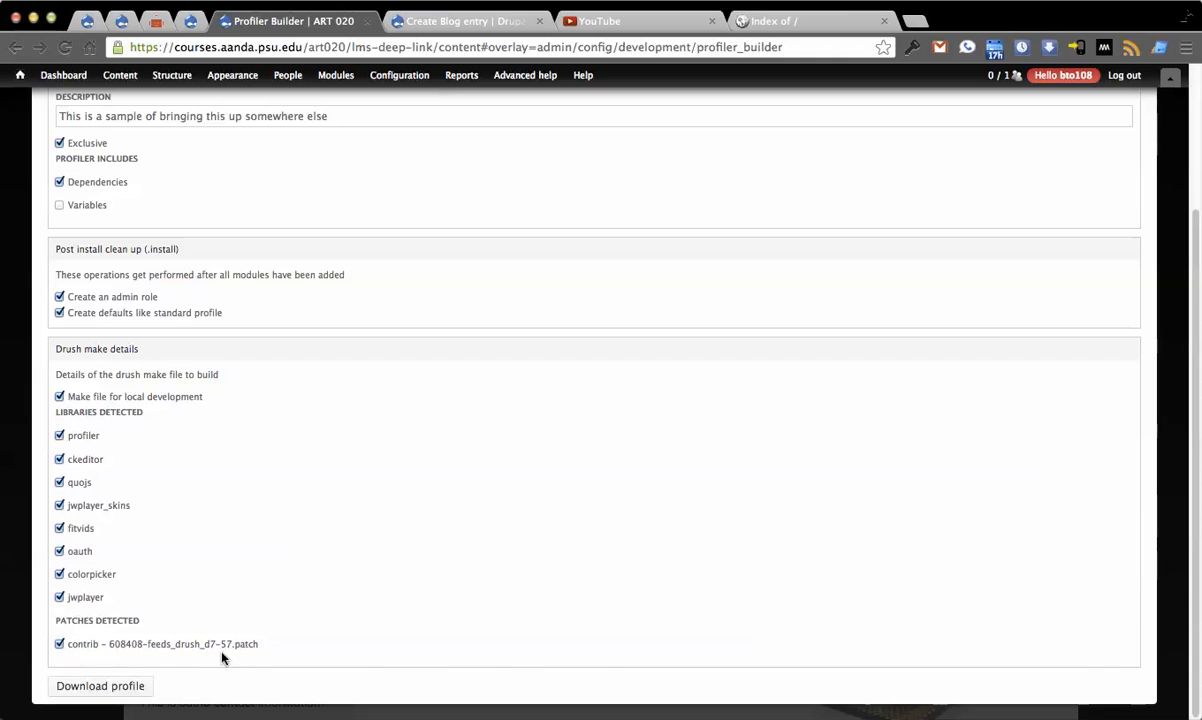
pyautogui.click(60, 644)
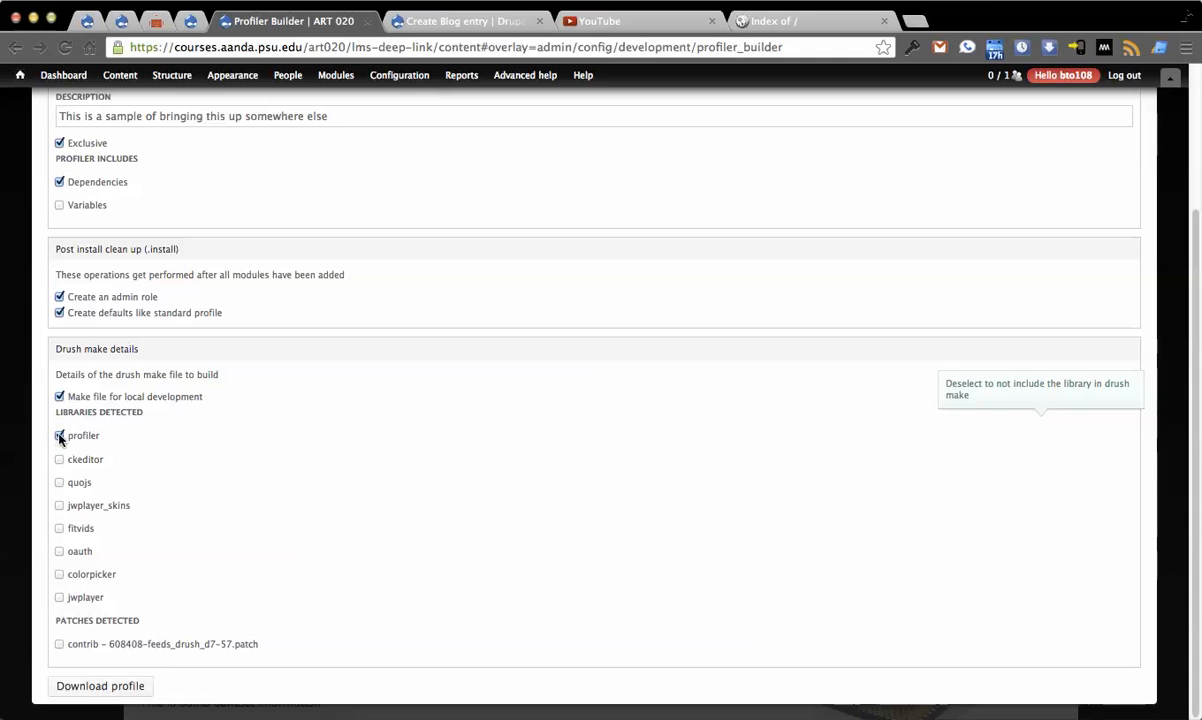
pyautogui.click(60, 436)
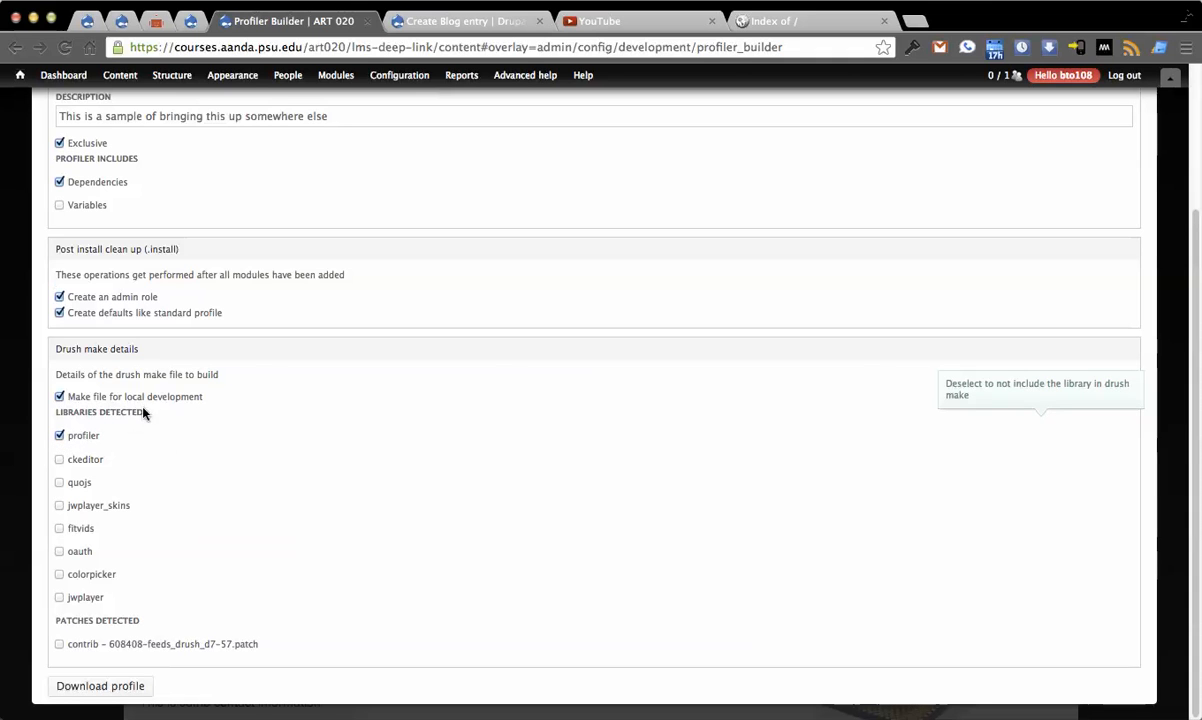
pyautogui.moveTo(140, 396)
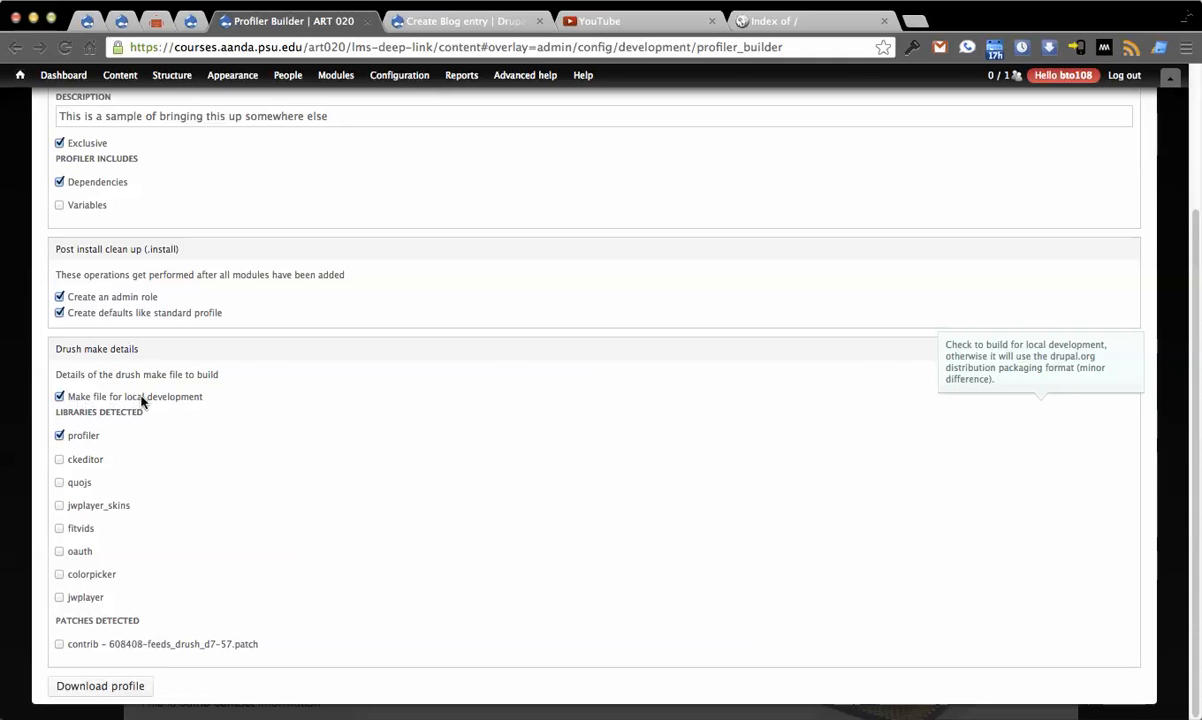
pyautogui.click(60, 396)
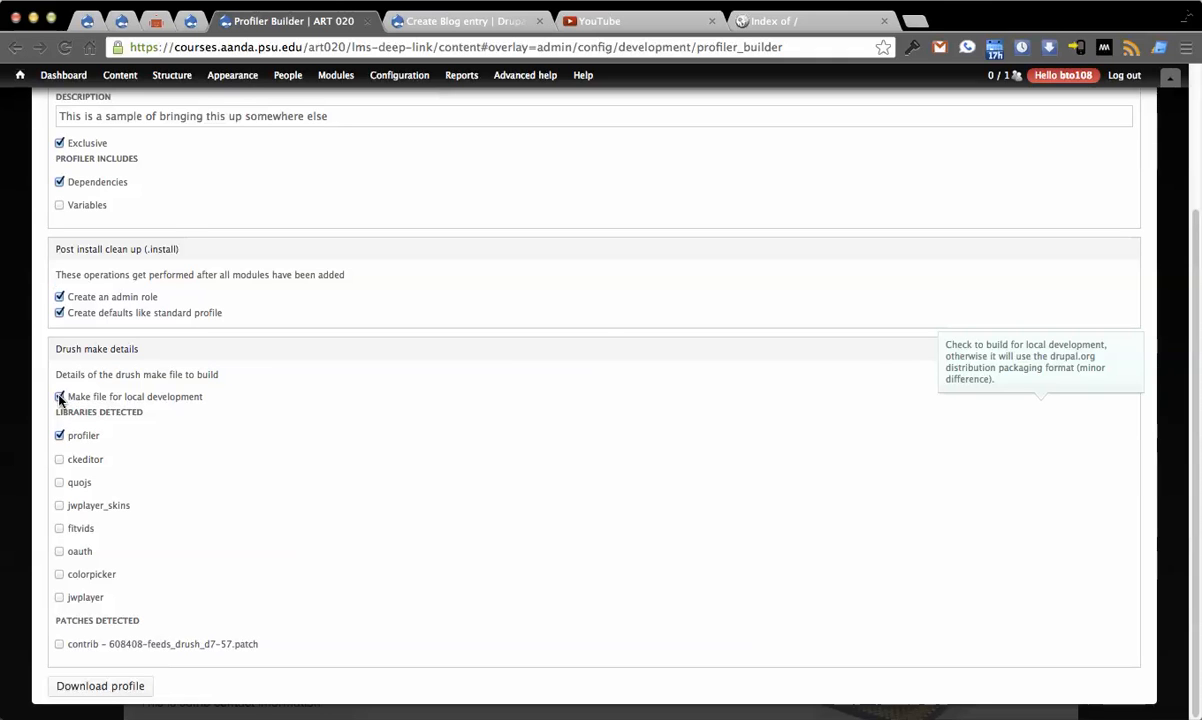
pyautogui.click(60, 396)
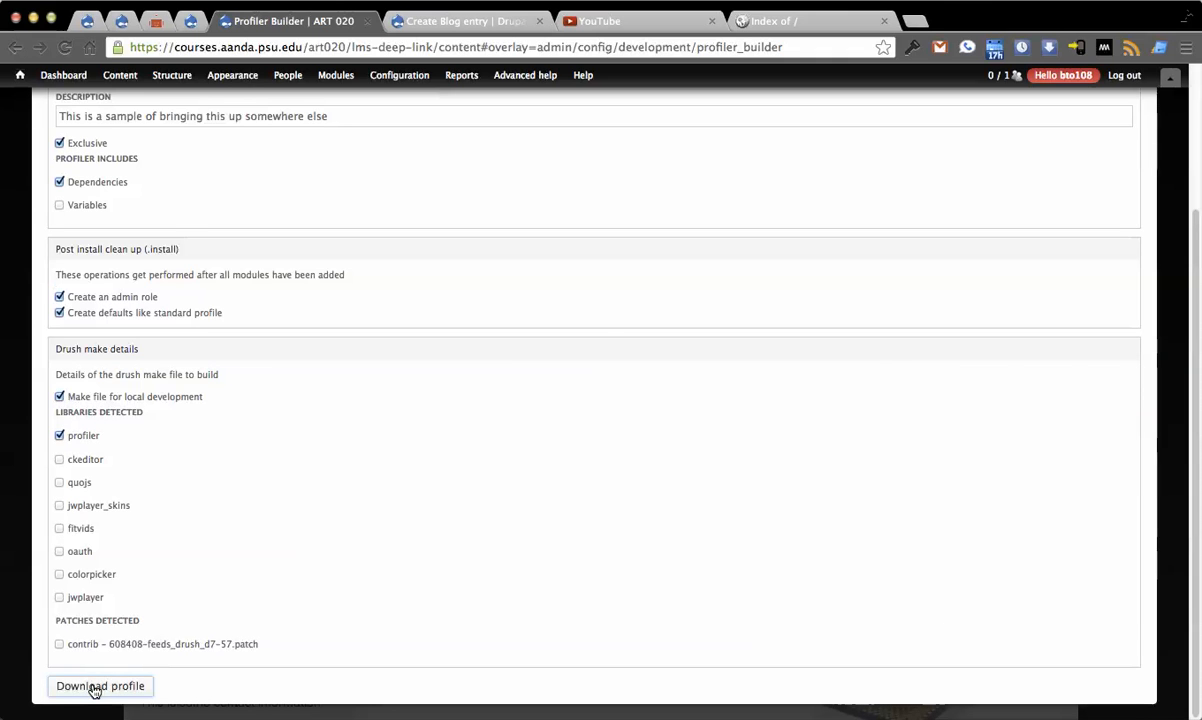
# Download the built Our sample profile and view its downloaded folder.
pyautogui.click(100, 686)
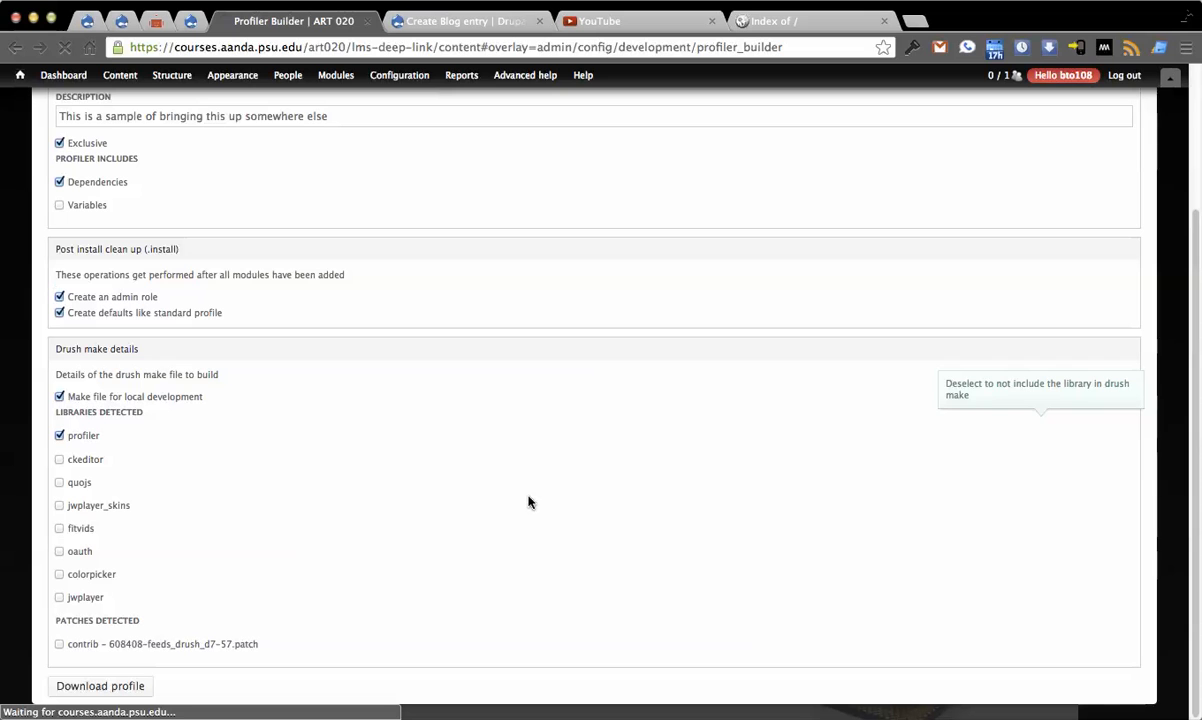
pyautogui.moveTo(480, 498)
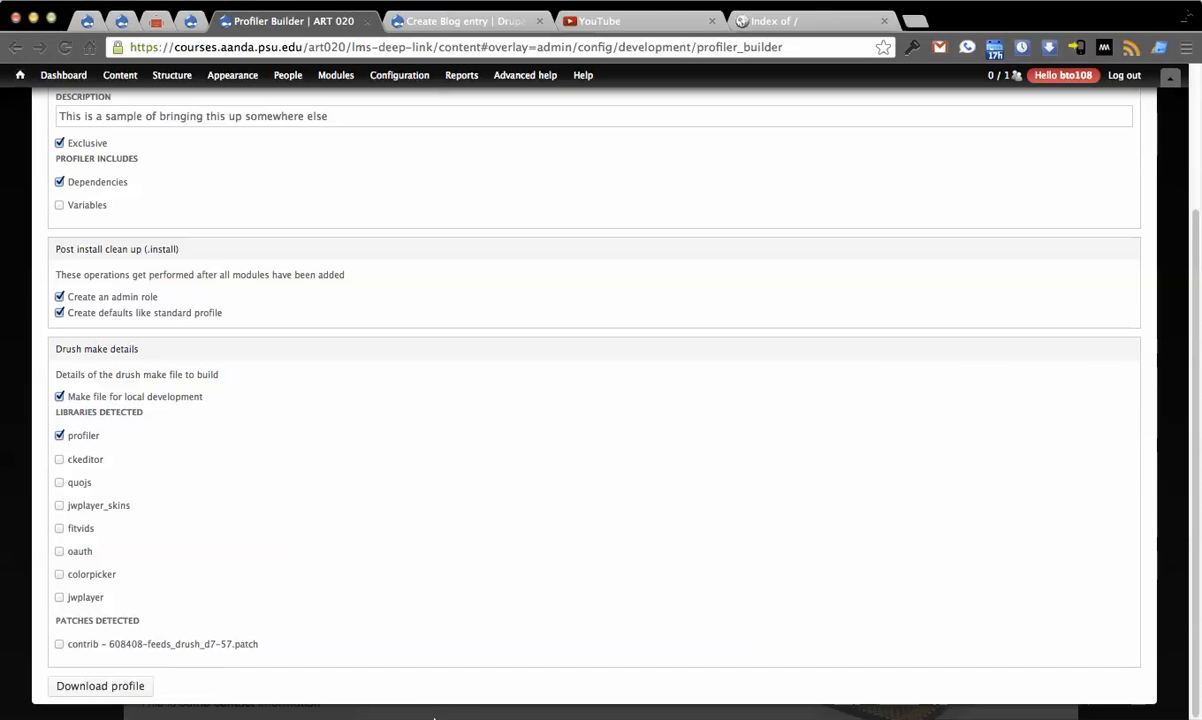
pyautogui.click(100, 686)
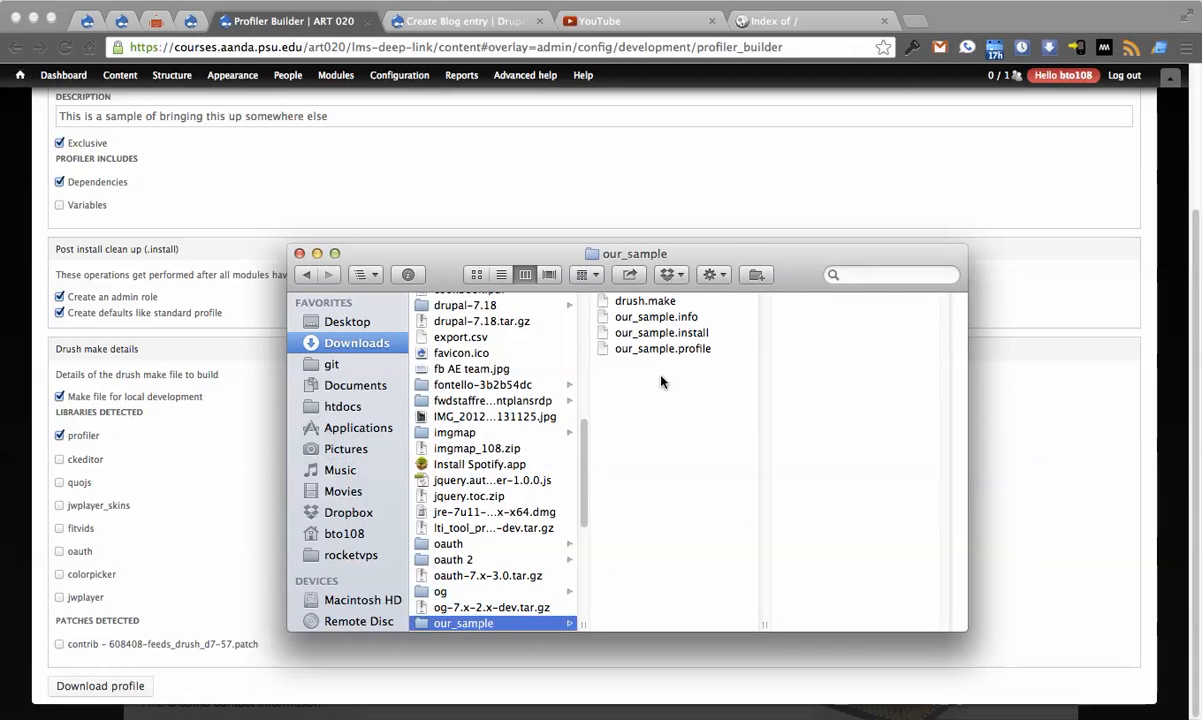
pyautogui.moveTo(664, 414)
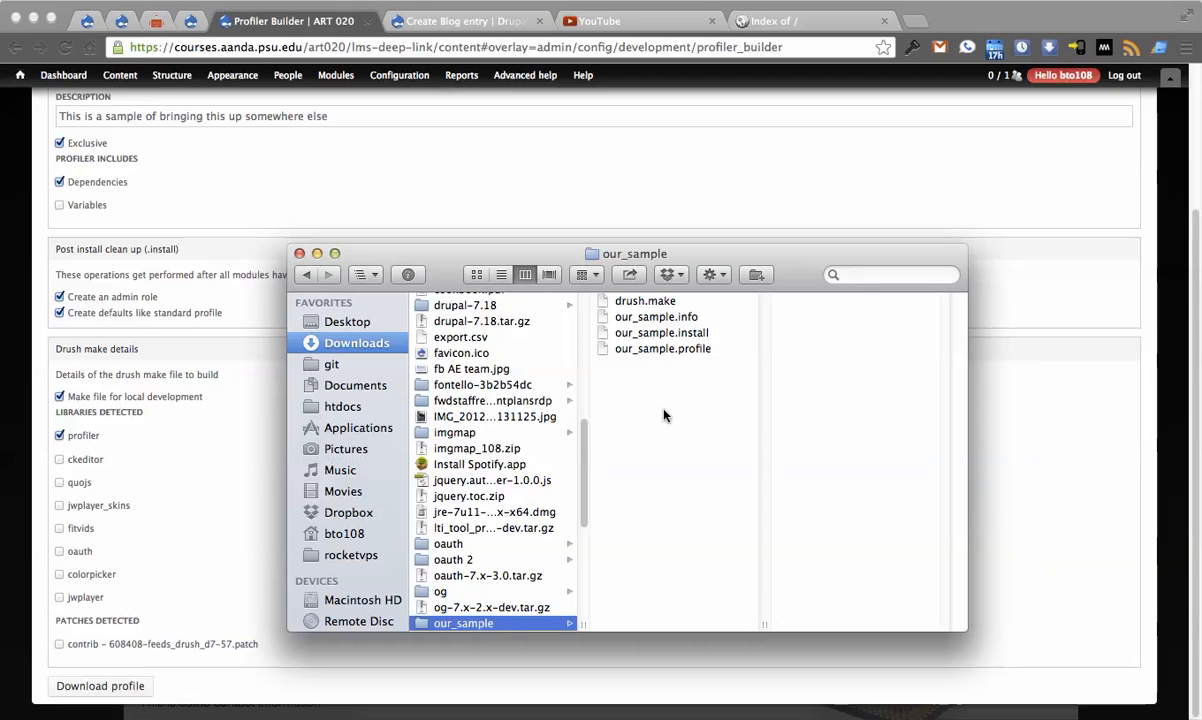
pyautogui.moveTo(674, 400)
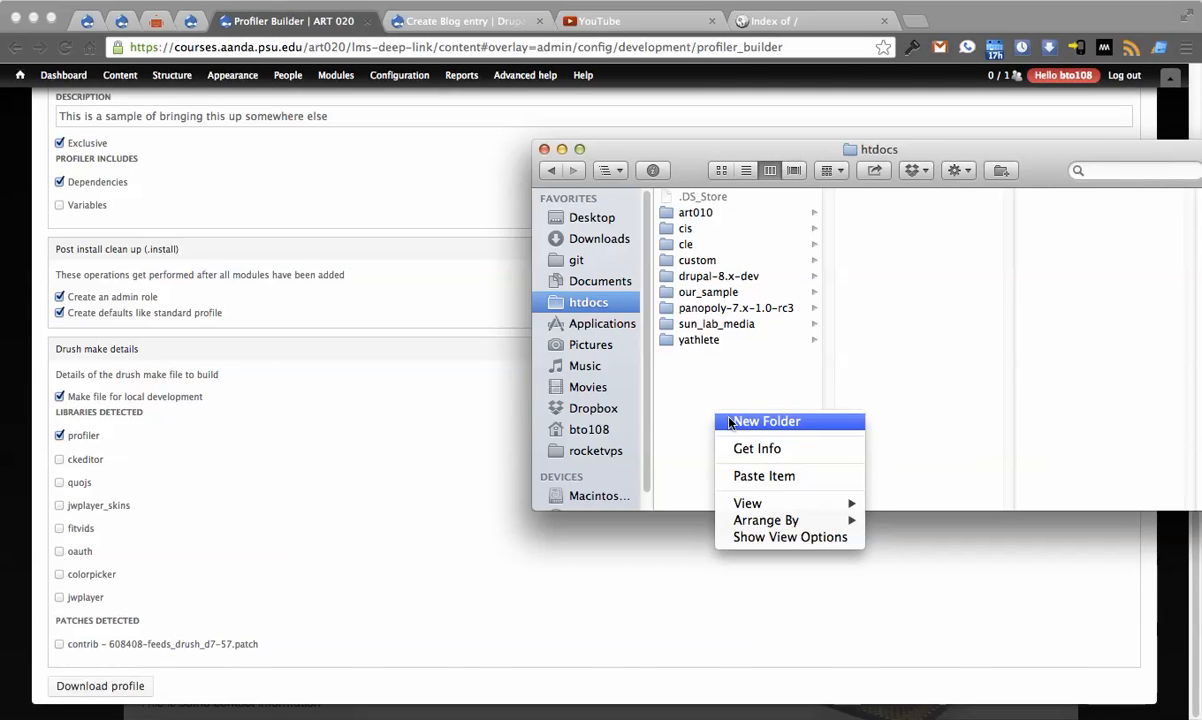
# Create a folder named thenewsite inside htdocs and enter it.
pyautogui.click(764, 420)
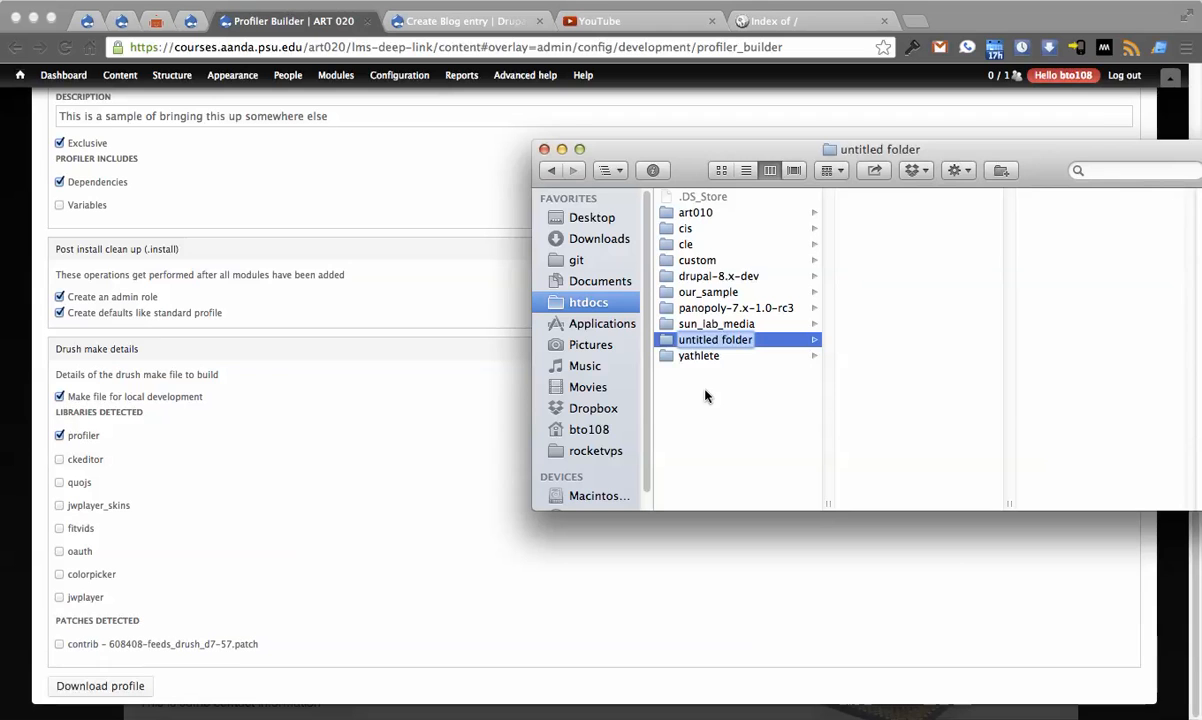
pyautogui.write('thenewsite')
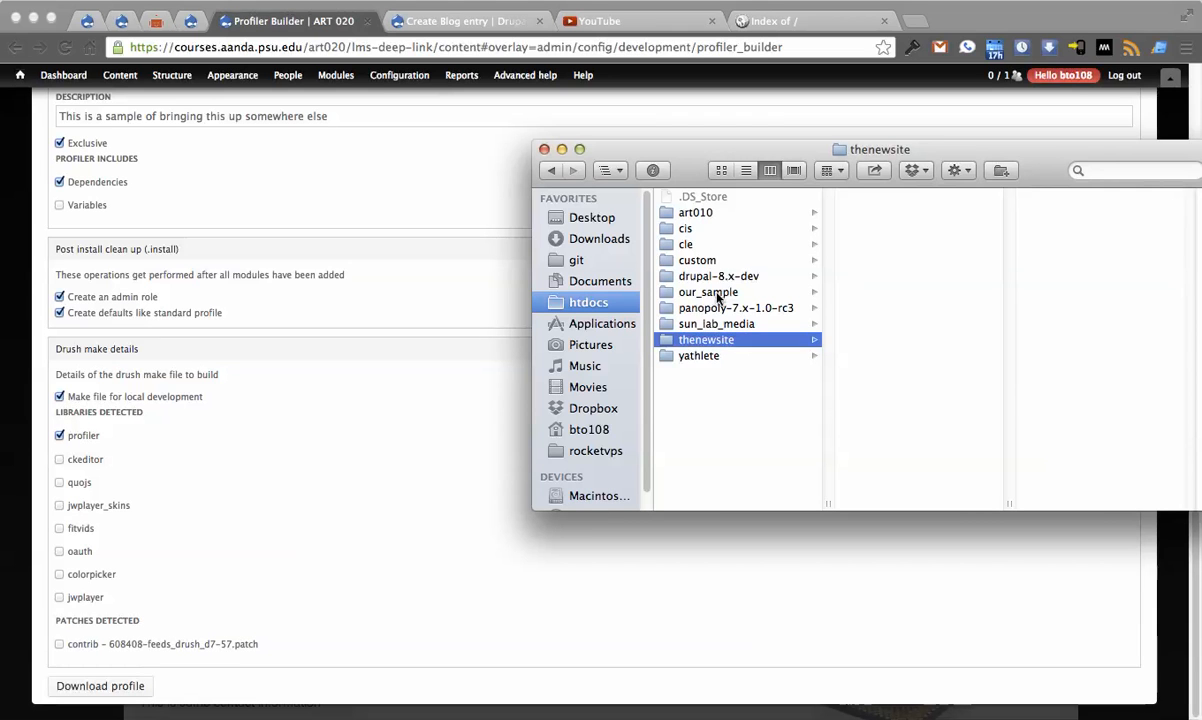
pyautogui.click(708, 292)
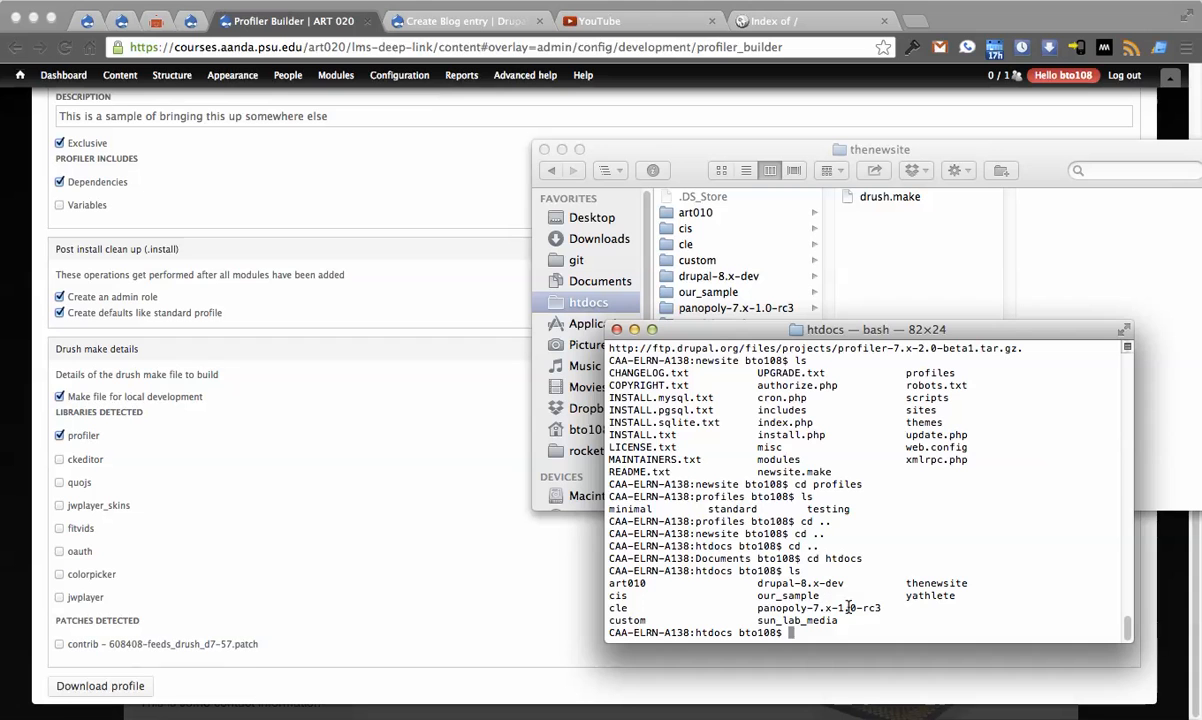
# Change directory into thenewsite and list it to confirm only drush.make is there.
pyautogui.write('cd')
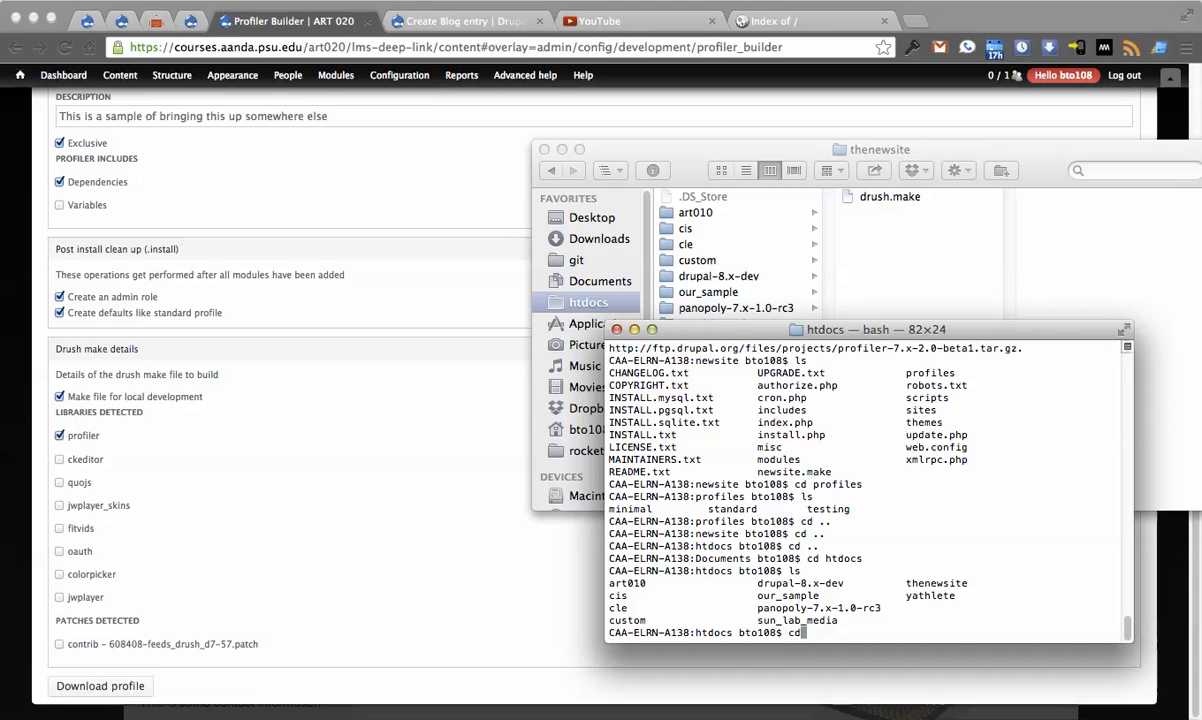
pyautogui.write('then')
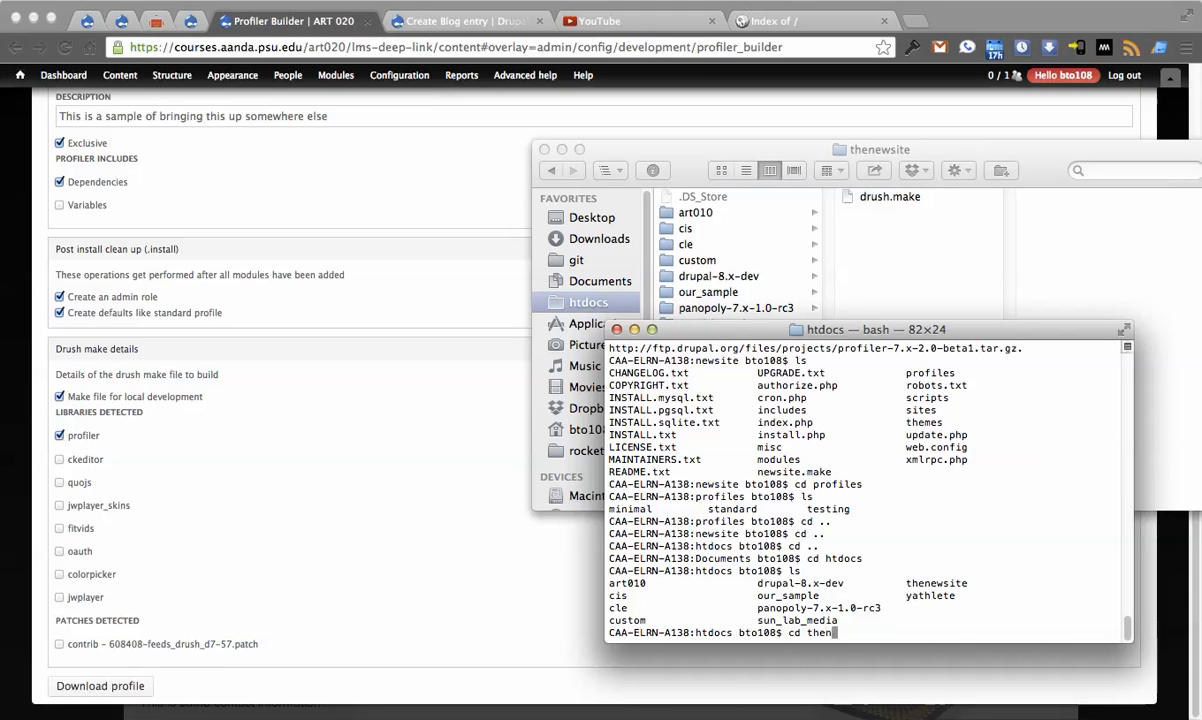
pyautogui.press('Return')
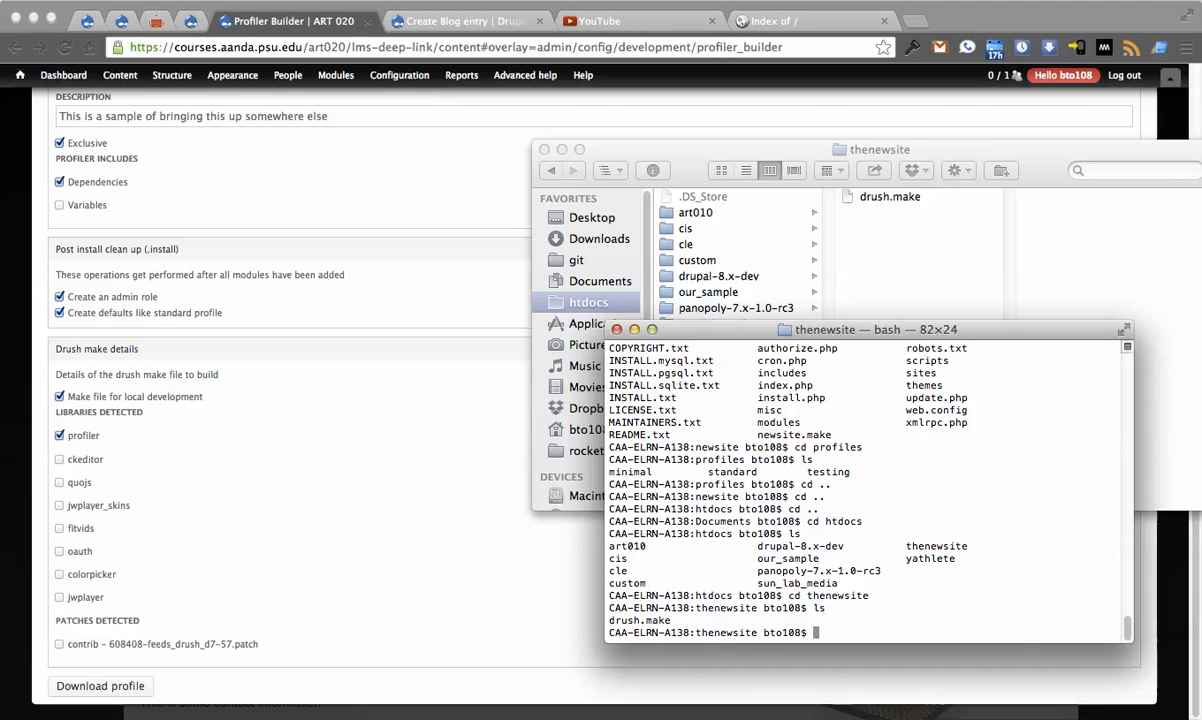
pyautogui.write('drush')
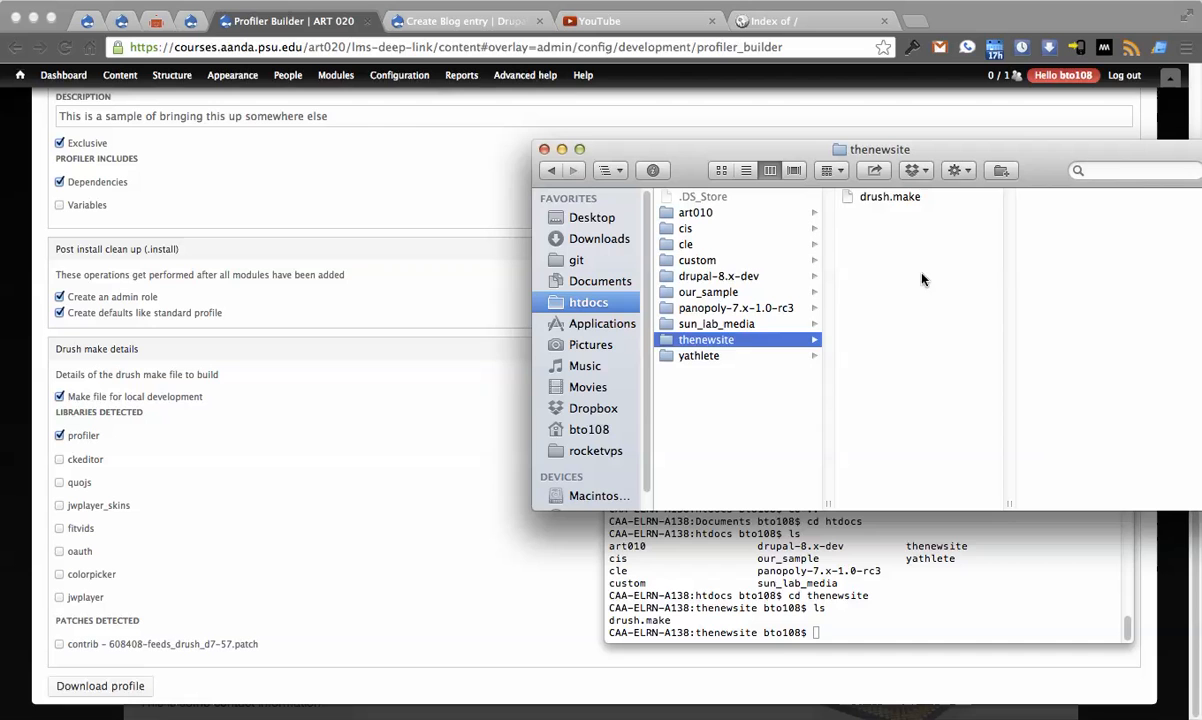
# Review drush.make in TextEdit, scrolling its project list and highlighting the webaccess module entries.
pyautogui.click(888, 196)
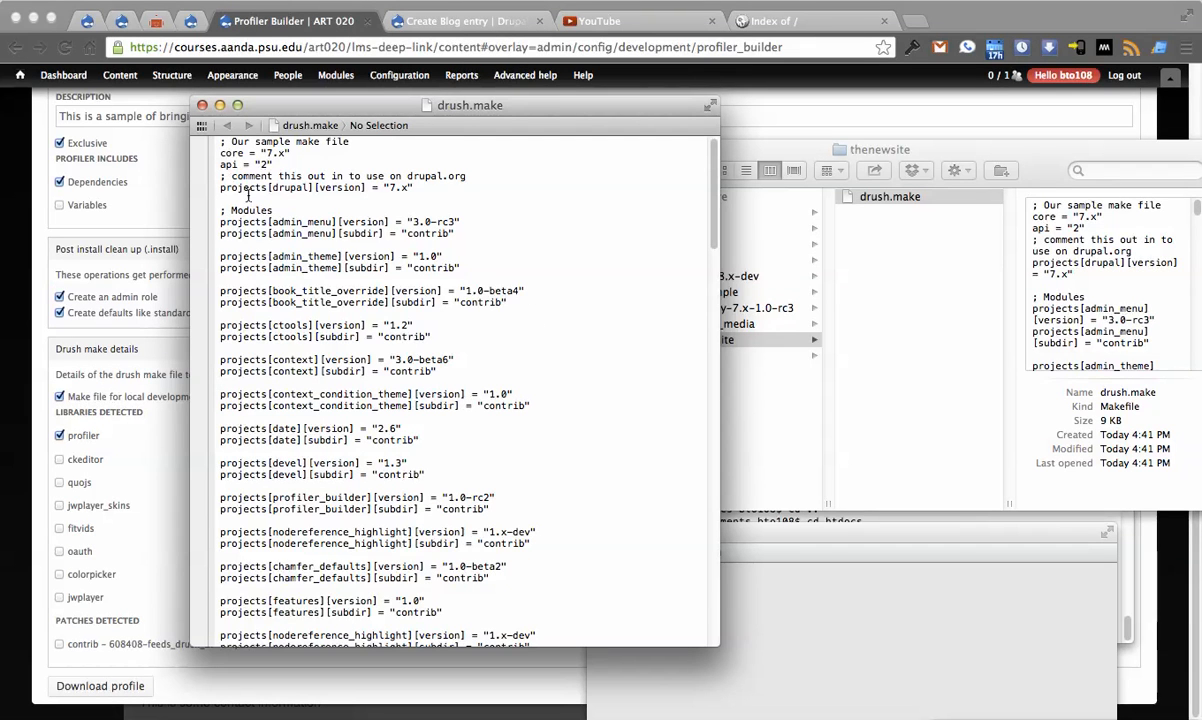
pyautogui.scroll(-3)
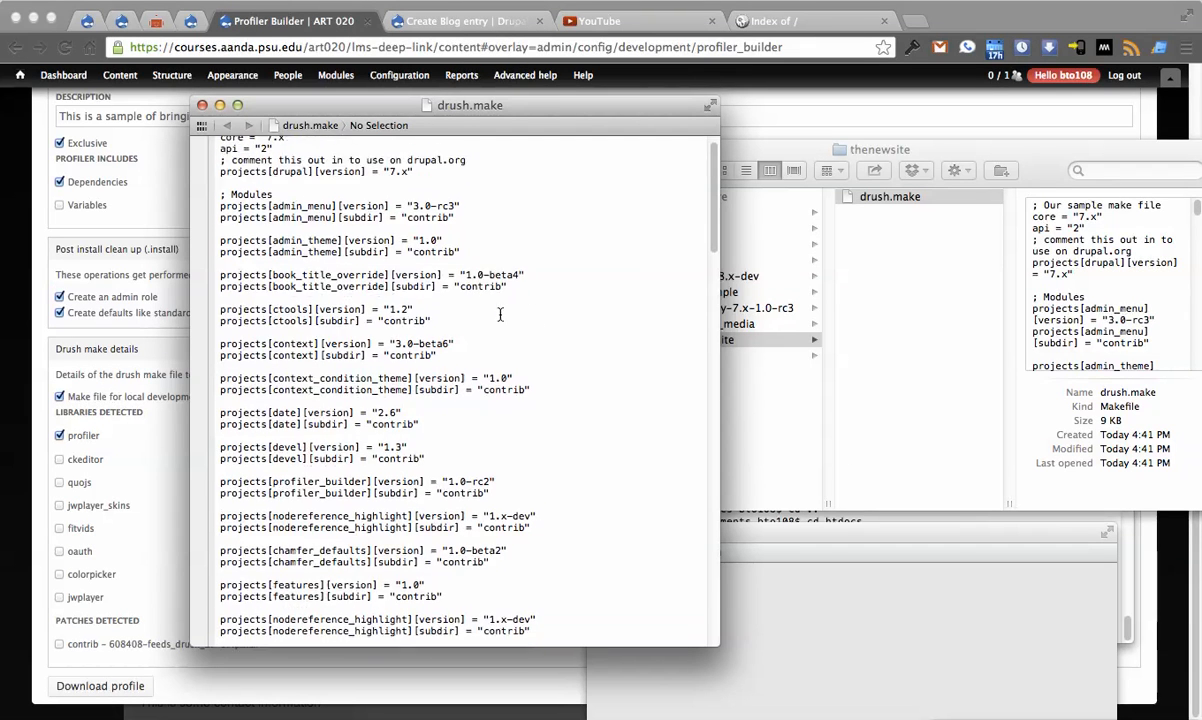
pyautogui.scroll(-3)
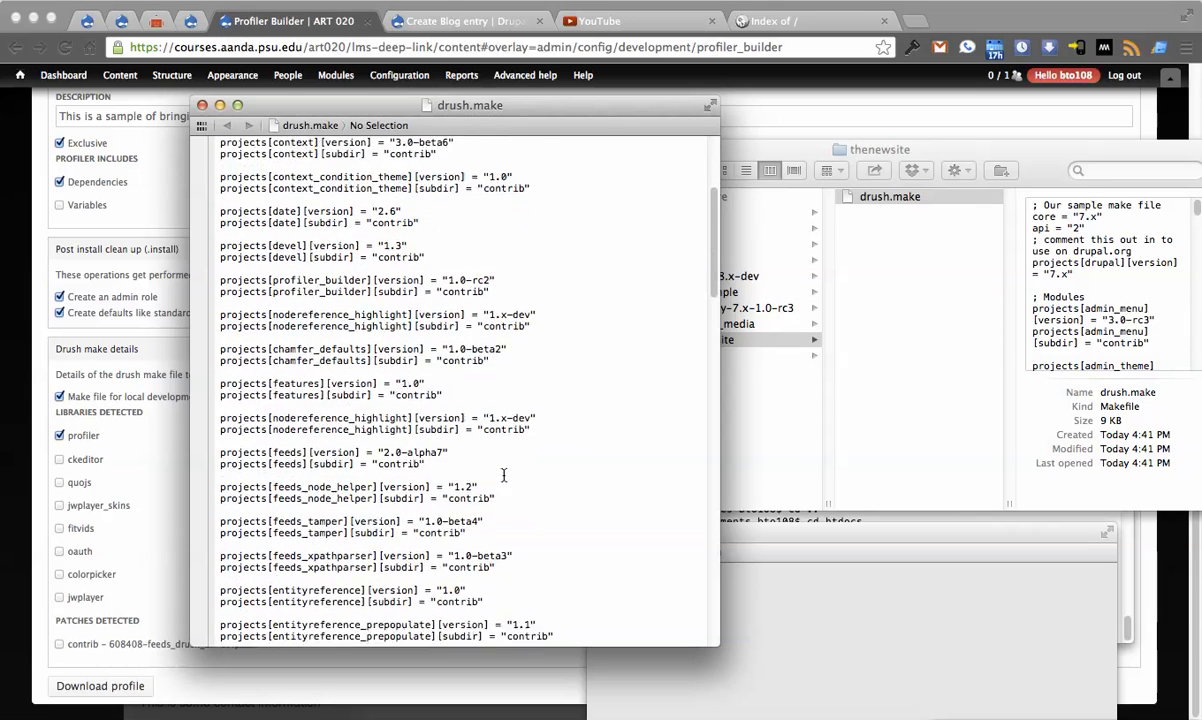
pyautogui.scroll(-3)
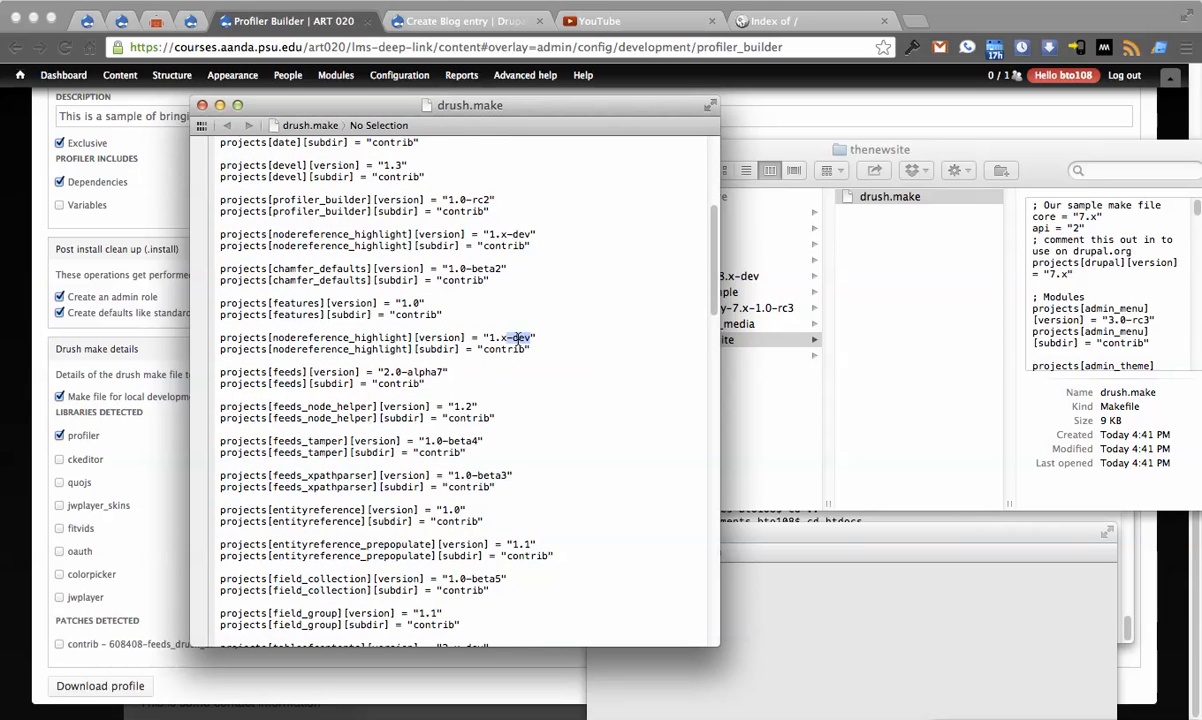
pyautogui.scroll(-3)
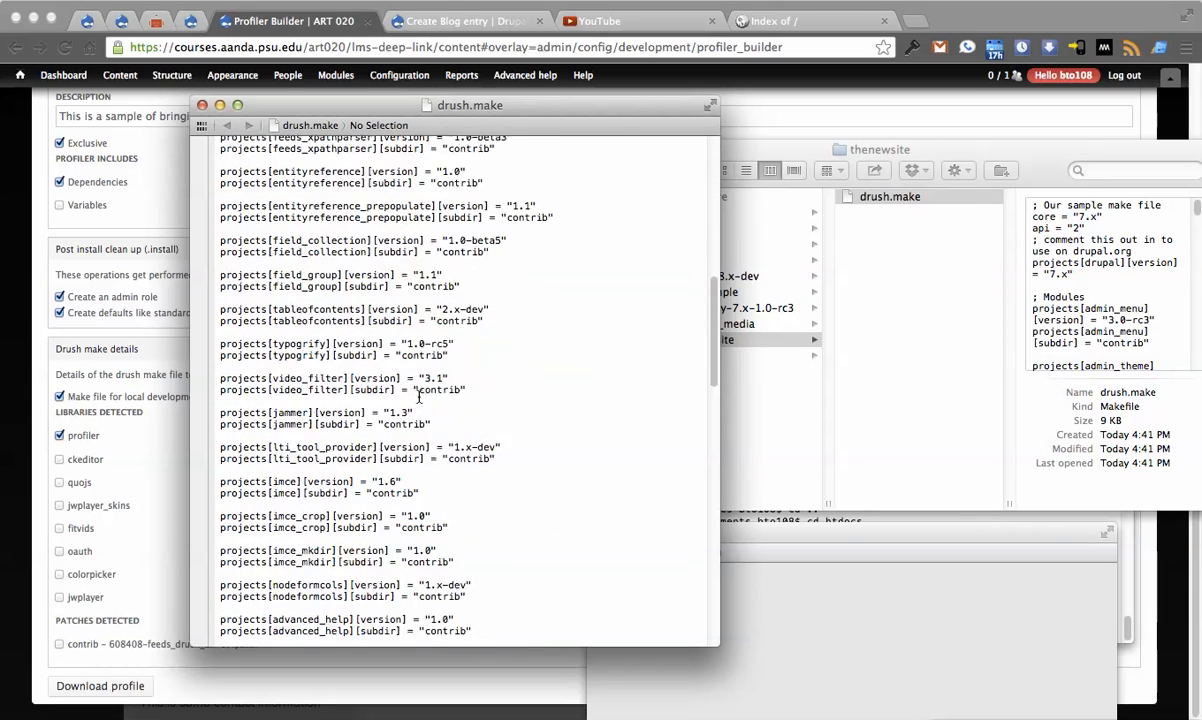
pyautogui.scroll(-3)
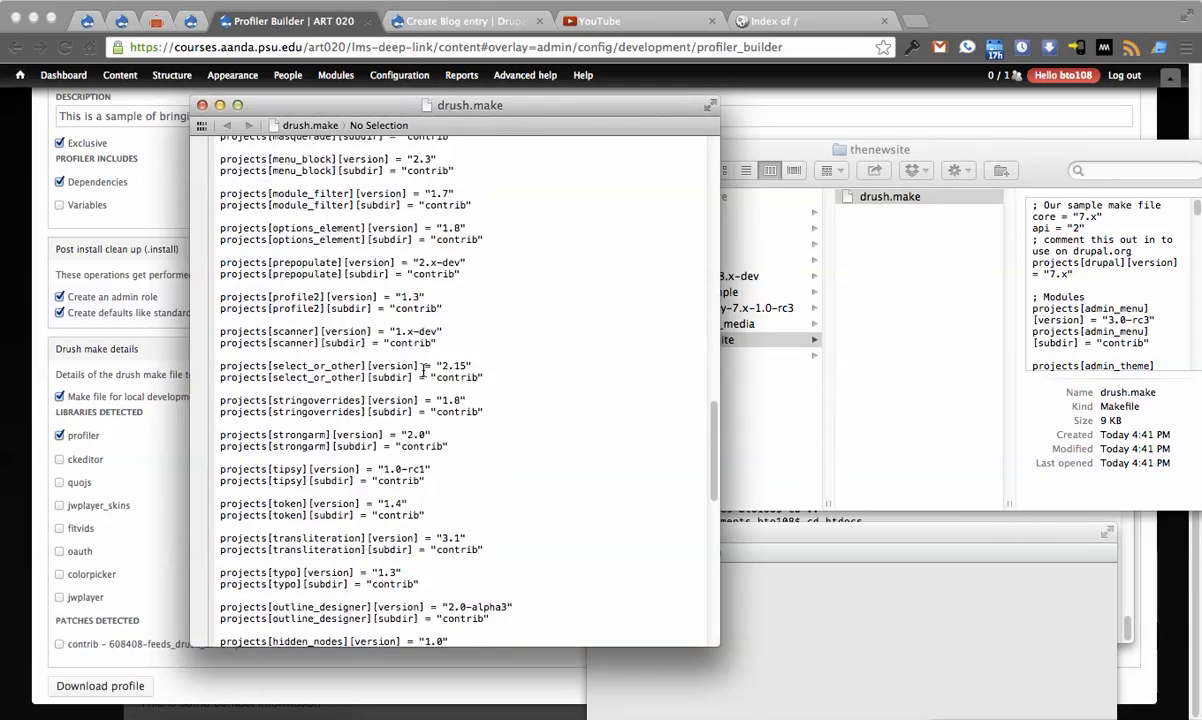
pyautogui.scroll(-3)
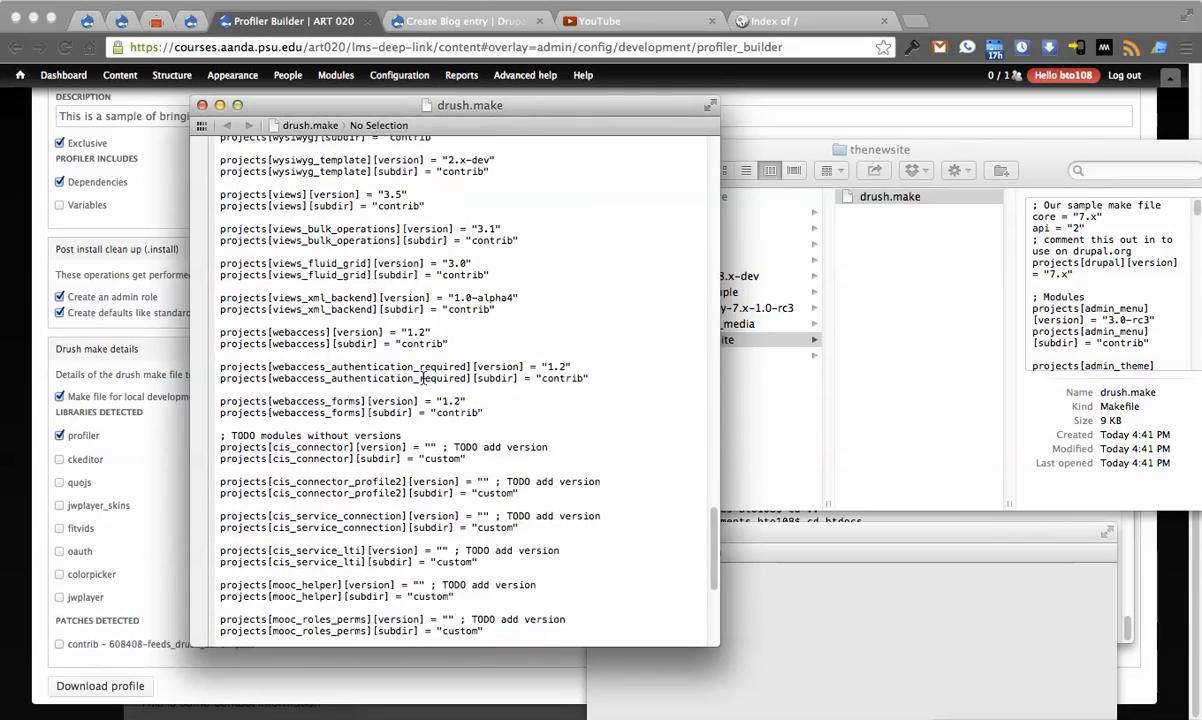
pyautogui.scroll(-3)
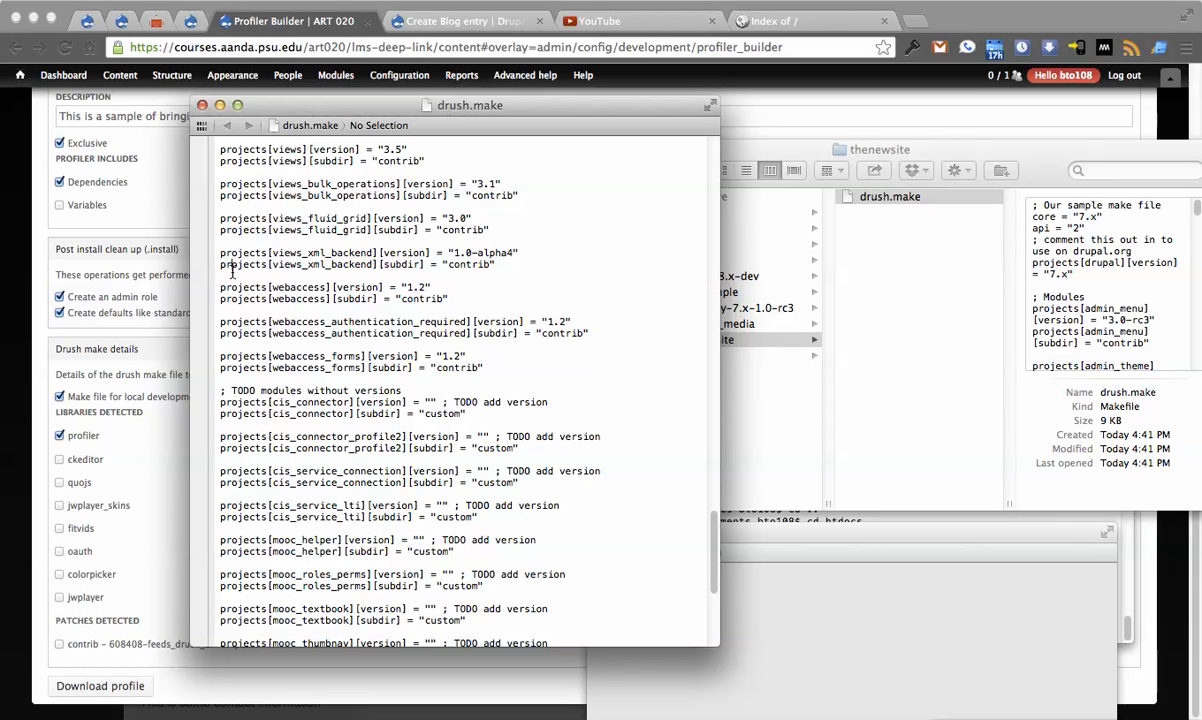
pyautogui.moveTo(232, 288); pyautogui.dragTo(496, 320)
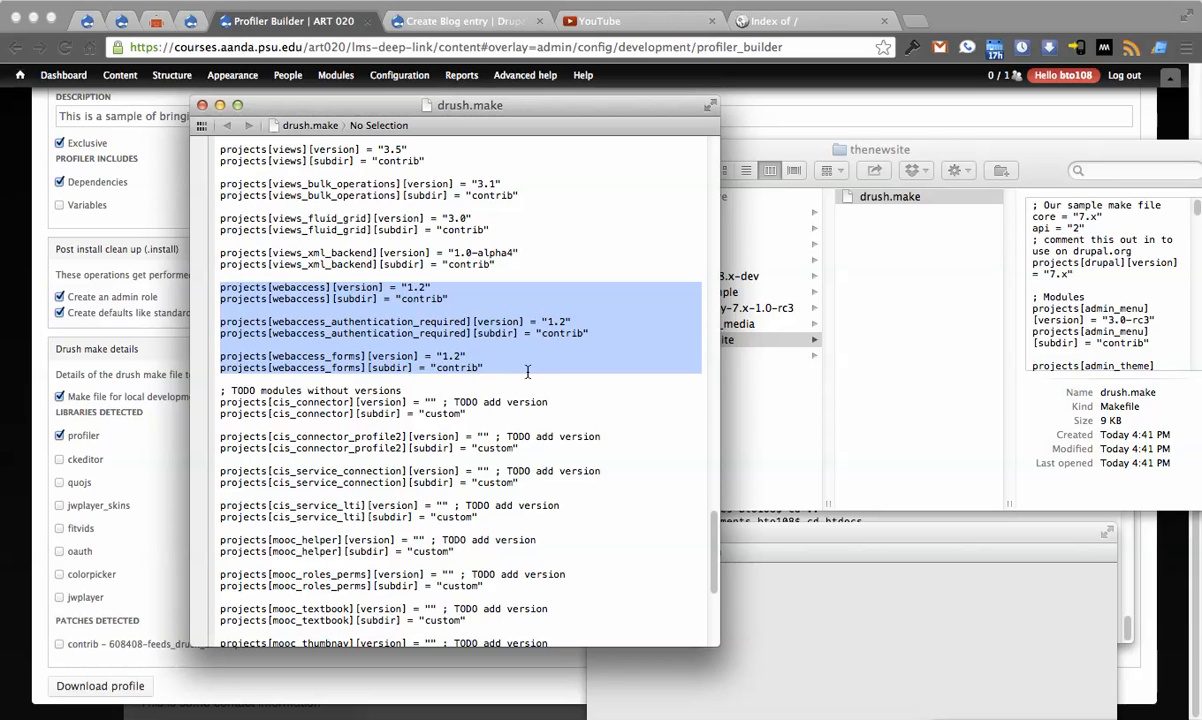
# Highlight the TODO custom modules lacking version numbers, then start drush make in Terminal.
pyautogui.scroll(-3)
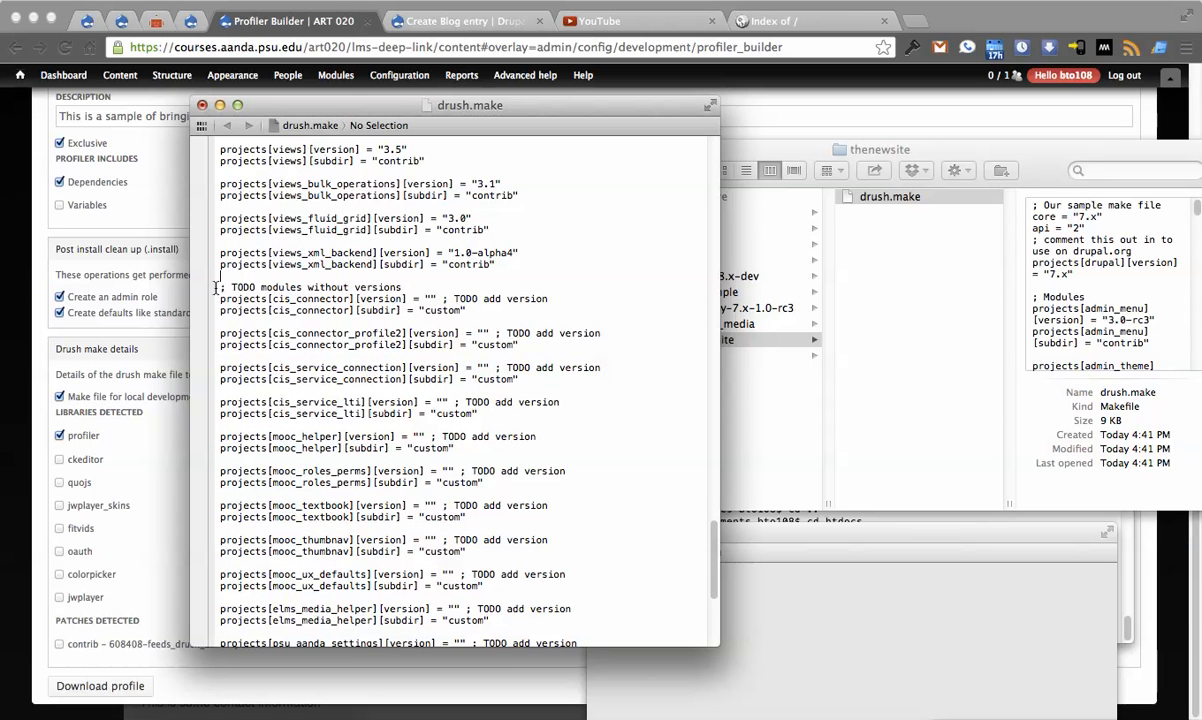
pyautogui.moveTo(220, 288); pyautogui.dragTo(436, 332)
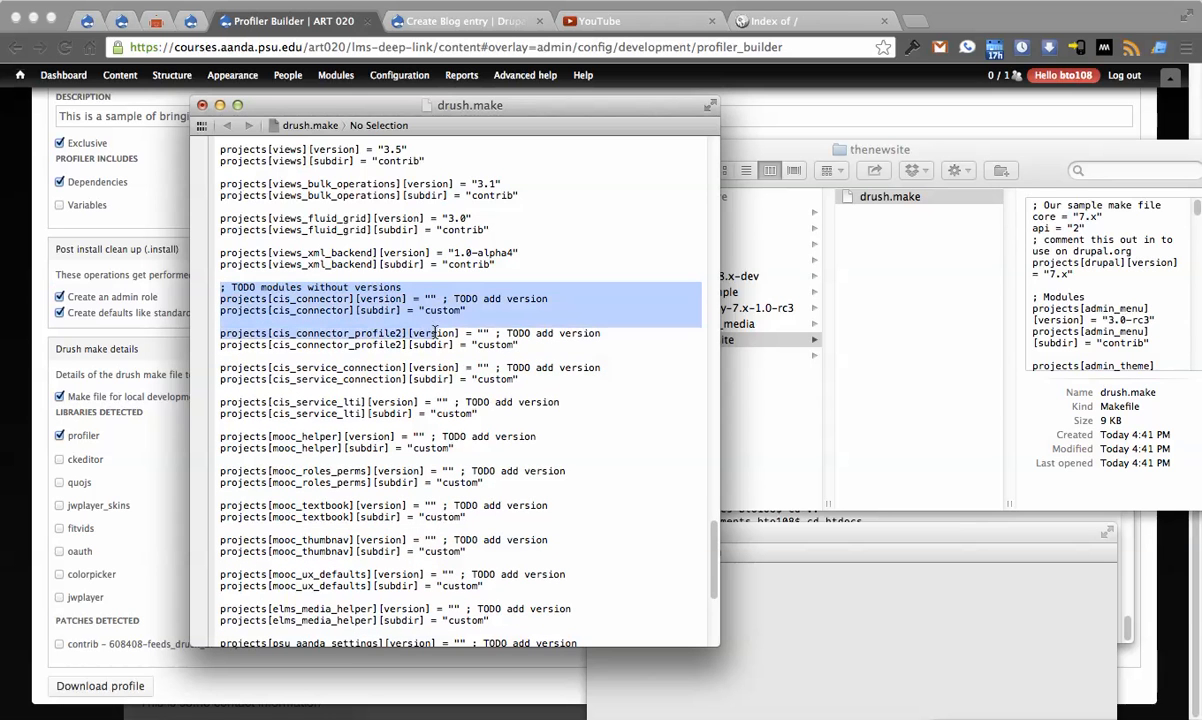
pyautogui.scroll(-3)
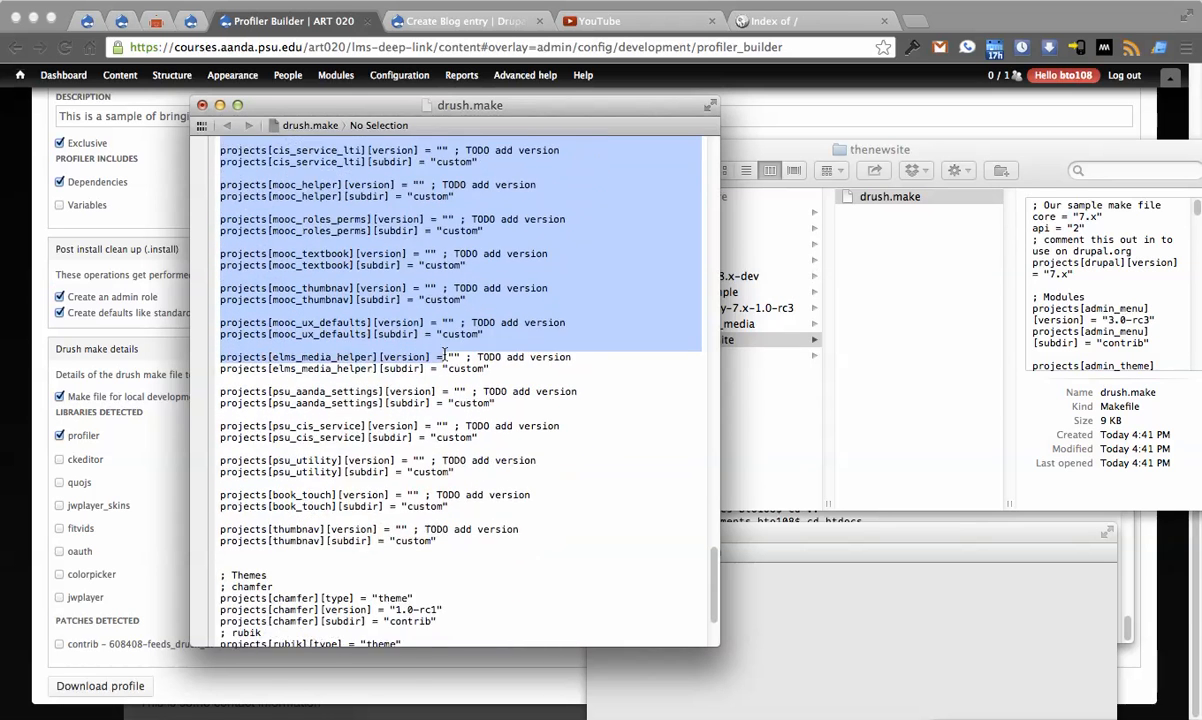
pyautogui.scroll(-3)
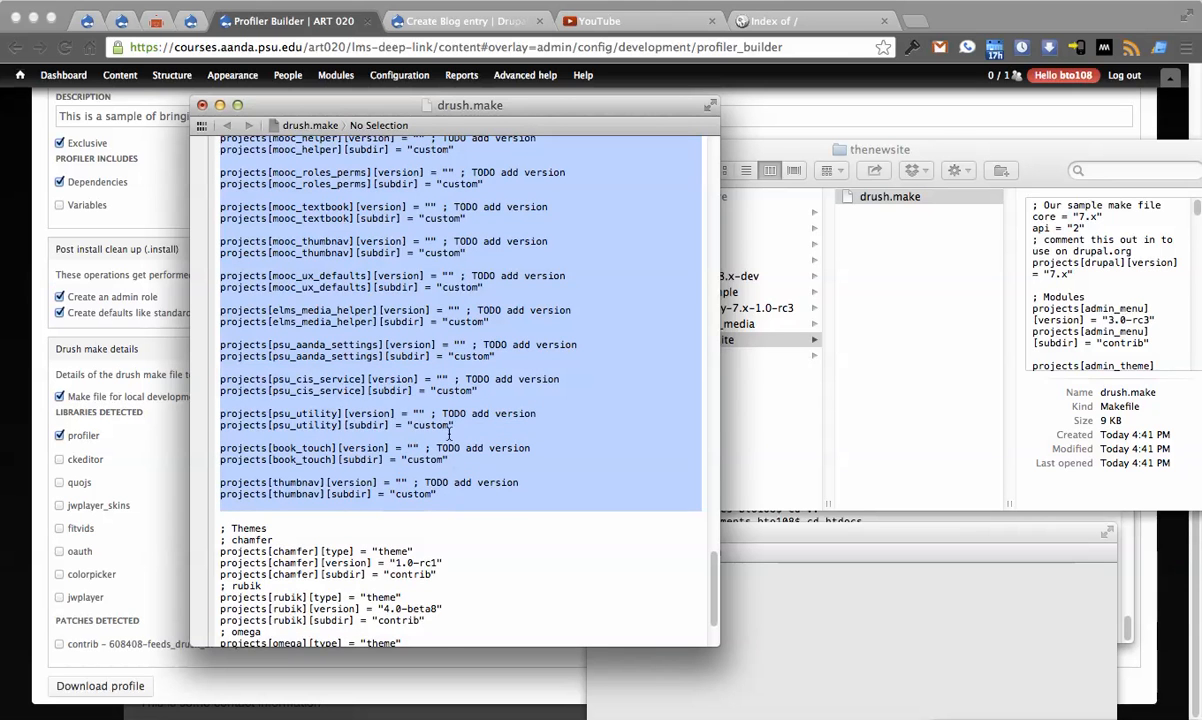
pyautogui.scroll(-3)
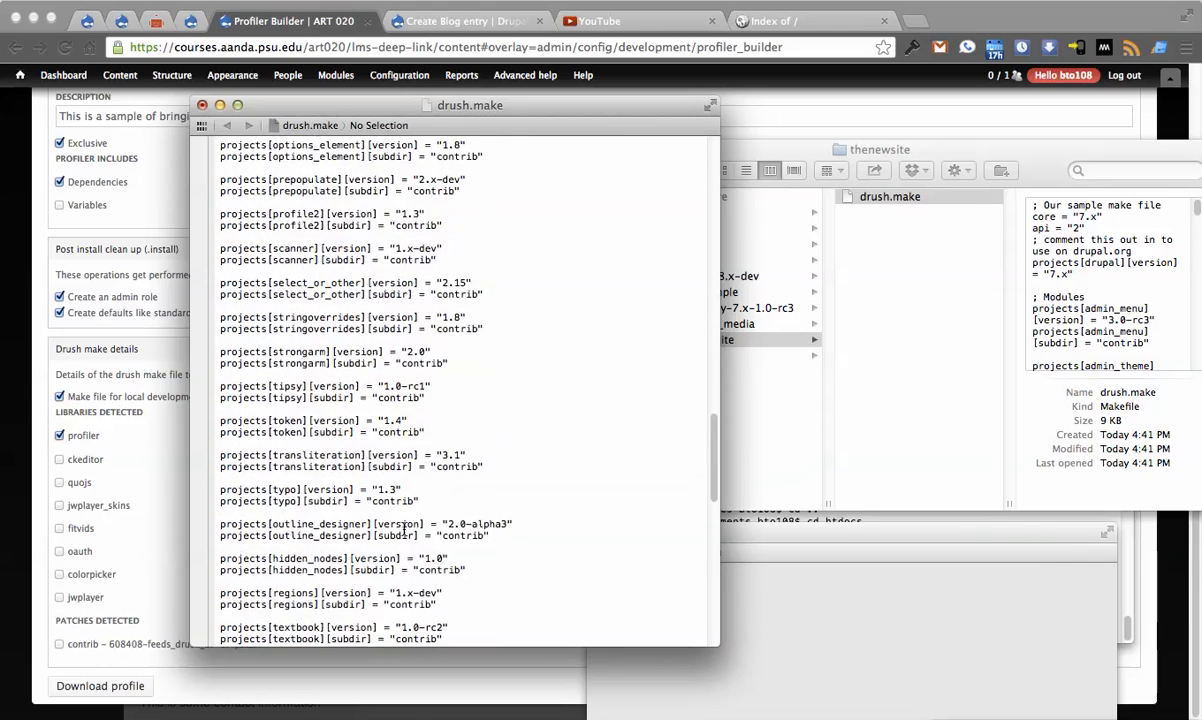
pyautogui.write('psu')
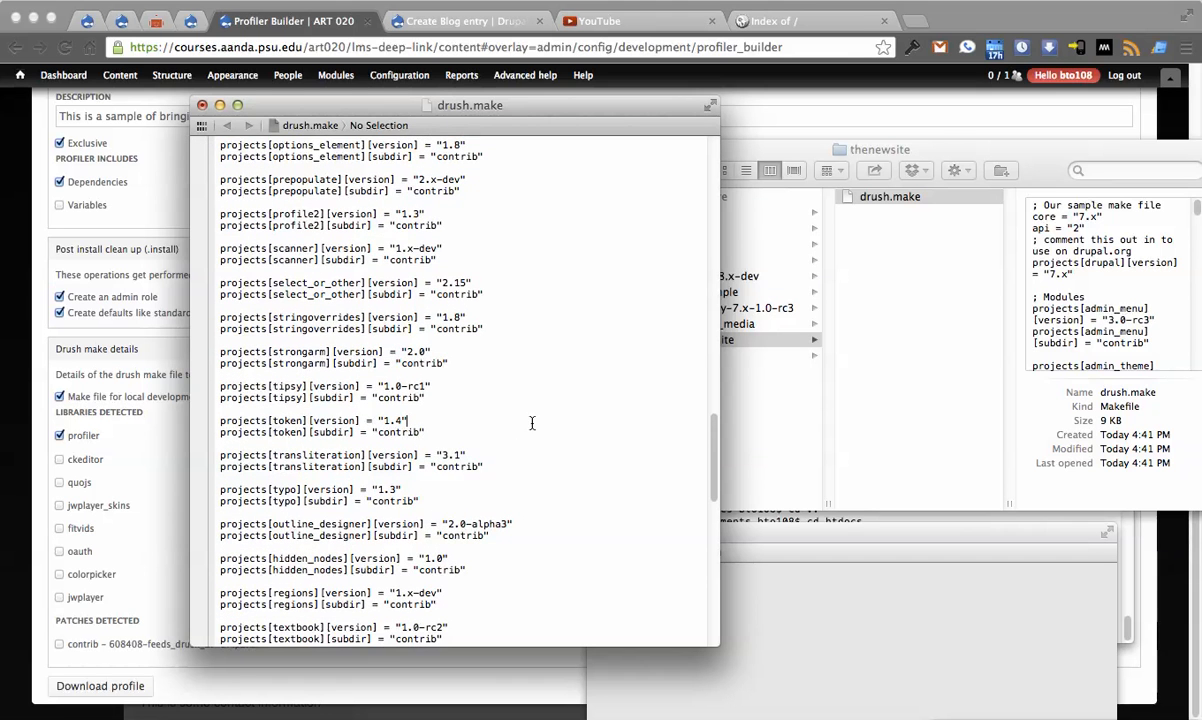
pyautogui.scroll(-3)
pyautogui.write('drush make drush.make')
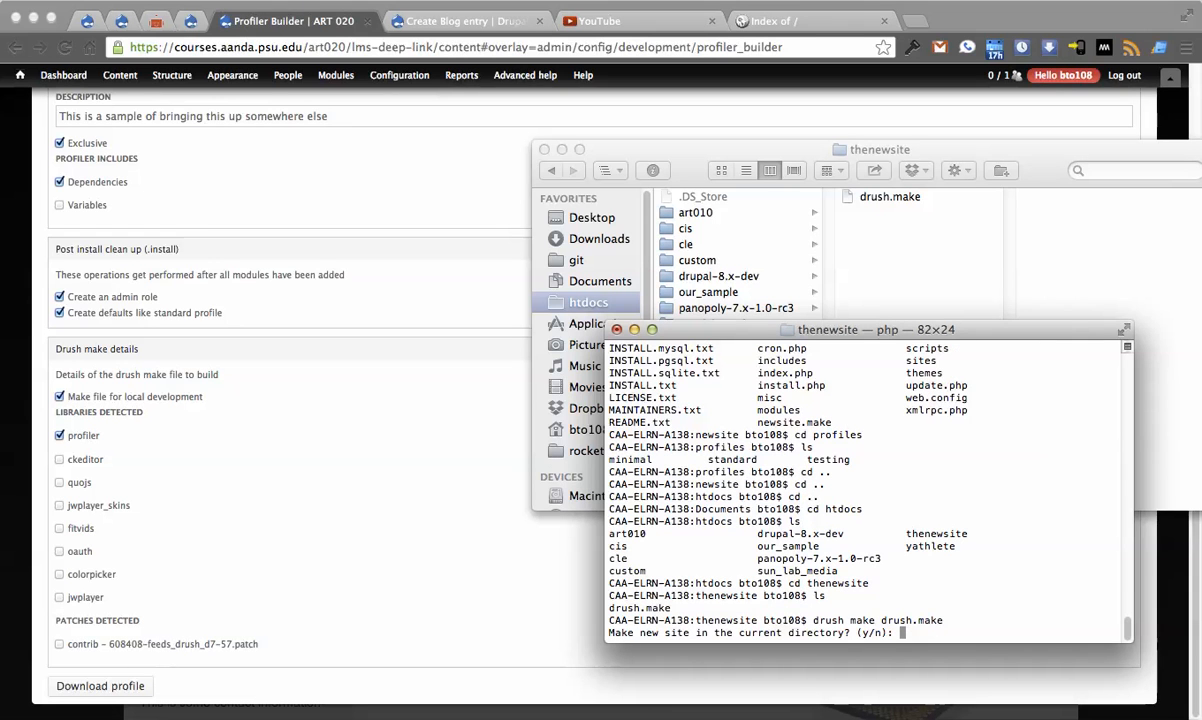
# Answer y to build in the current directory and let drush make download core, modules and profiler.
pyautogui.write('y')
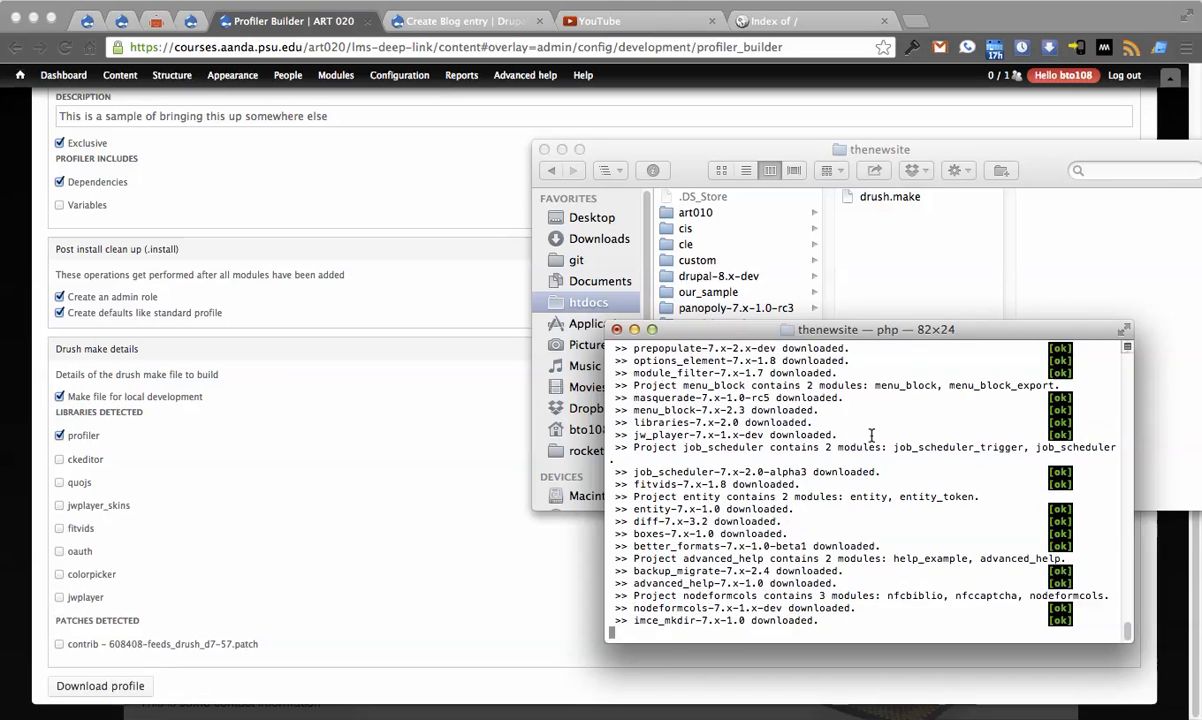
pyautogui.scroll(-3)
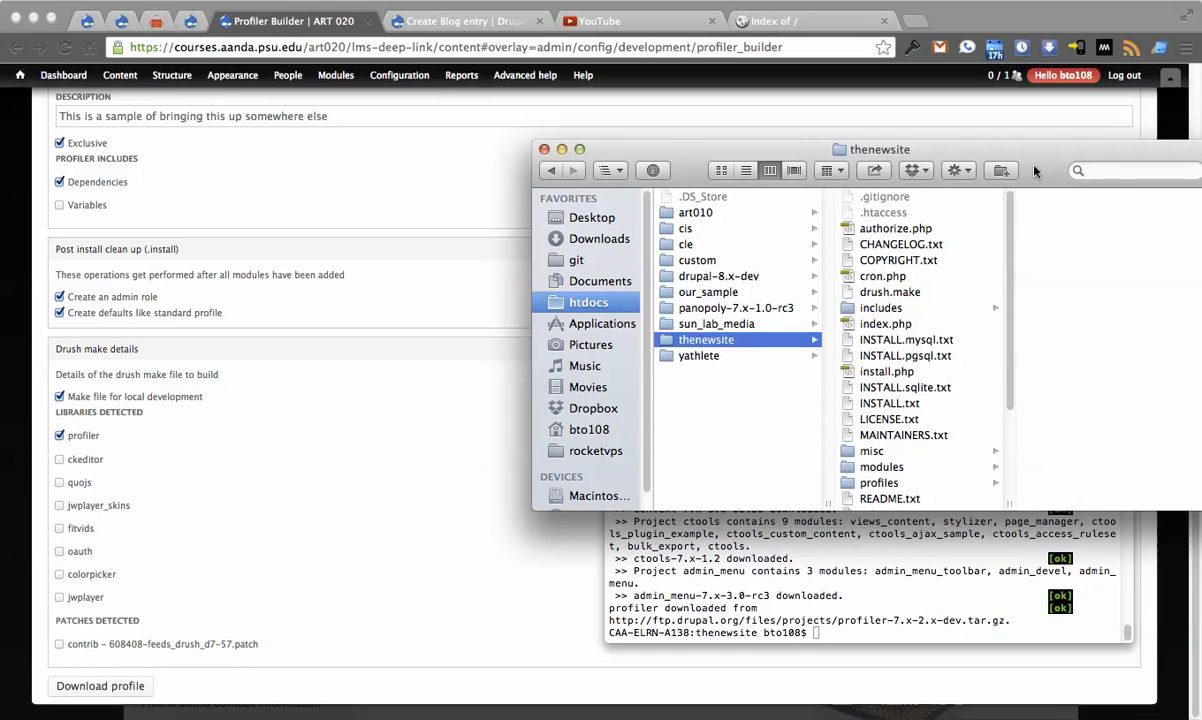
# Browse to thenewsite's profiles folder and confirm our_sample sits beside minimal, standard and testing.
pyautogui.scroll(-3)
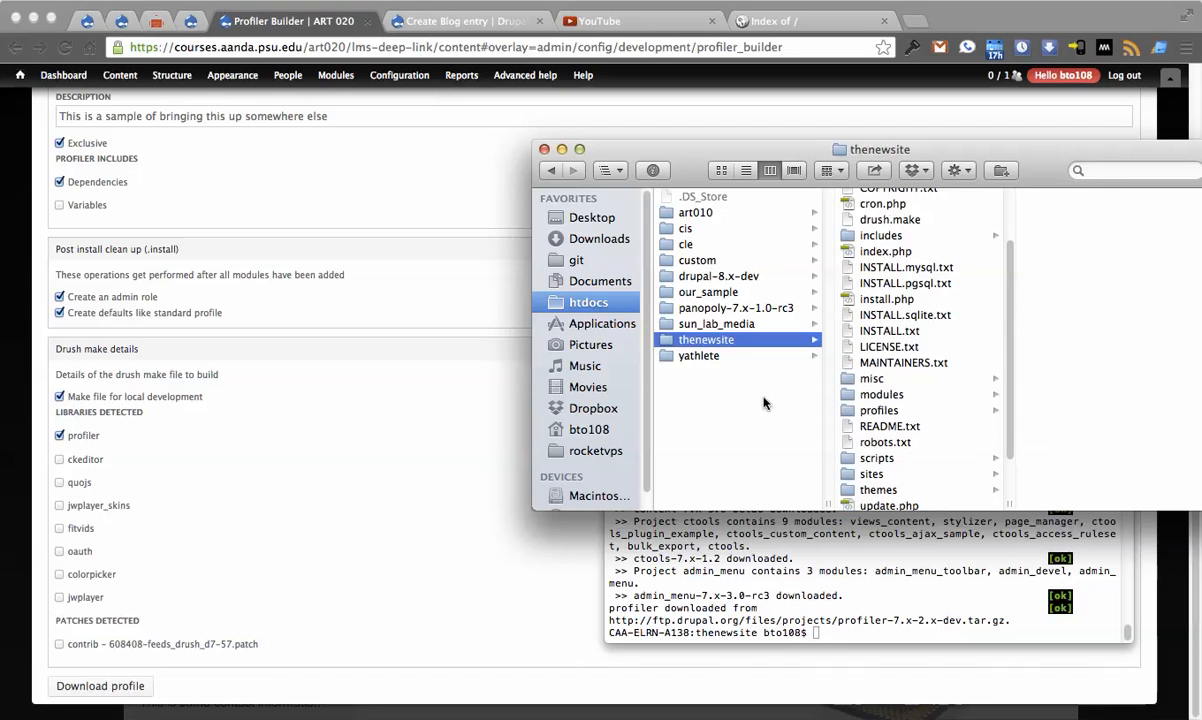
pyautogui.moveTo(758, 380)
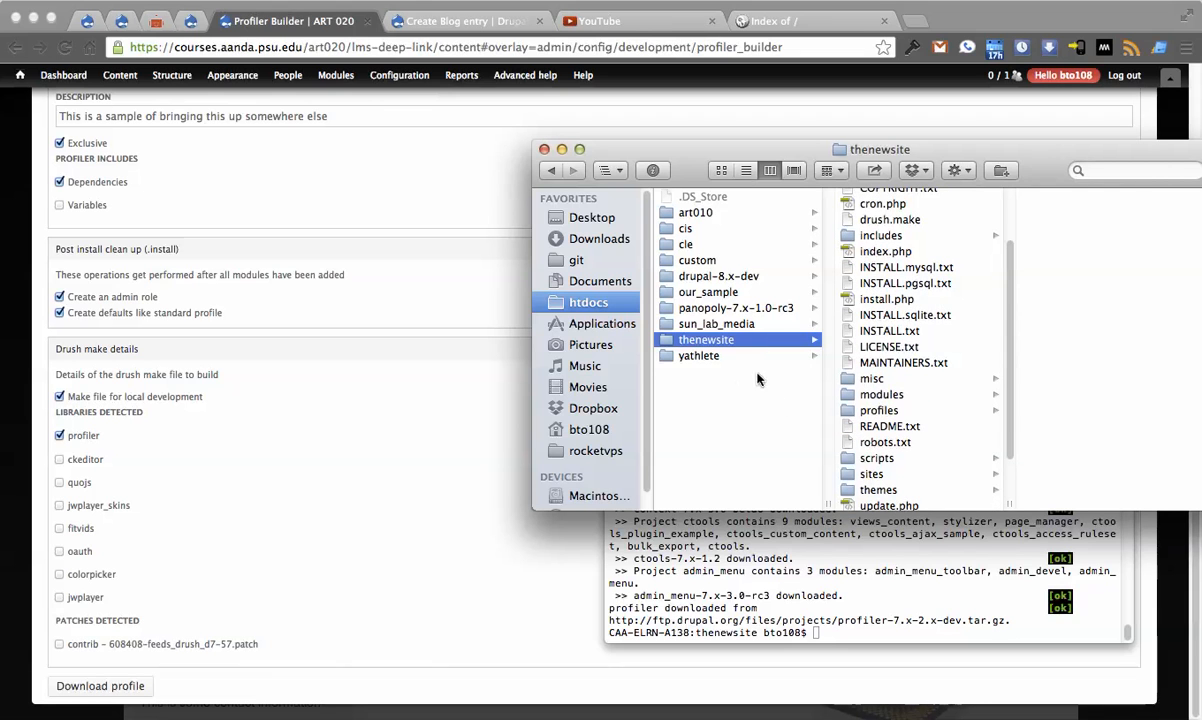
pyautogui.click(878, 410)
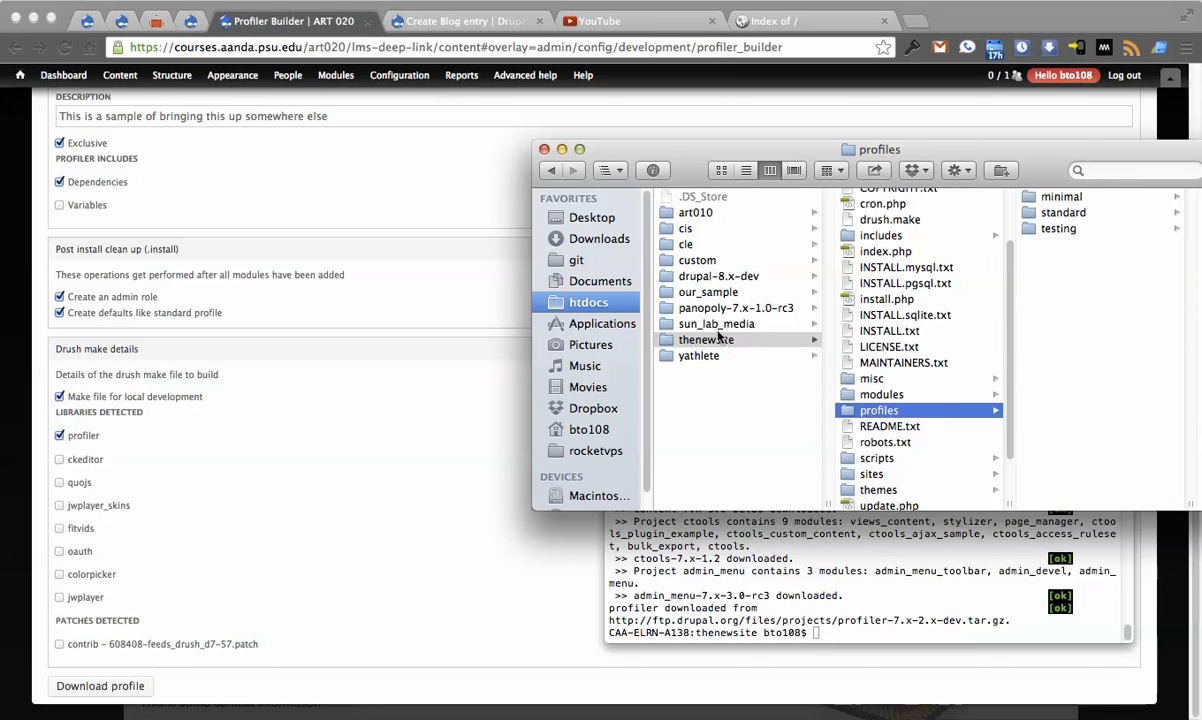
pyautogui.moveTo(700, 356)
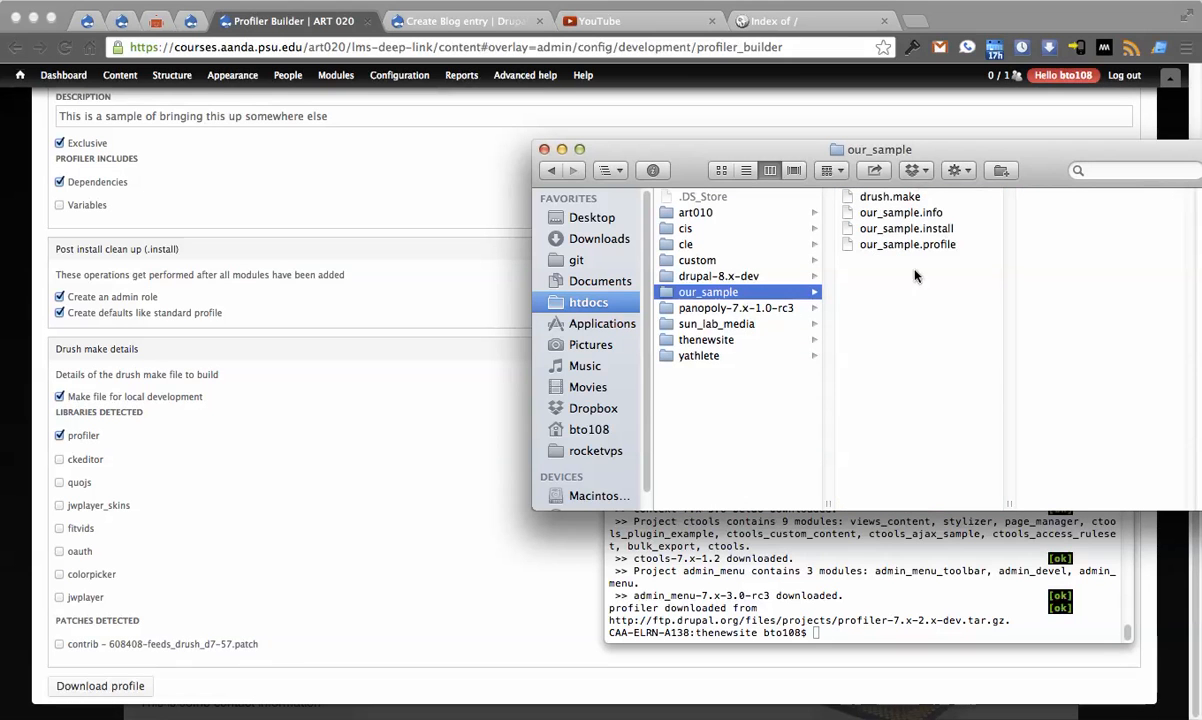
pyautogui.click(706, 340)
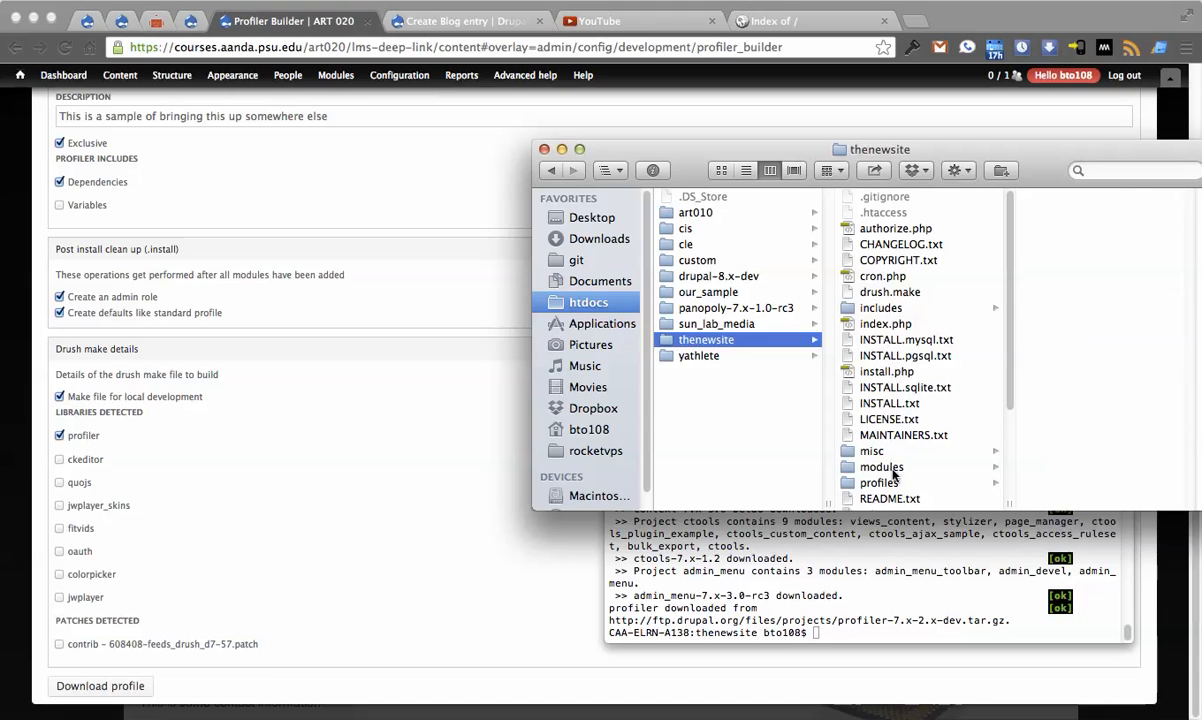
pyautogui.click(878, 482)
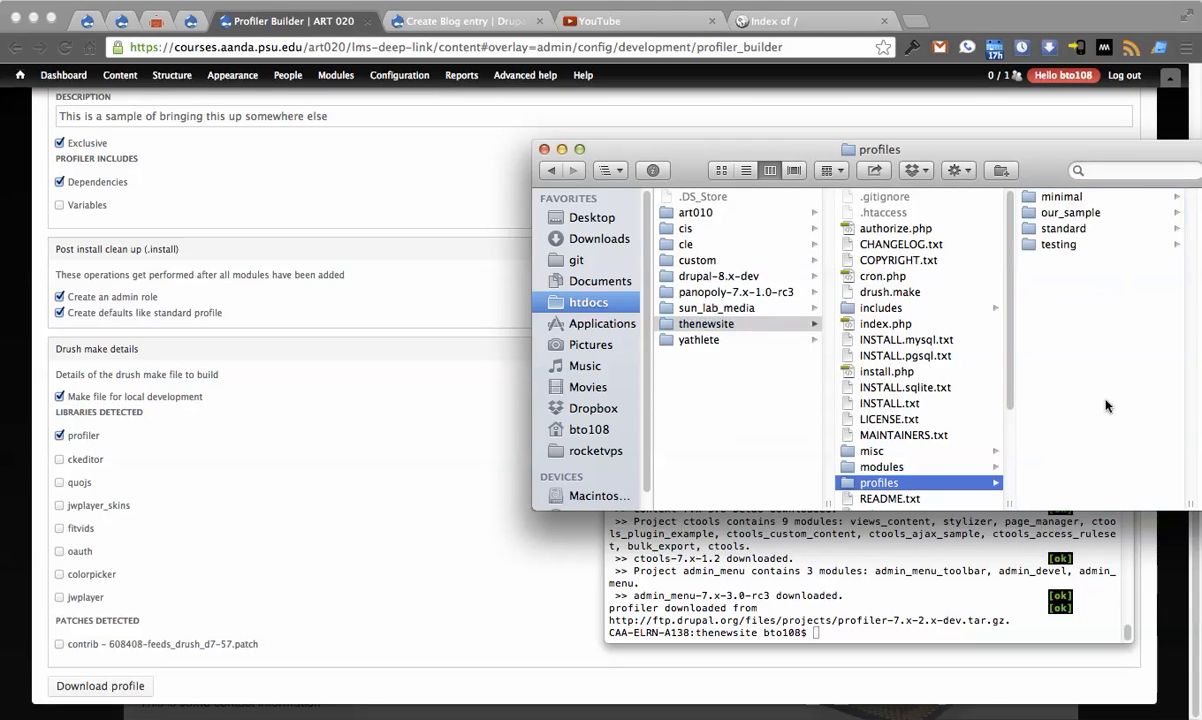
pyautogui.moveTo(870, 276)
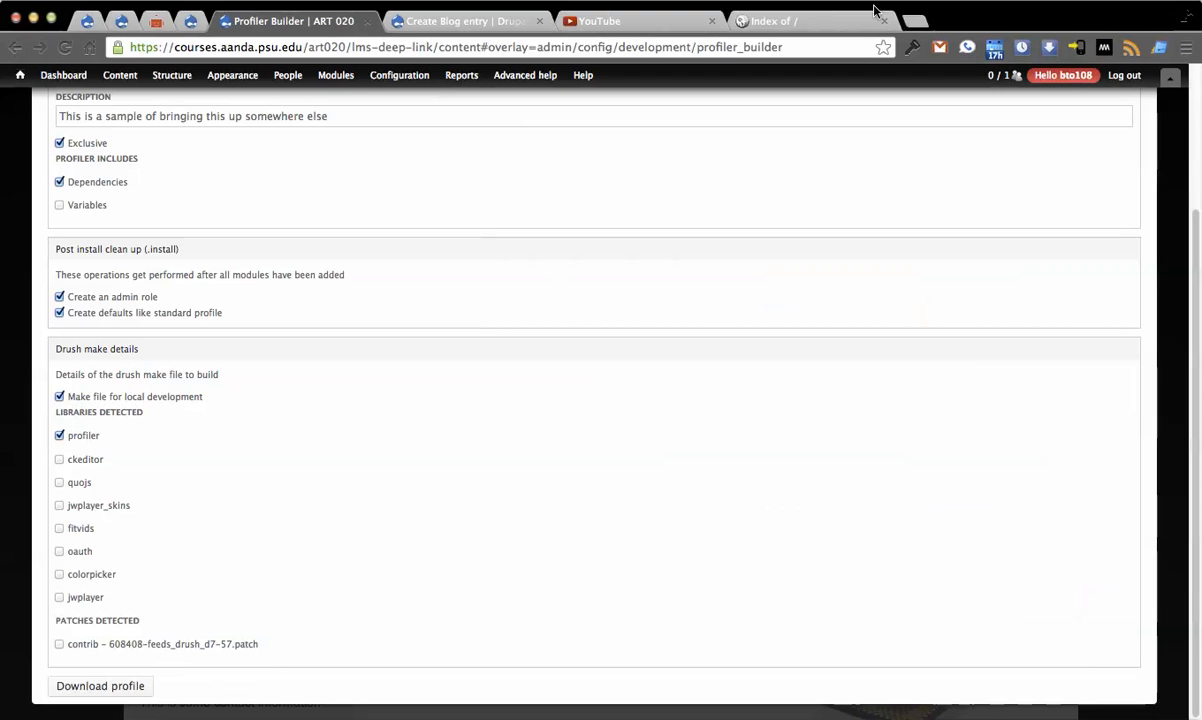
# Launch thenewsite's install.php?profile=our_sample from the localhost listing; it fails on the missing profiler library.
pyautogui.click(780, 20)
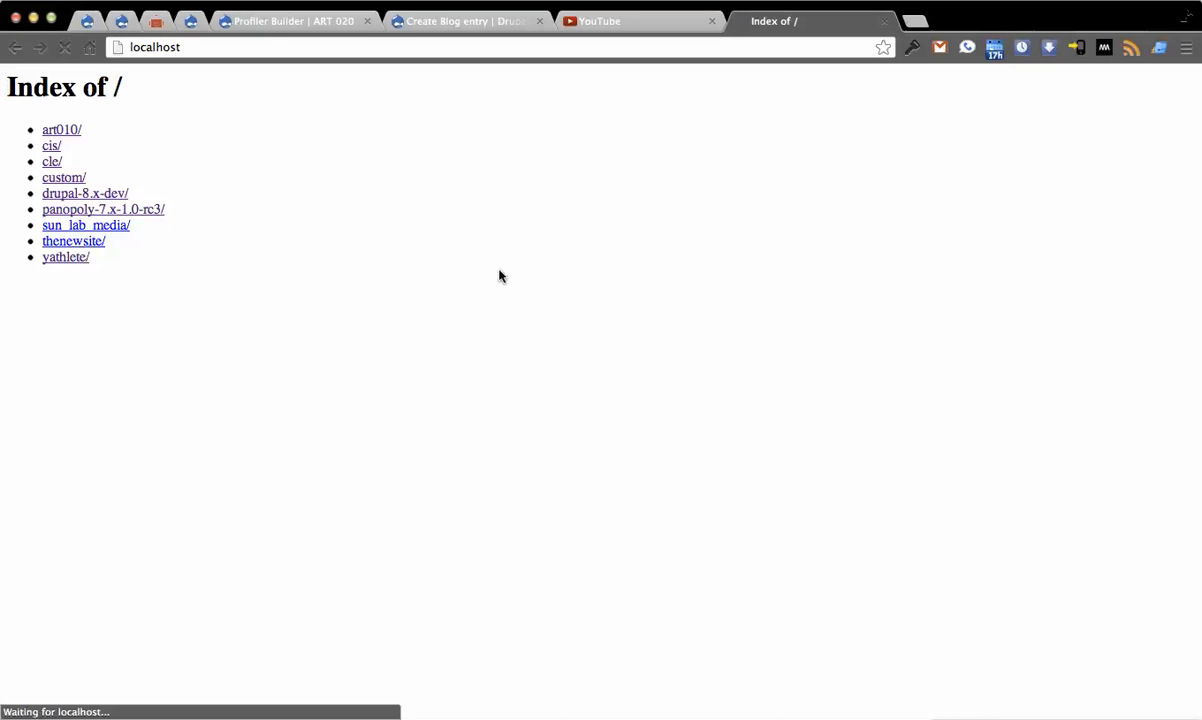
pyautogui.click(72, 240)
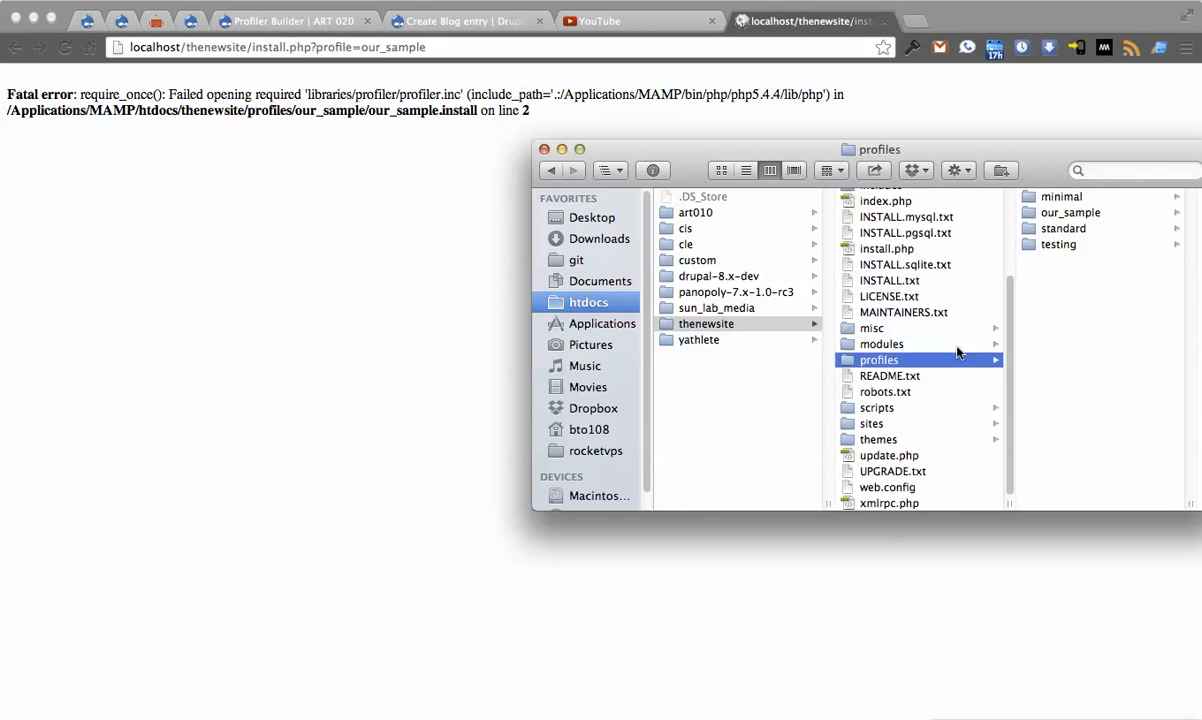
pyautogui.click(704, 424)
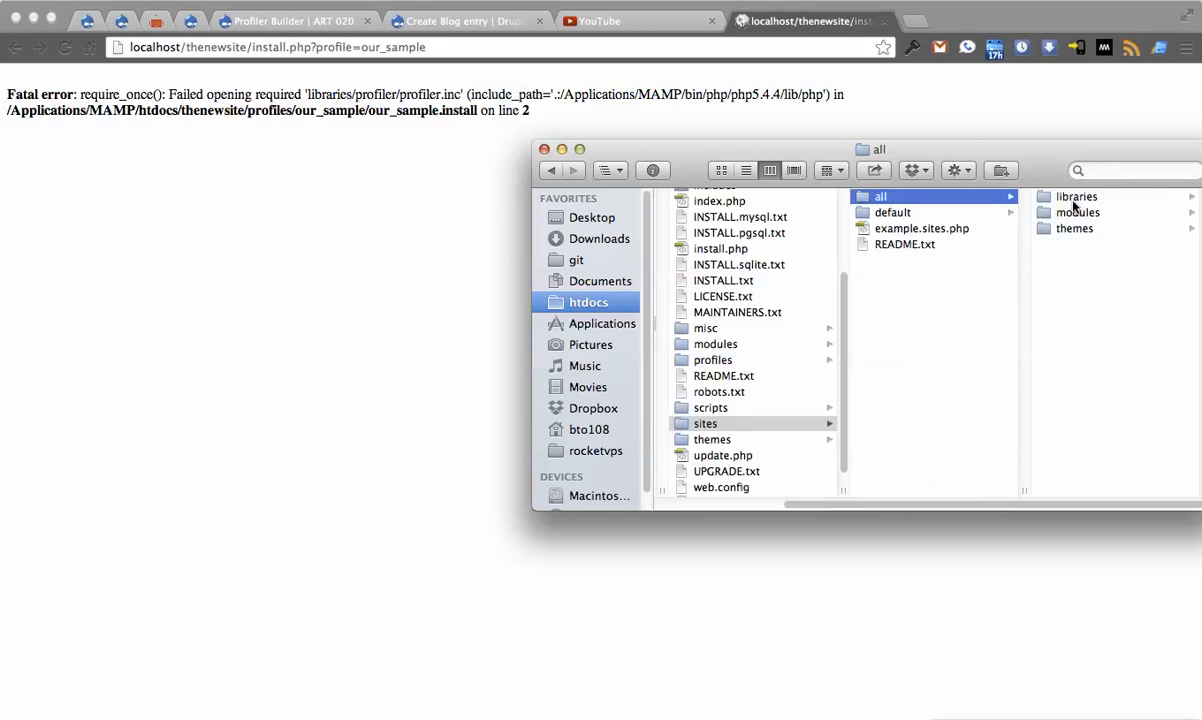
pyautogui.click(1076, 196)
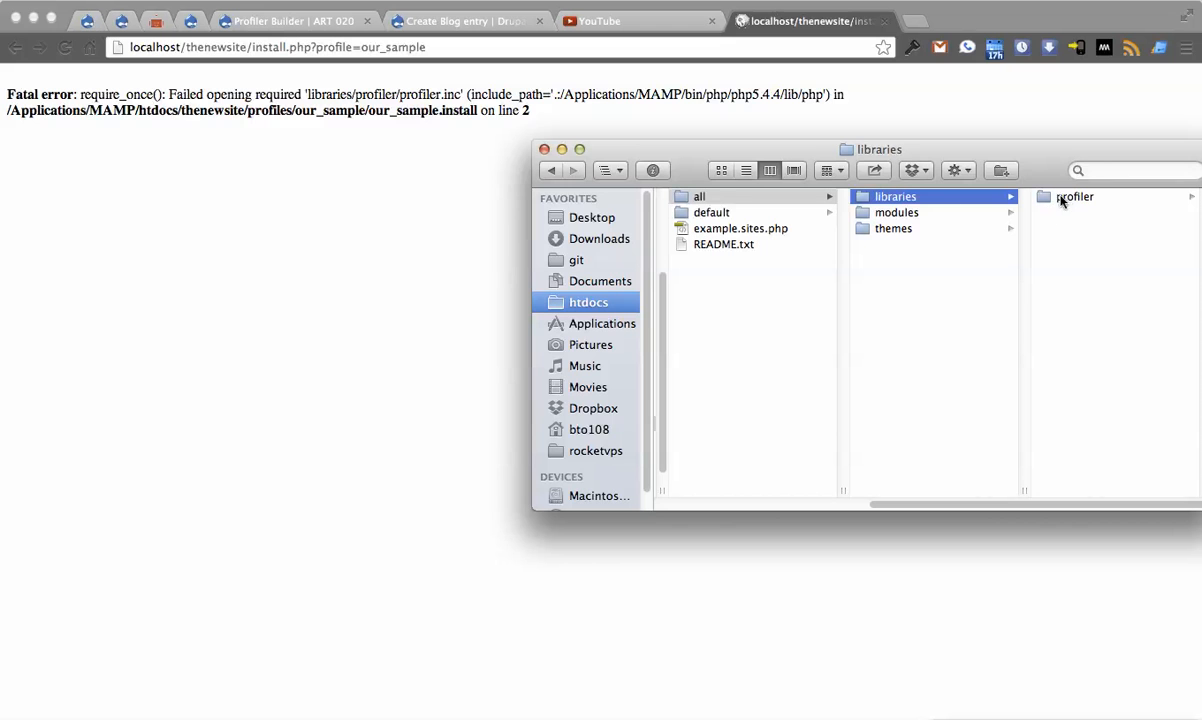
pyautogui.click(896, 196)
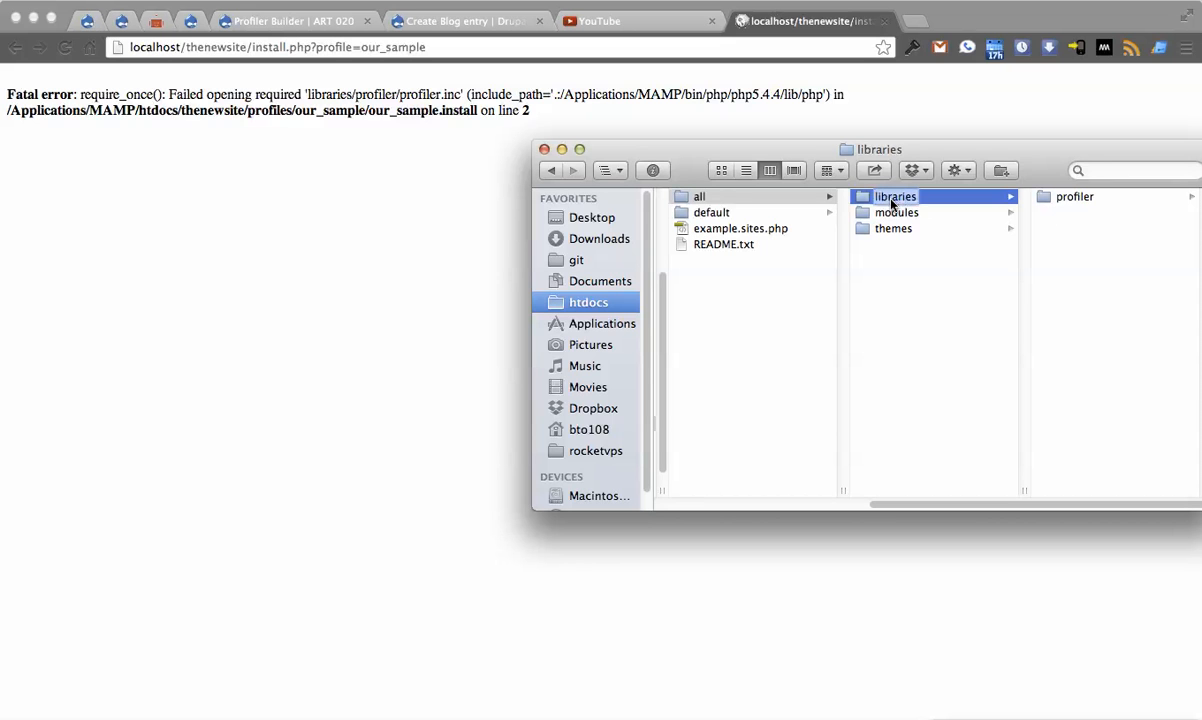
pyautogui.moveTo(944, 236)
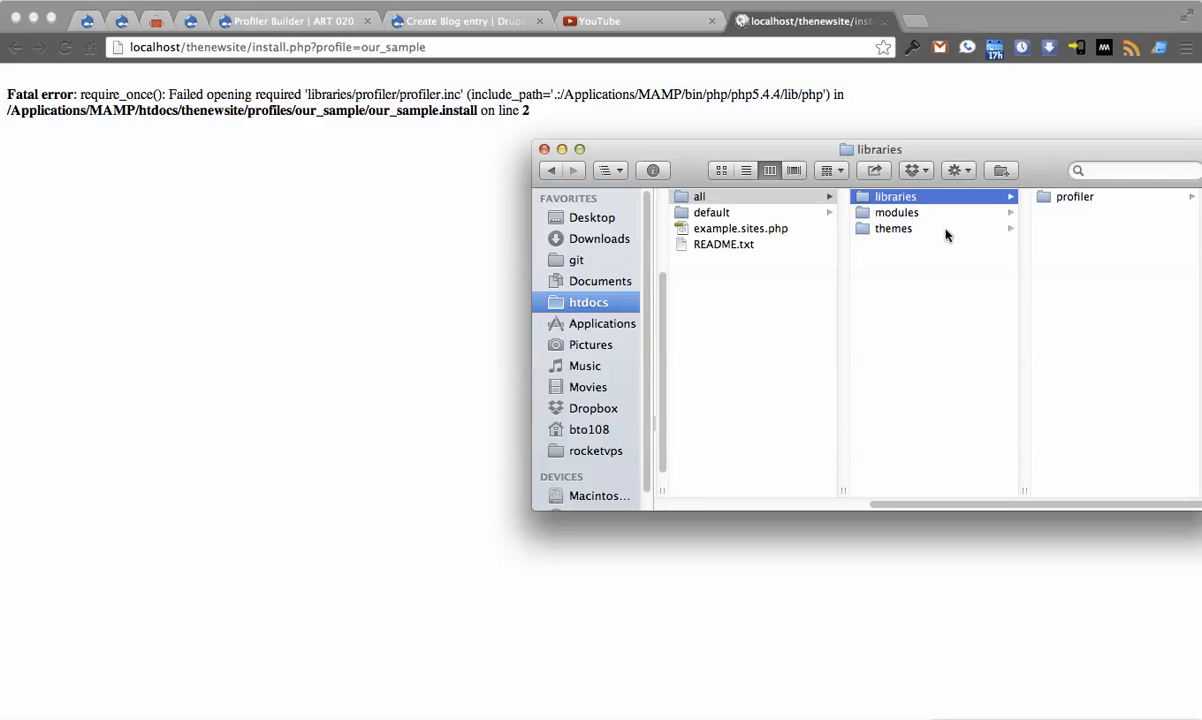
pyautogui.click(706, 324)
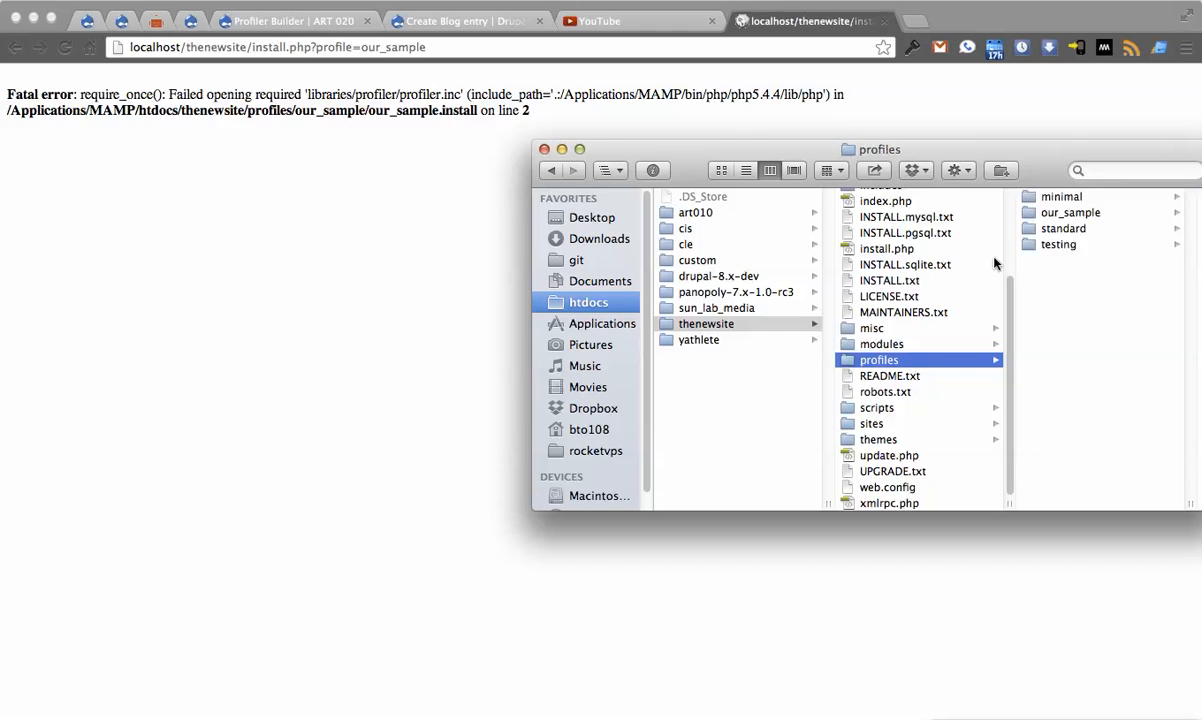
pyautogui.click(1072, 212)
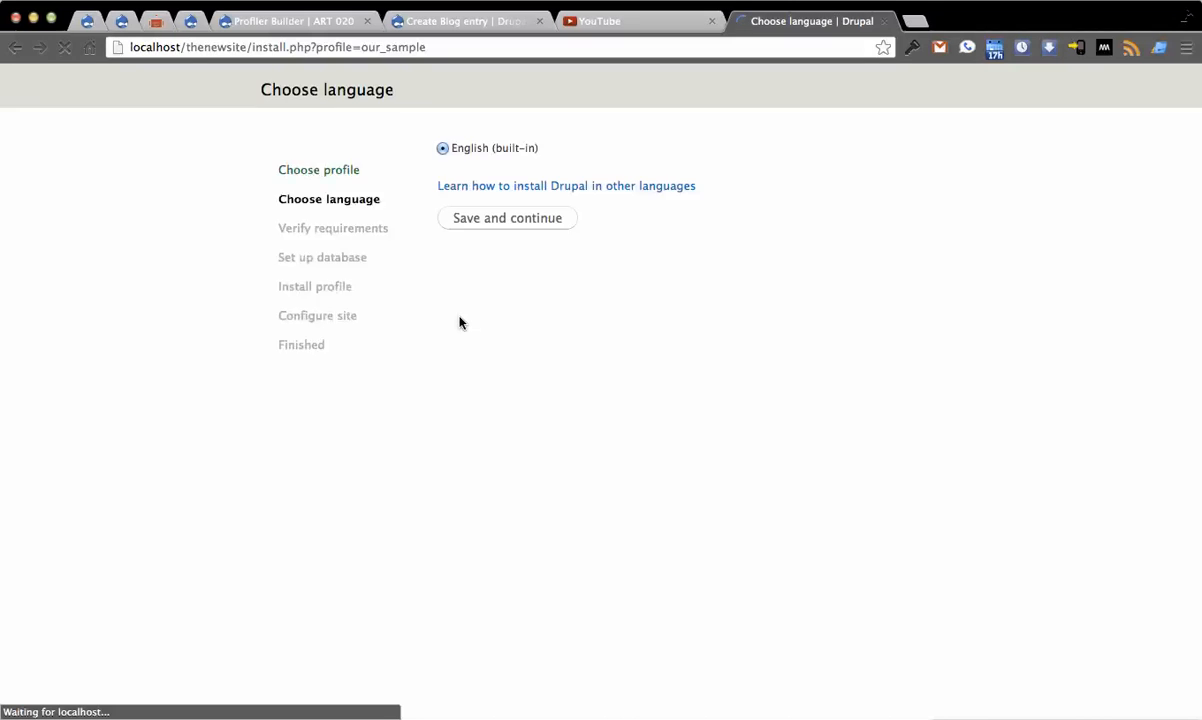
# Reload the our_sample installer and return to its address after starting to edit it.
pyautogui.click(506, 218)
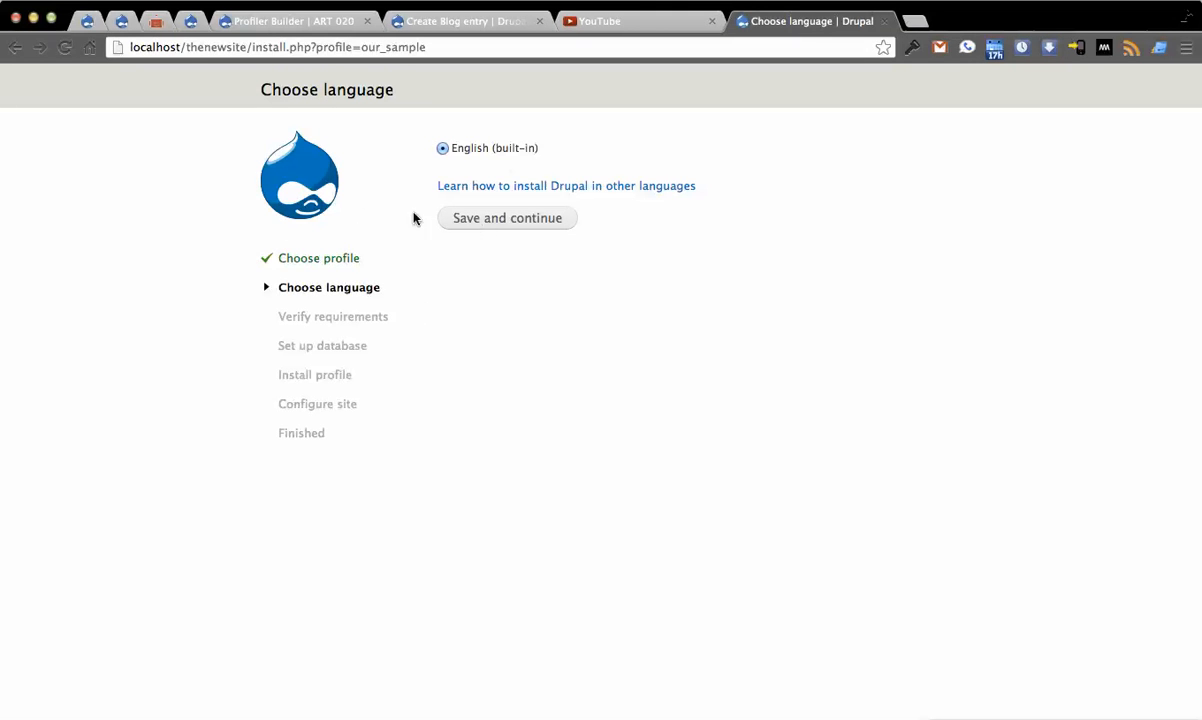
pyautogui.moveTo(508, 218)
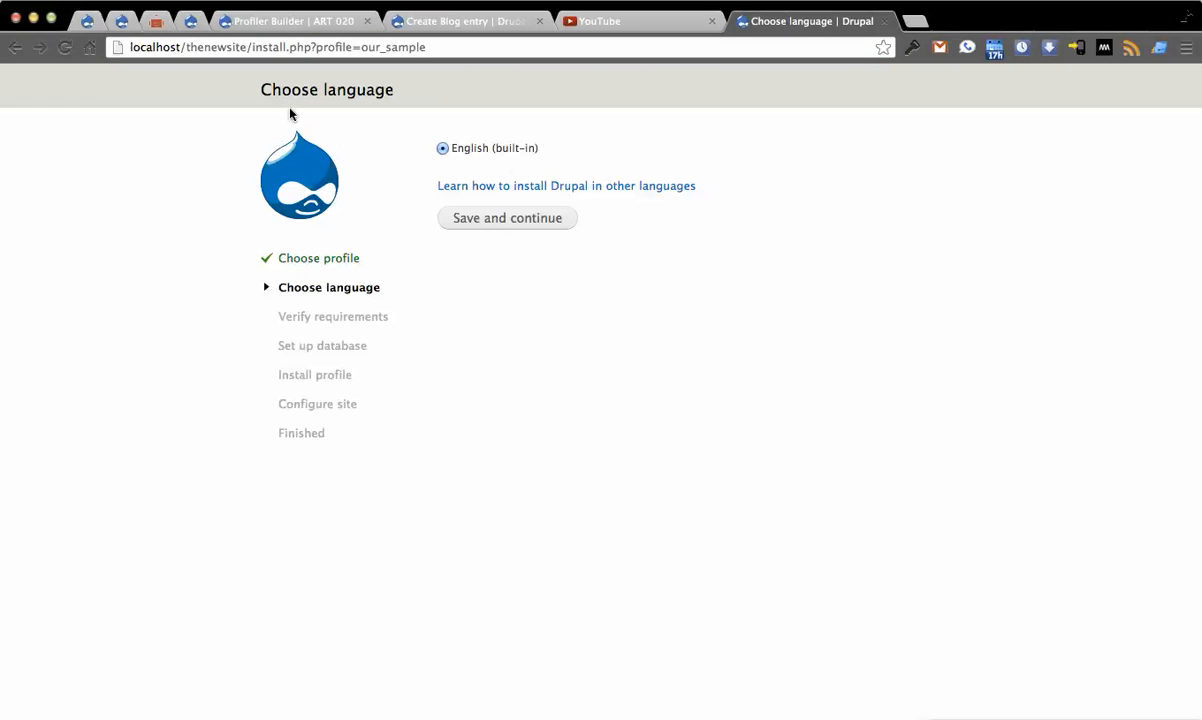
pyautogui.click(448, 48)
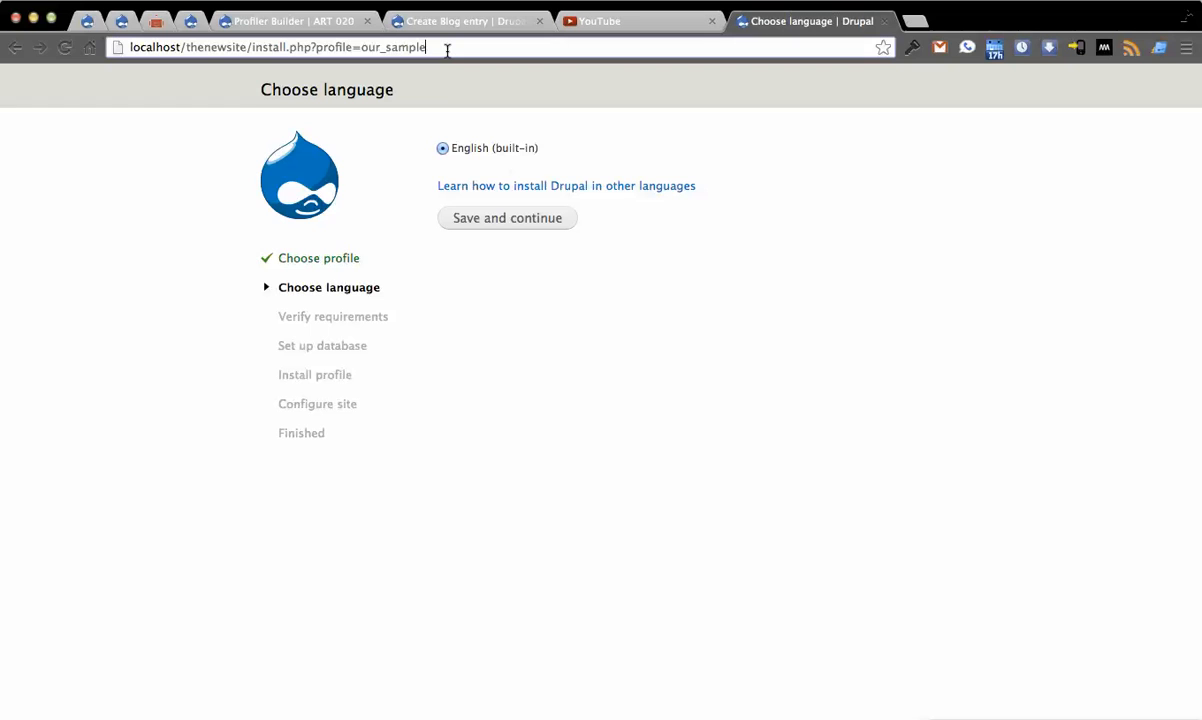
pyautogui.moveTo(200, 80)
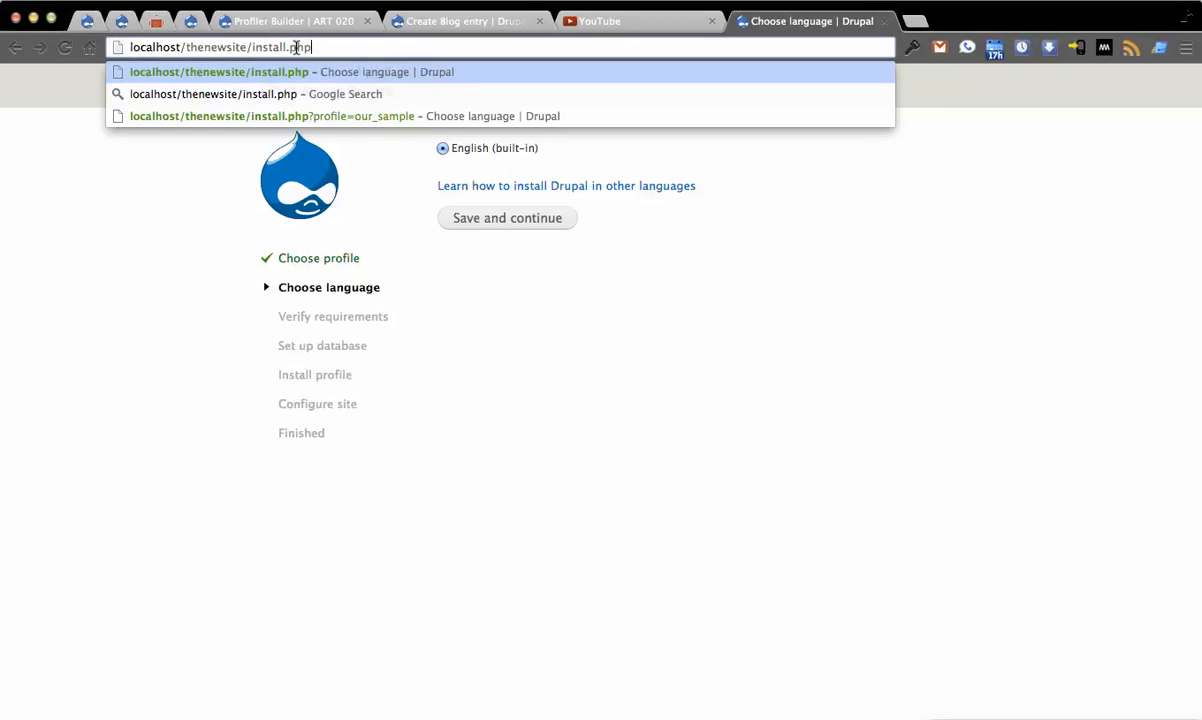
pyautogui.click(270, 114)
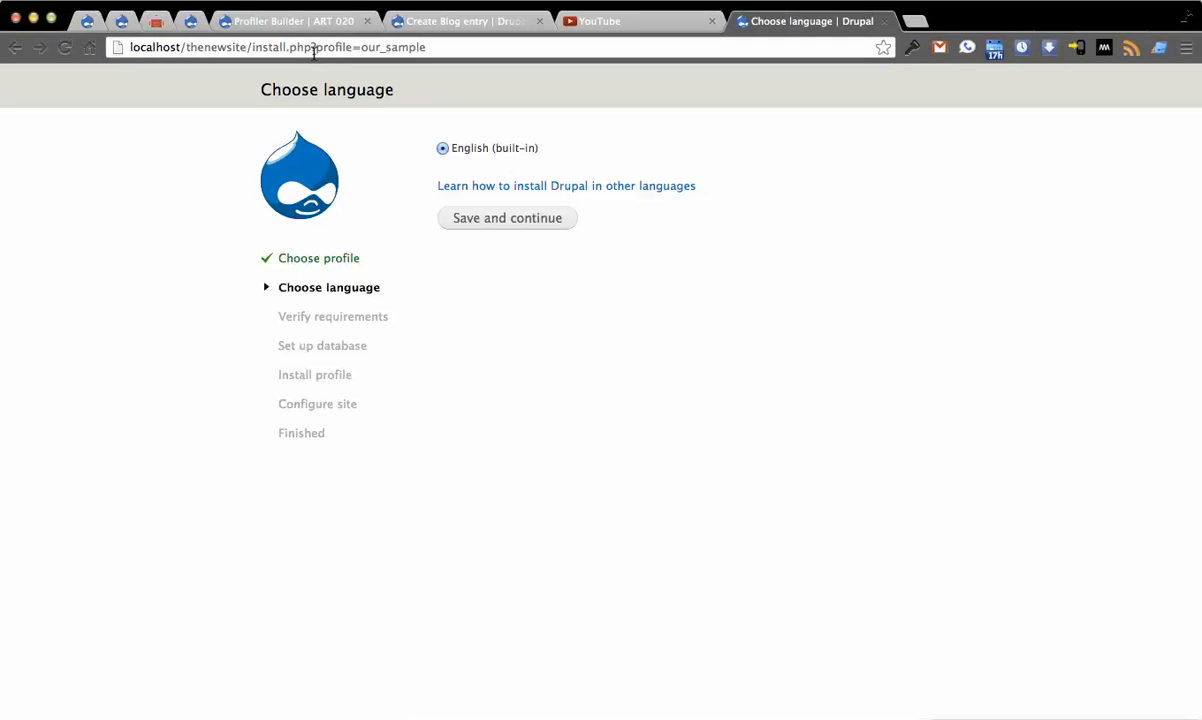
# Edit the profile name in the address, then go back to profile=our_sample showing the English language step.
pyautogui.doubleClick(390, 48)
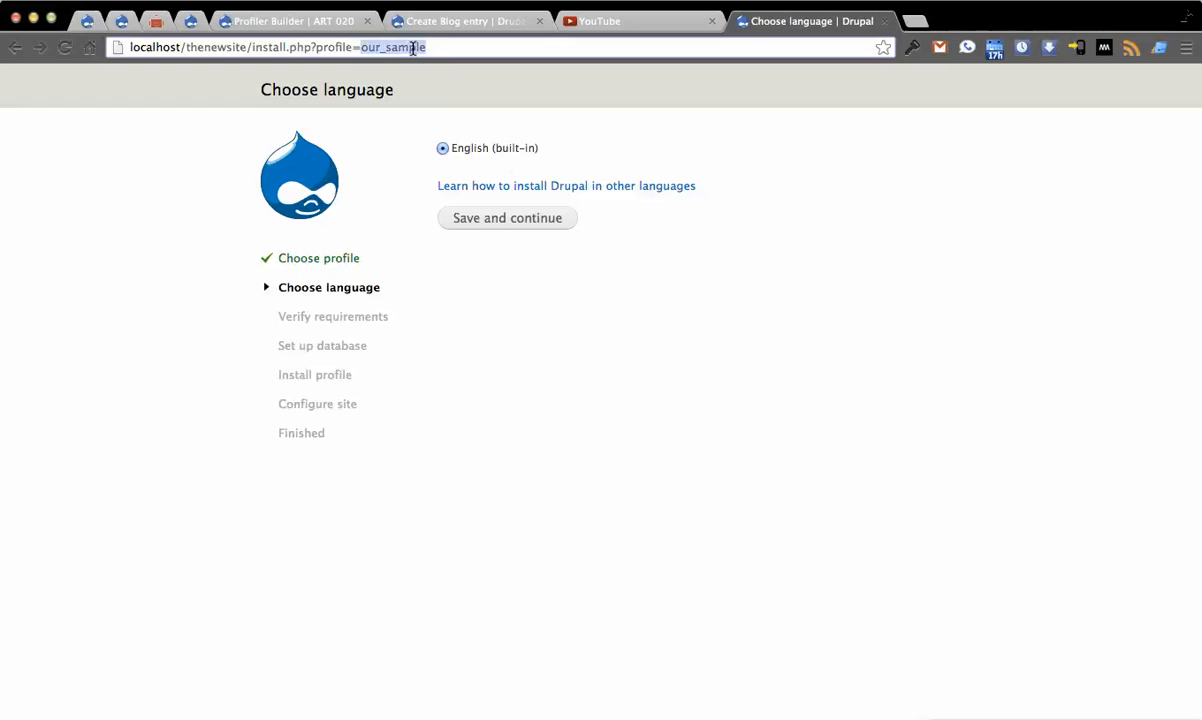
pyautogui.click(390, 48)
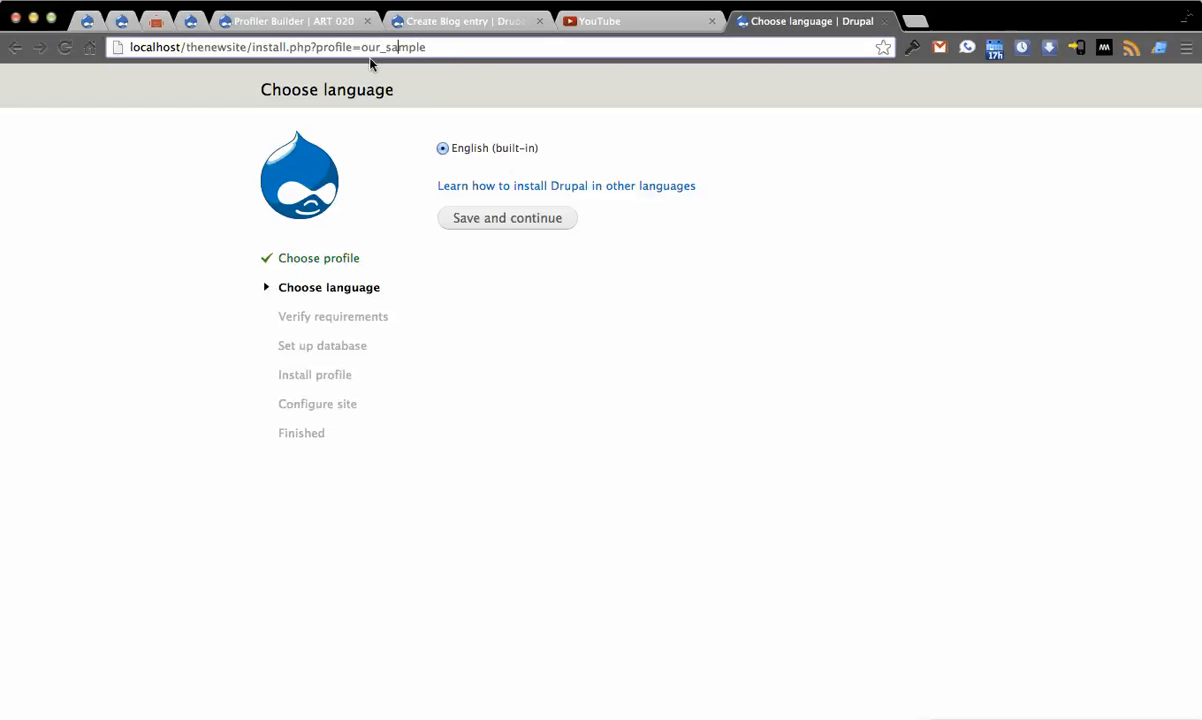
pyautogui.write('st')
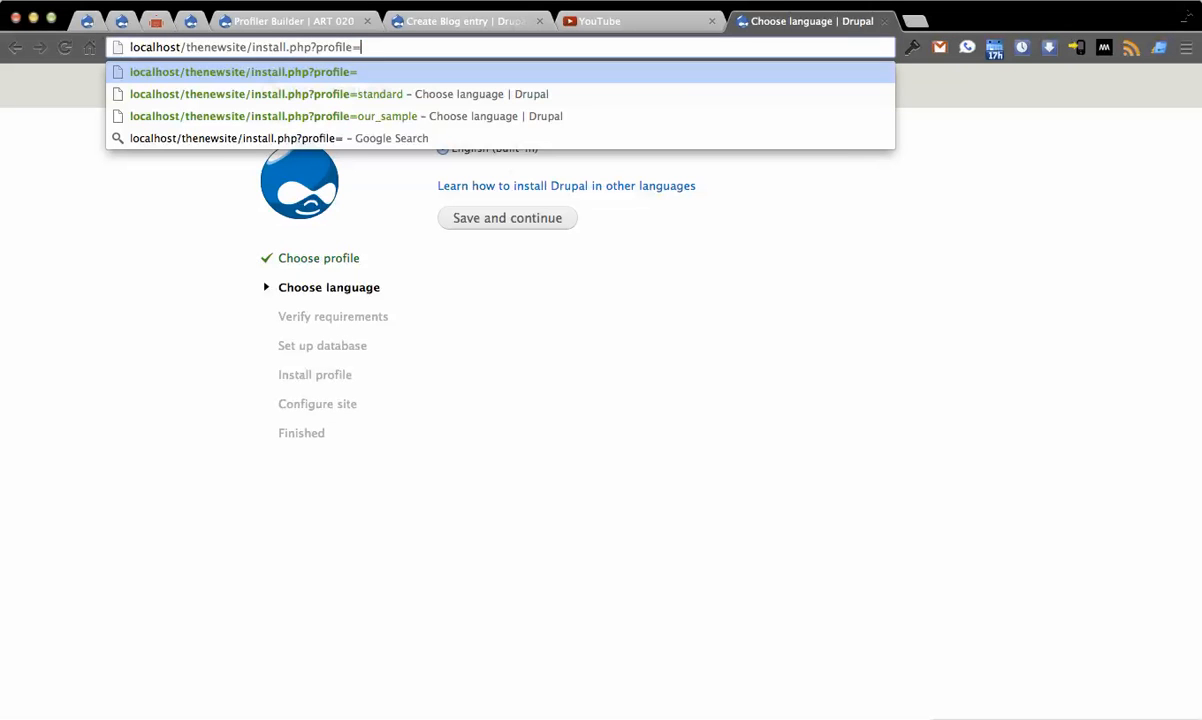
pyautogui.click(284, 116)
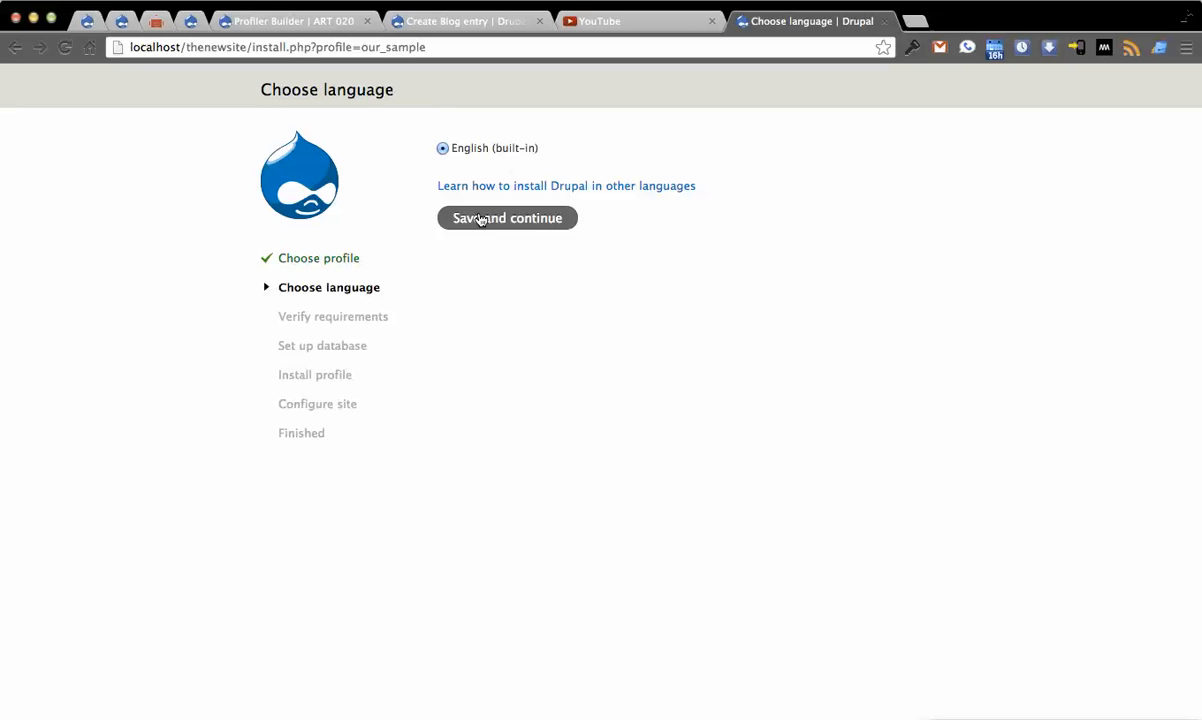
# Continue in English and review the Requirements problem page listing missing OAuth, quo.js libraries and required modules.
pyautogui.click(508, 218)
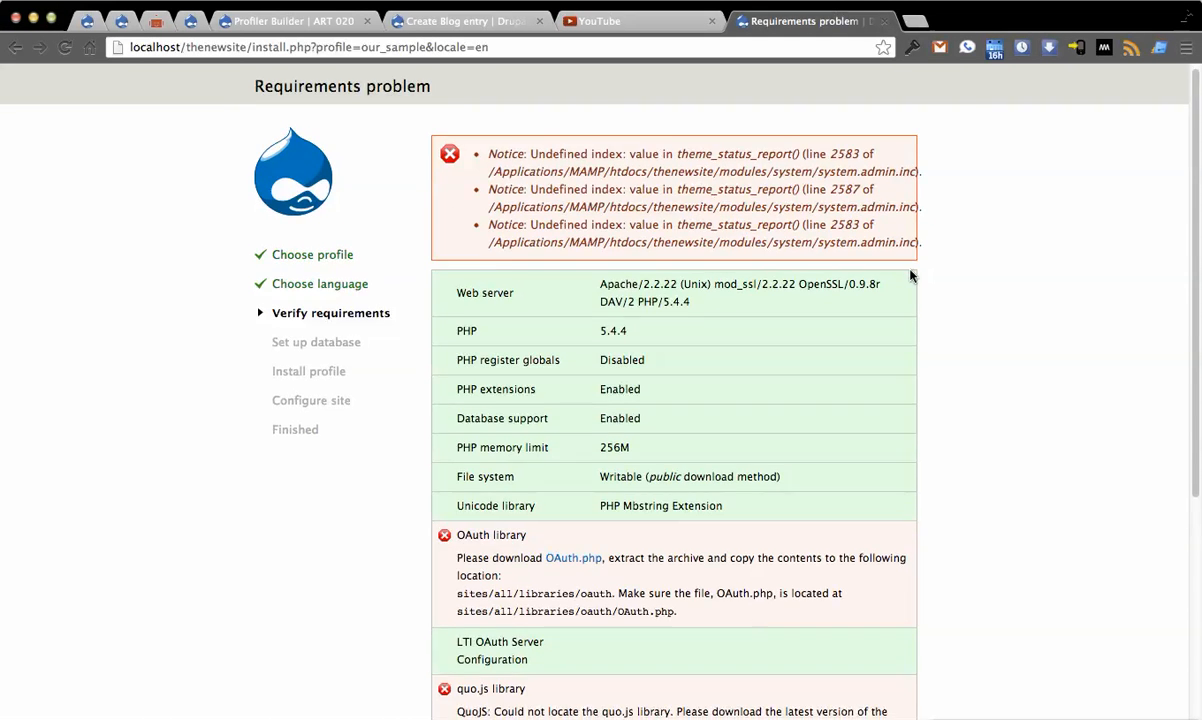
pyautogui.scroll(-3)
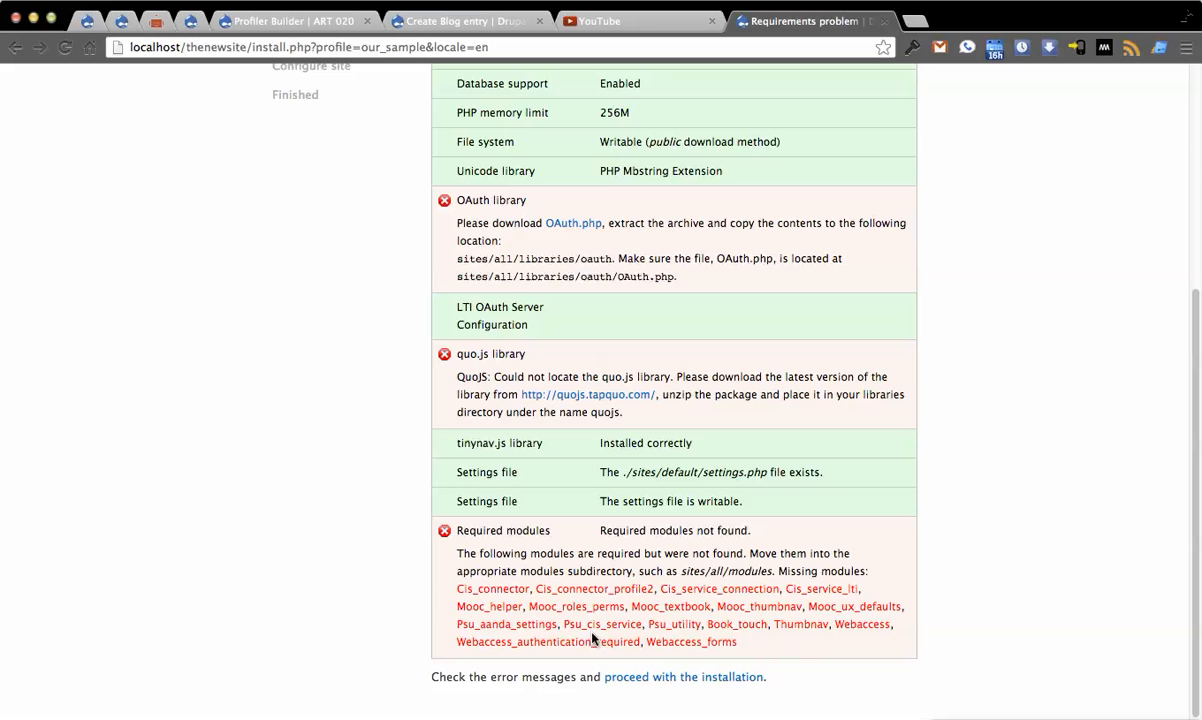
pyautogui.moveTo(912, 528)
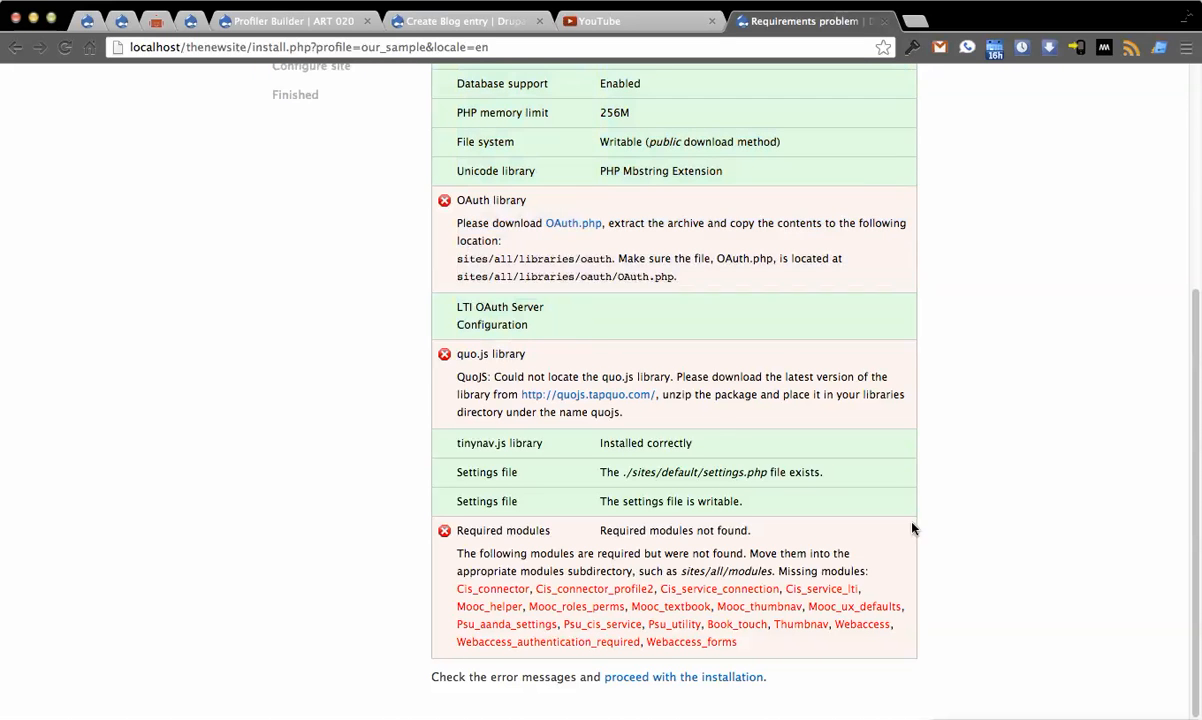
pyautogui.scroll(3)
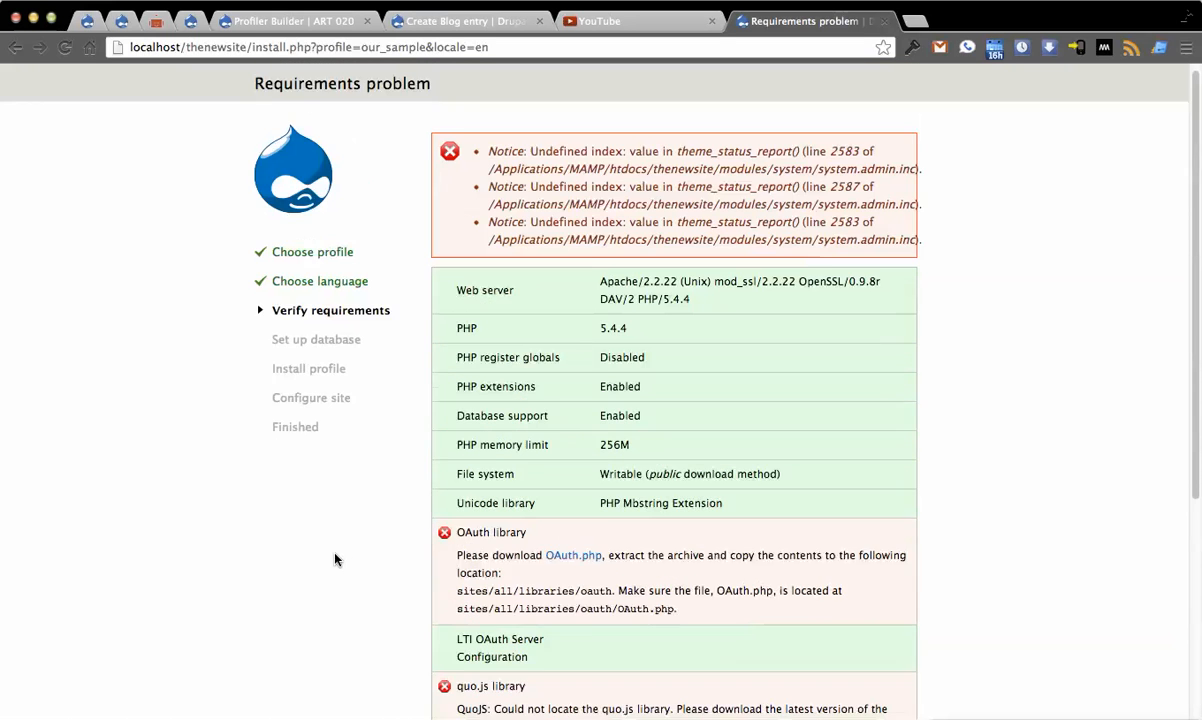
pyautogui.scroll(-3)
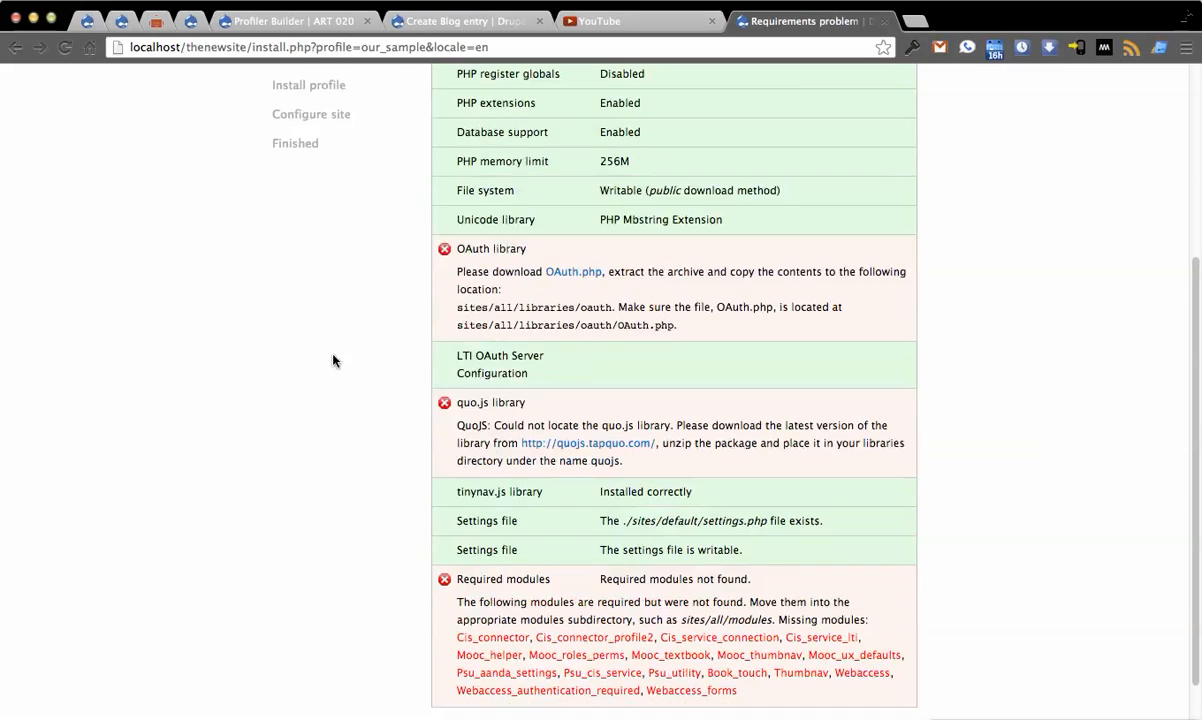
pyautogui.scroll(-3)
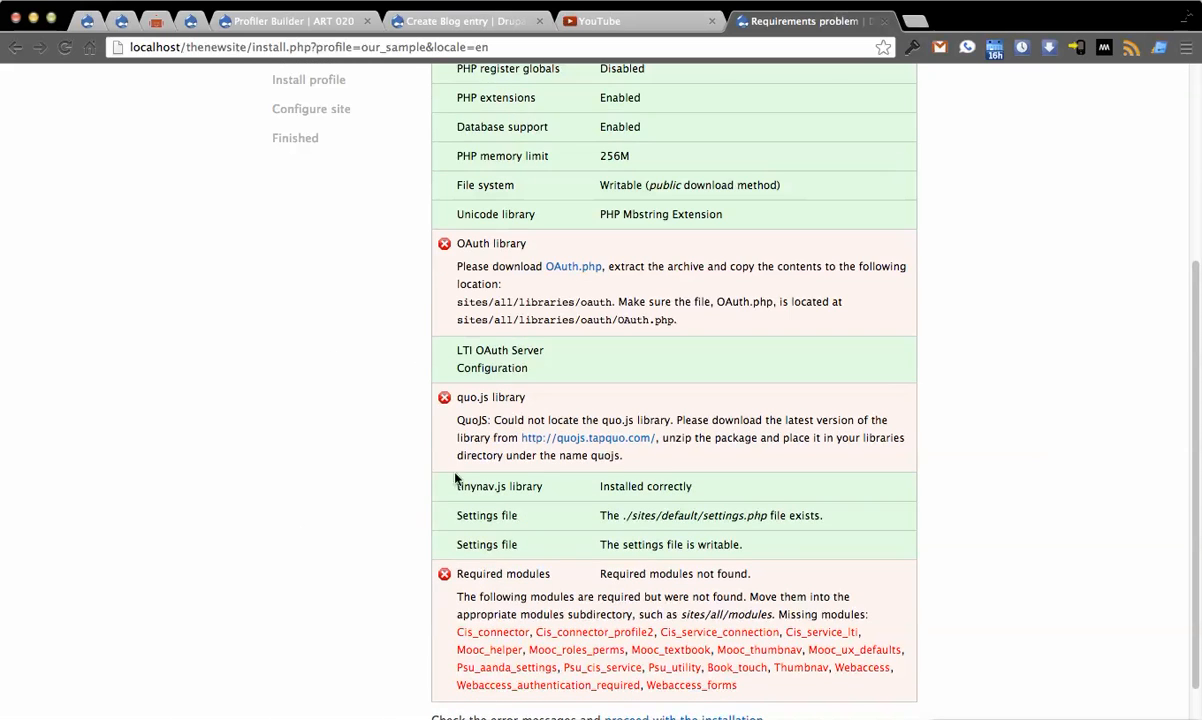
pyautogui.scroll(-3)
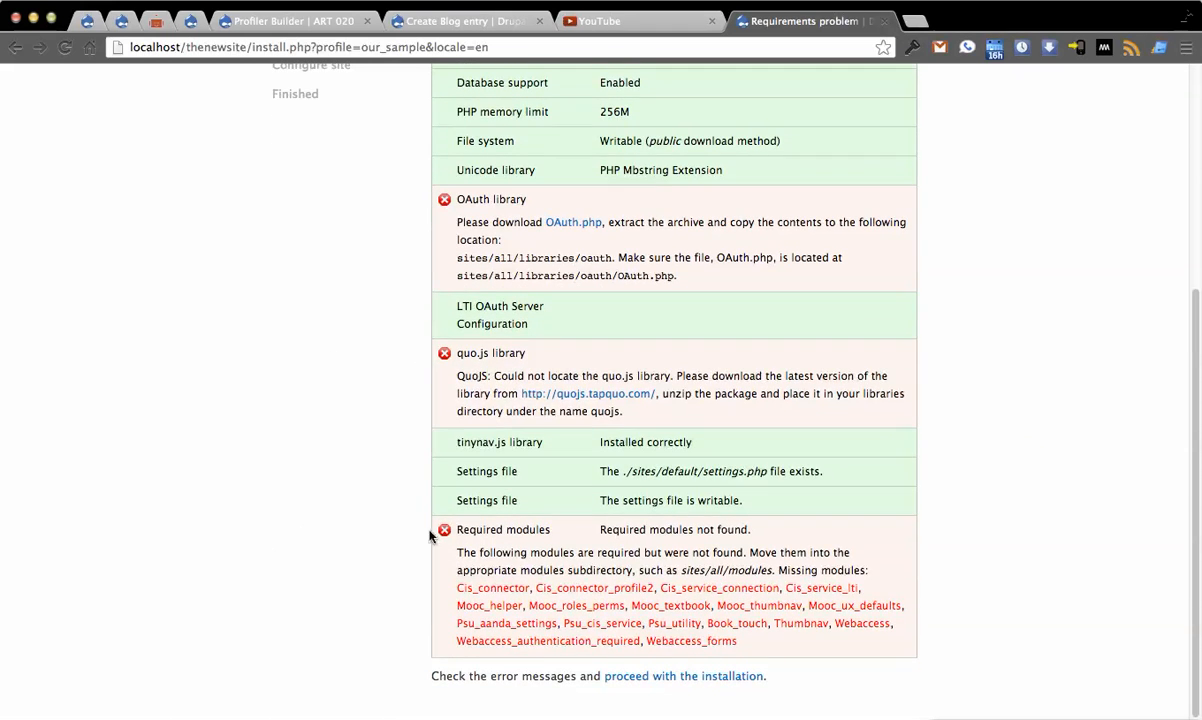
pyautogui.moveTo(766, 656)
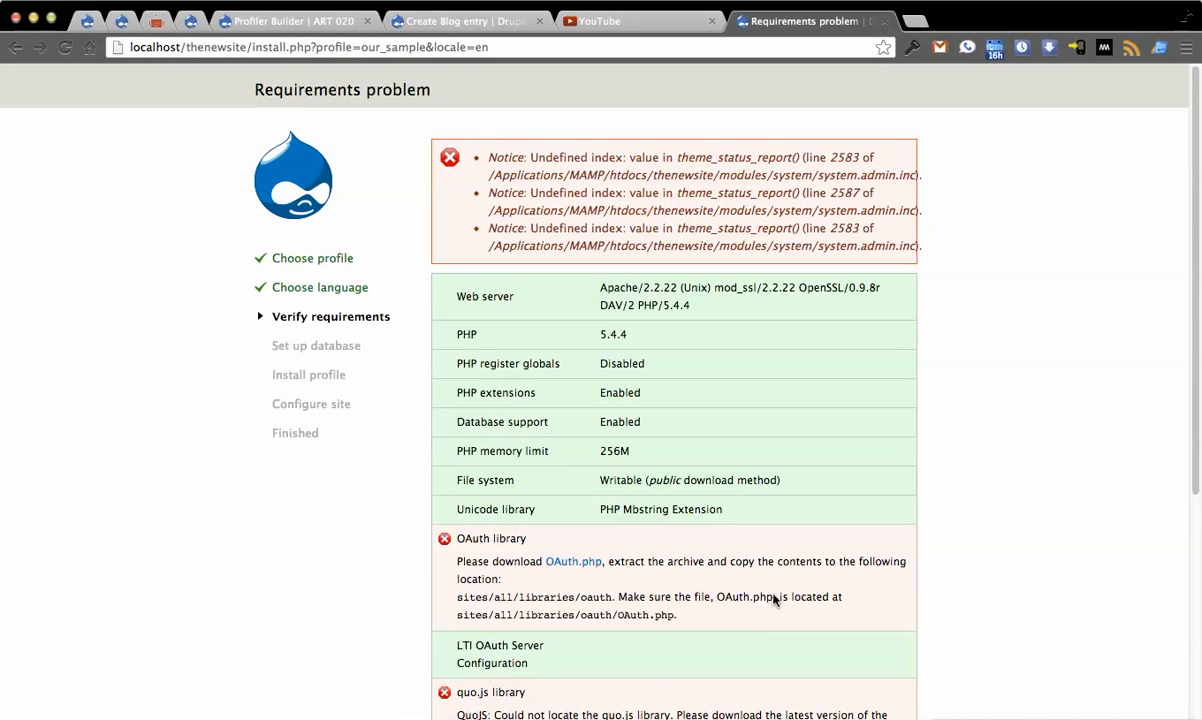
pyautogui.moveTo(988, 630)
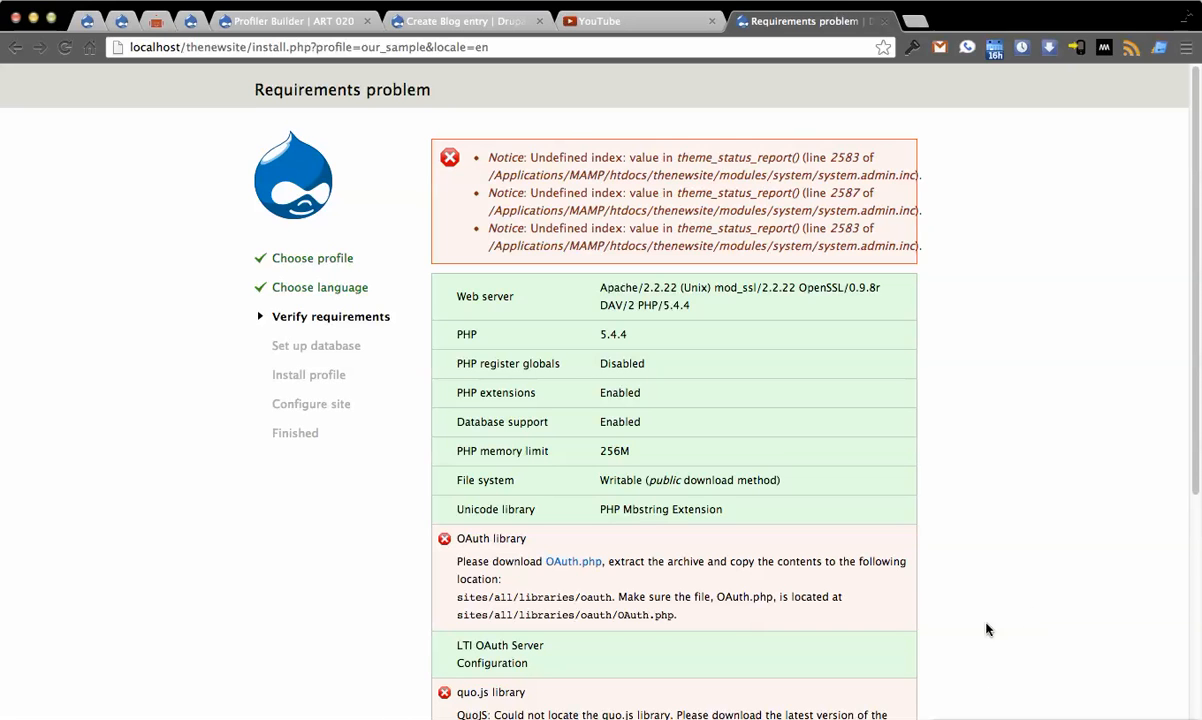
pyautogui.moveTo(984, 634)
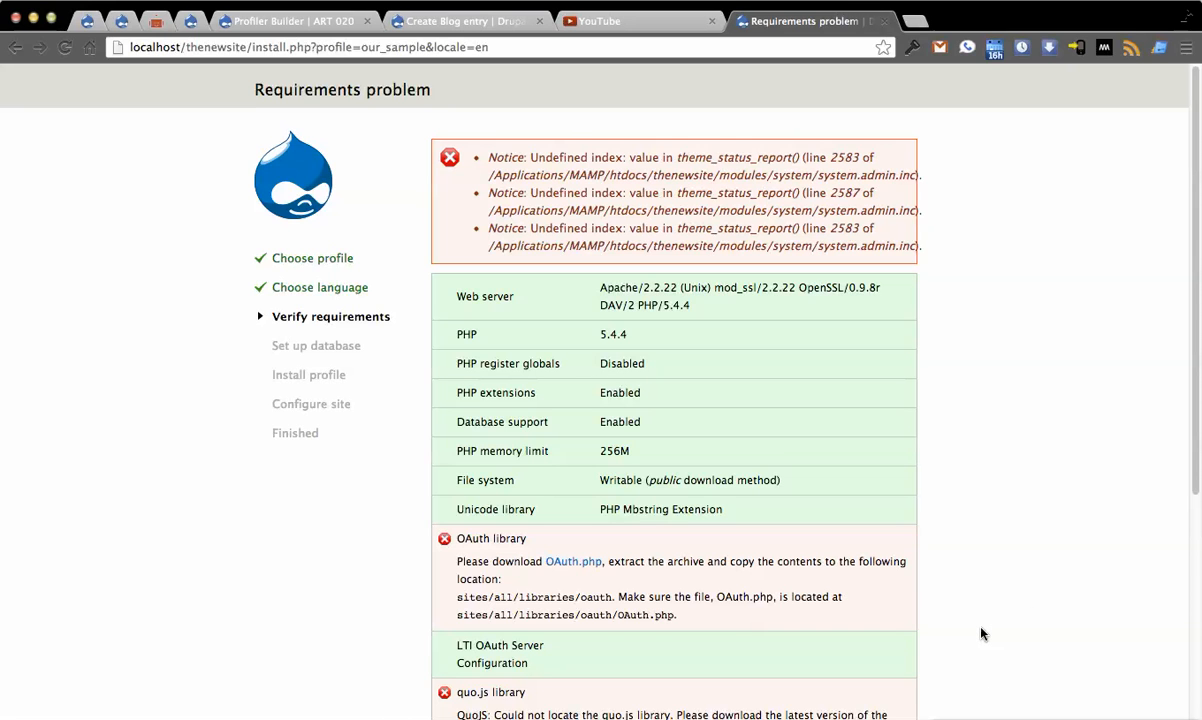
pyautogui.moveTo(948, 628)
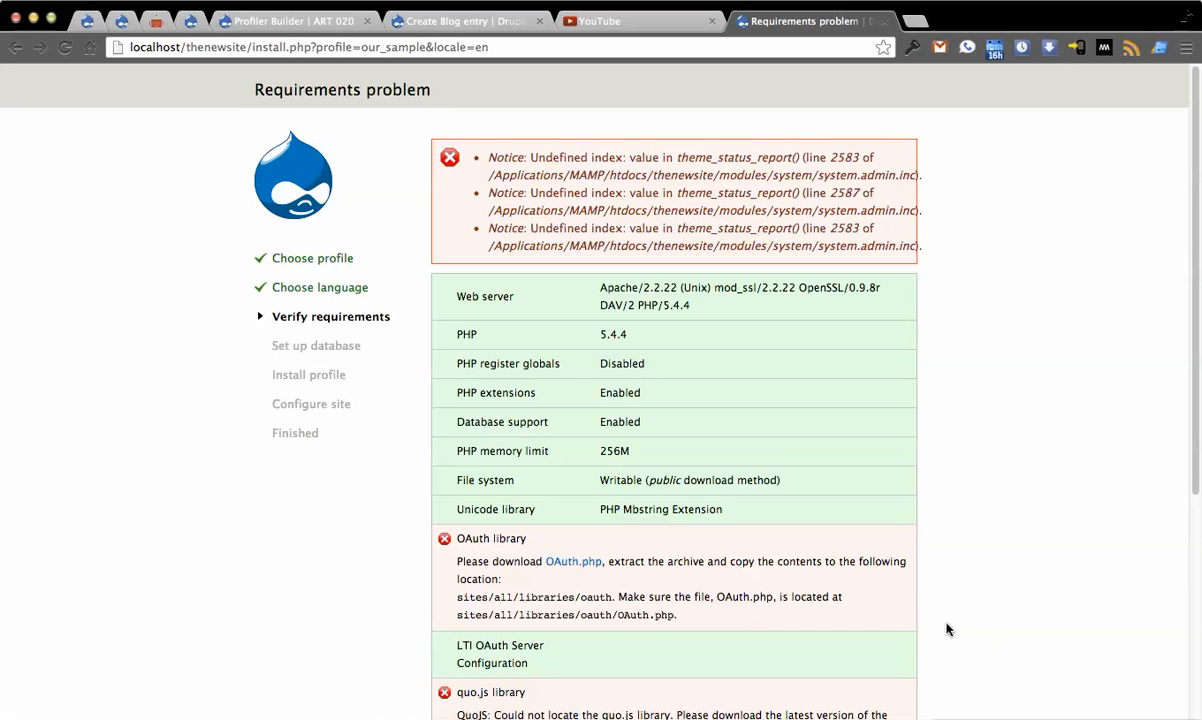